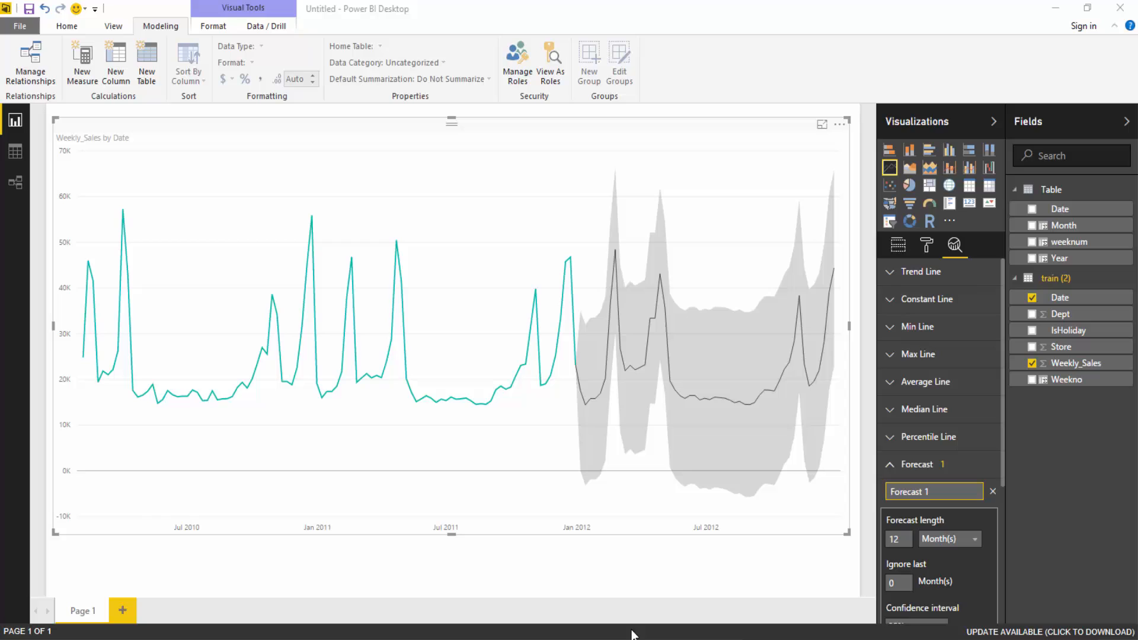
{"action": "mouse_move", "coordinate": [956, 246]}
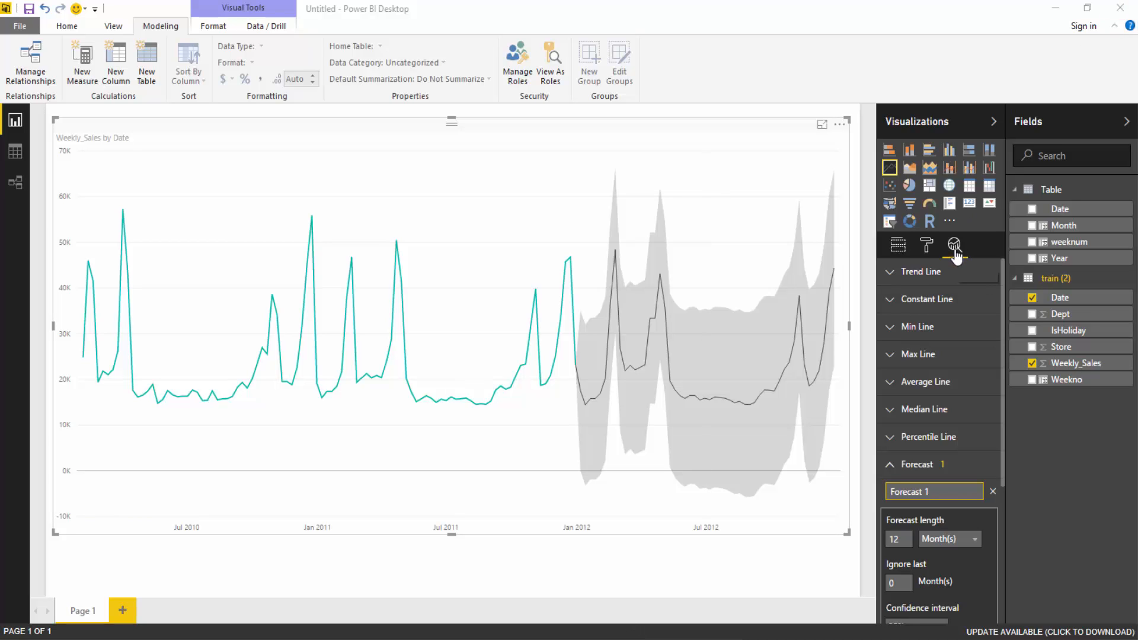
{"action": "mouse_move", "coordinate": [955, 245]}
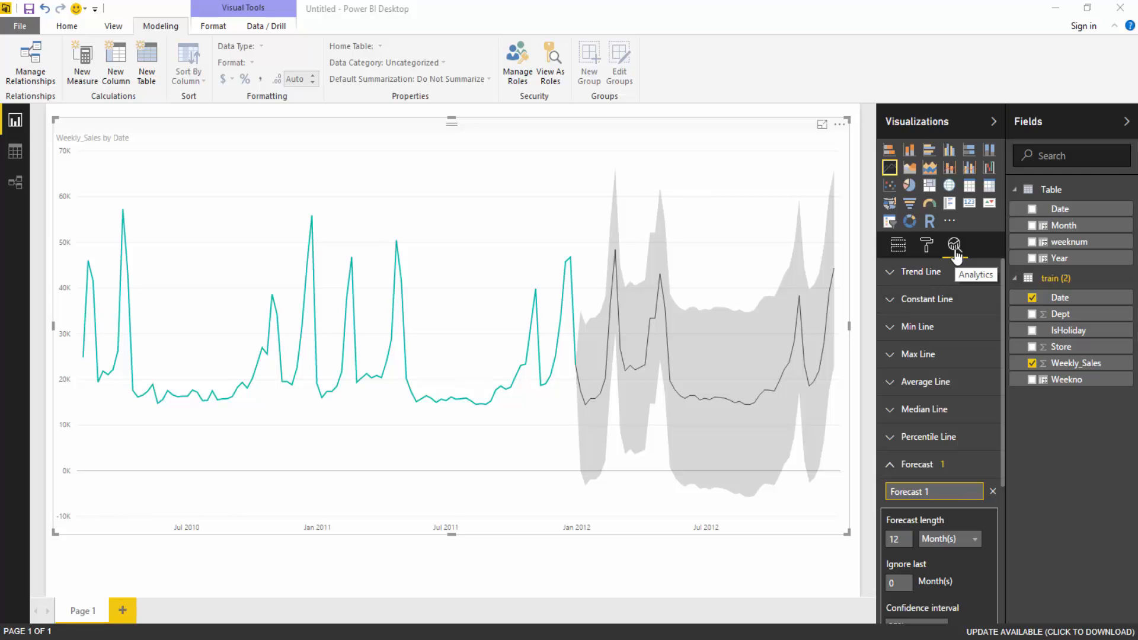
Switch to Data view to see the rows of the train (2) table
{"action": "left_click", "coordinate": [14, 151]}
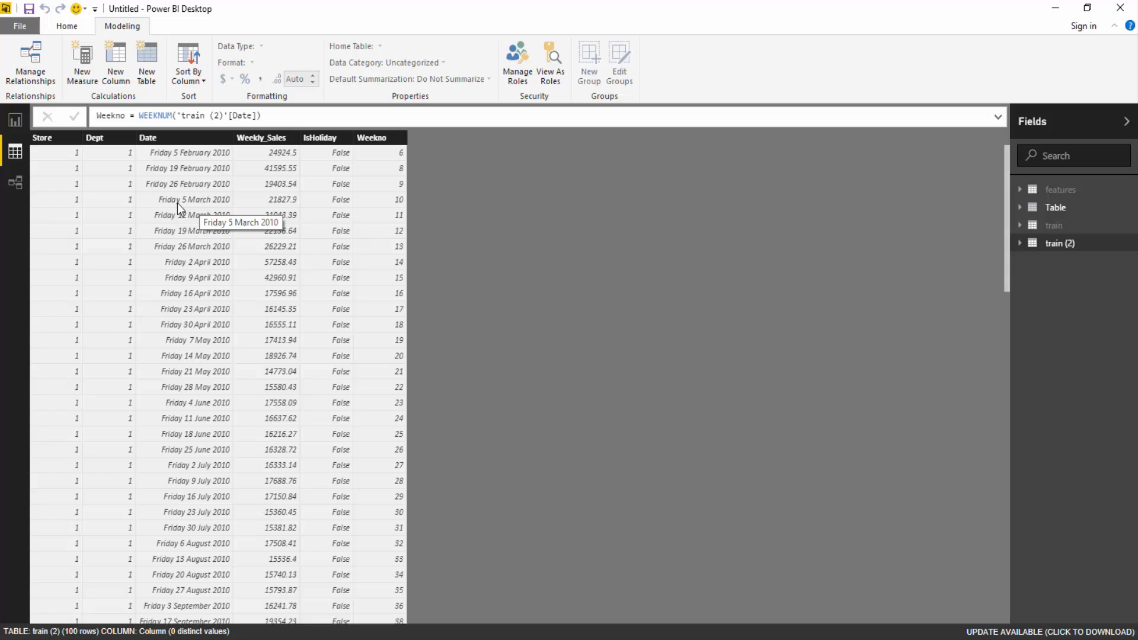
{"action": "left_click", "coordinate": [148, 137]}
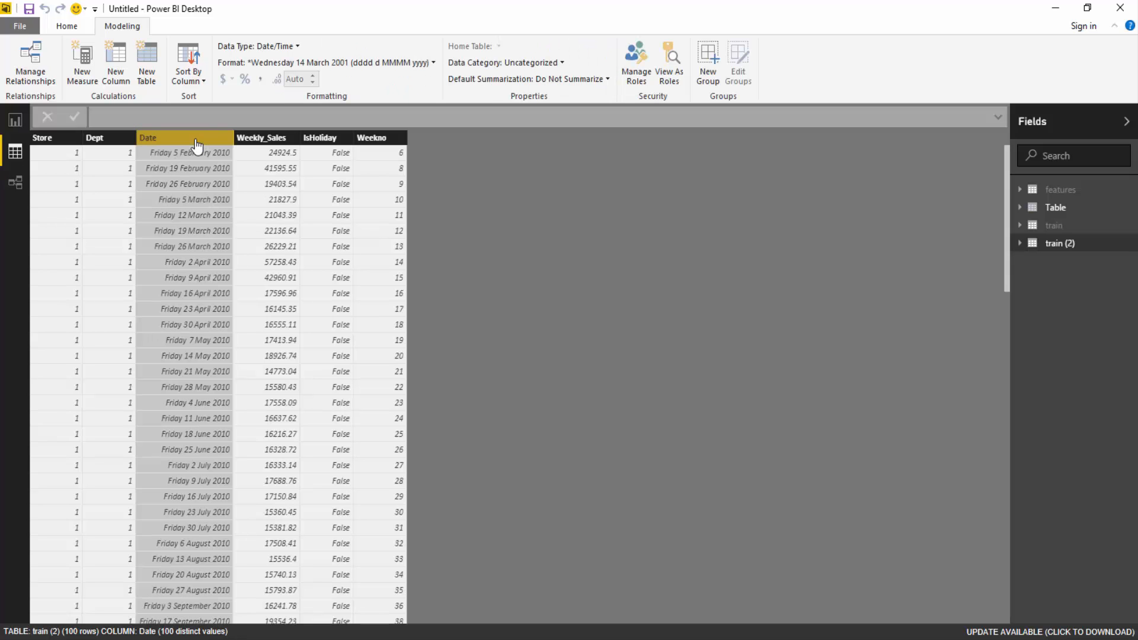
{"action": "mouse_move", "coordinate": [261, 137]}
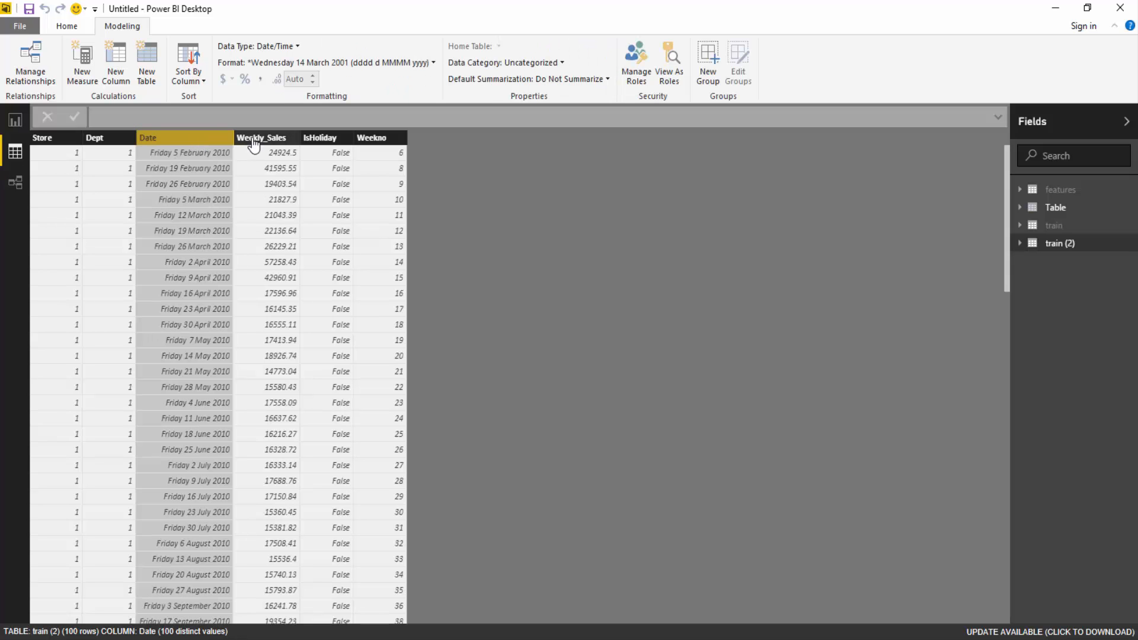
{"action": "left_click", "coordinate": [260, 138]}
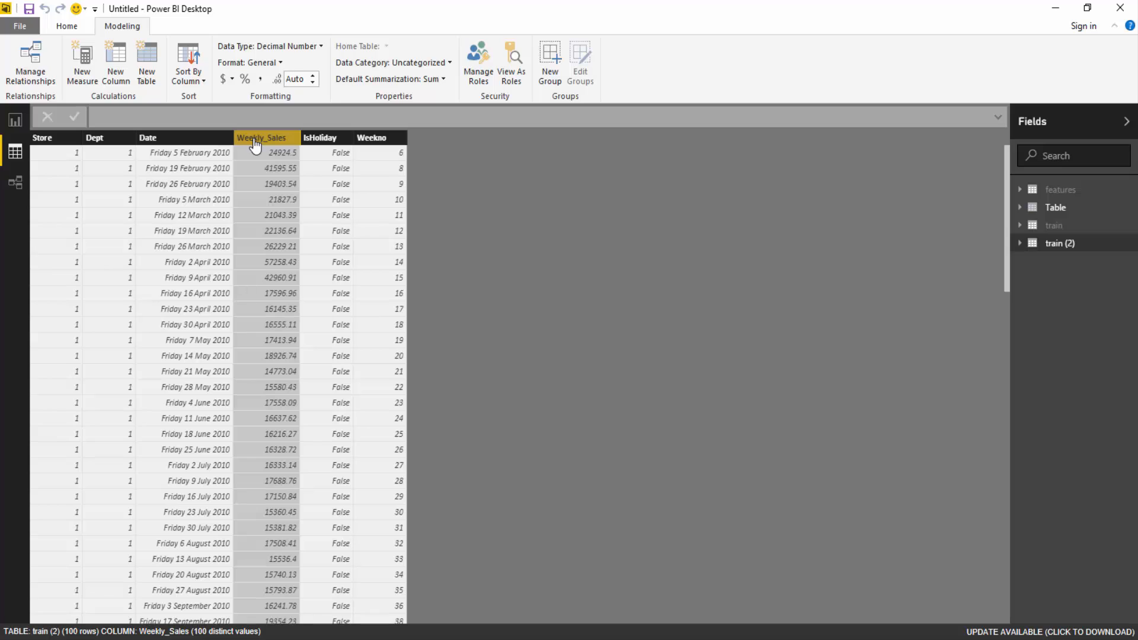
{"action": "mouse_move", "coordinate": [41, 151]}
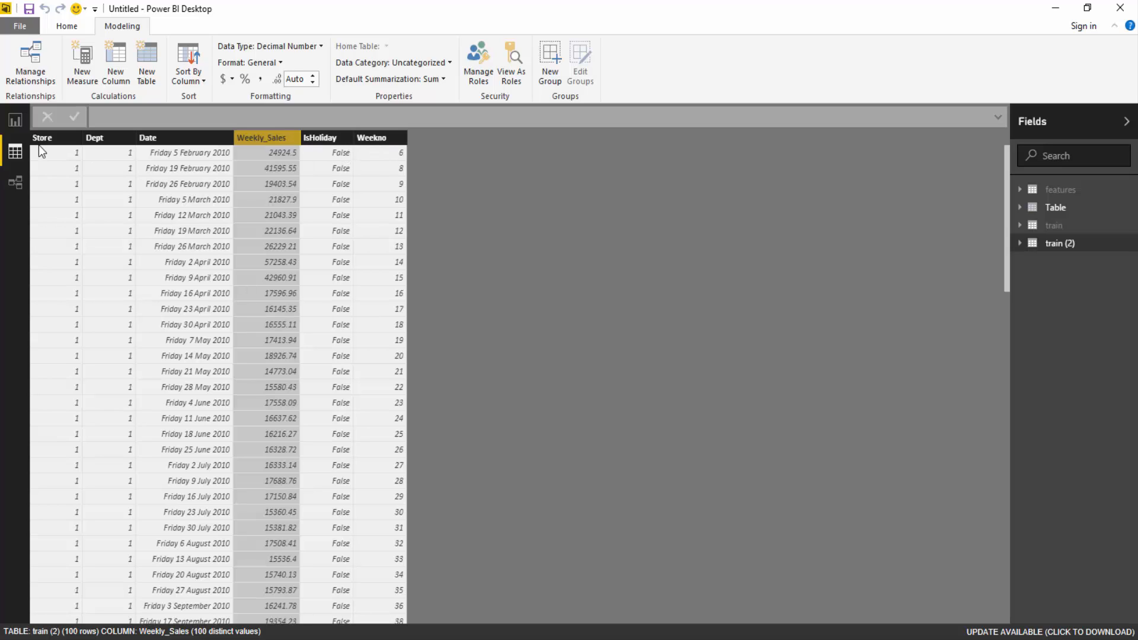
{"action": "mouse_move", "coordinate": [298, 153]}
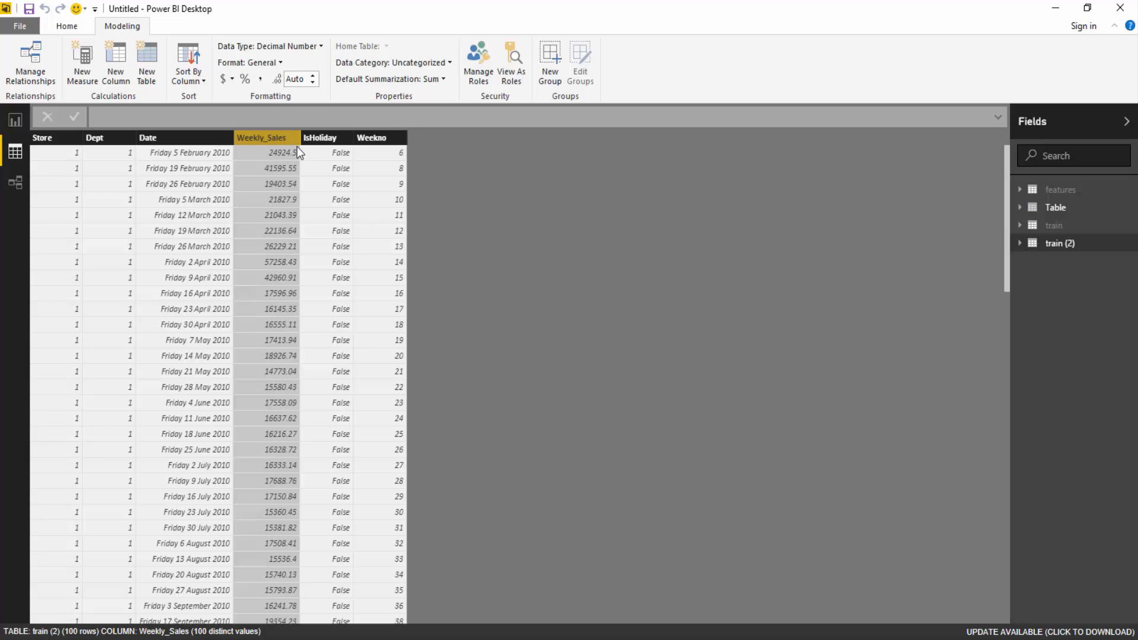
{"action": "mouse_move", "coordinate": [149, 175]}
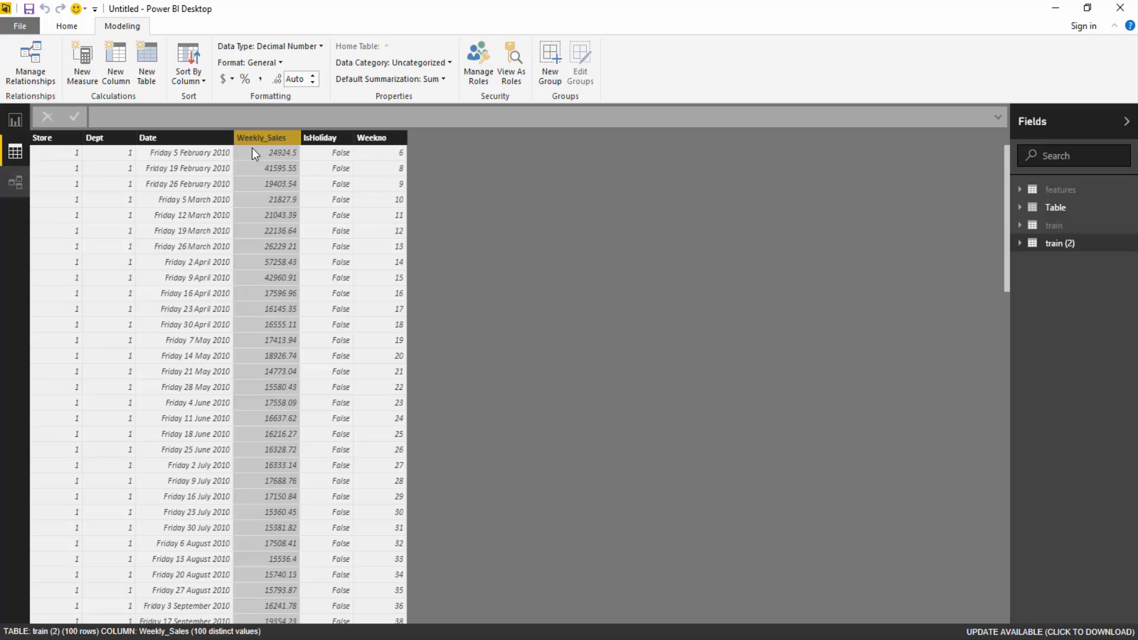
Build a table visual of train (2) Date with Weekly_Sales on the report page
{"action": "left_click", "coordinate": [14, 119]}
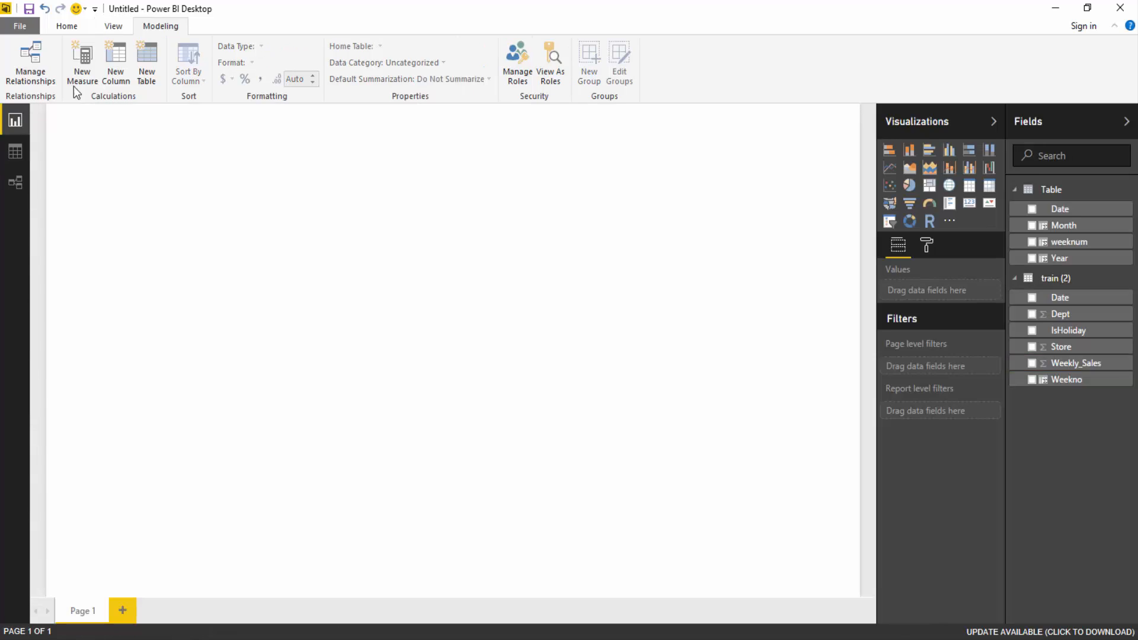
{"action": "mouse_move", "coordinate": [1061, 296]}
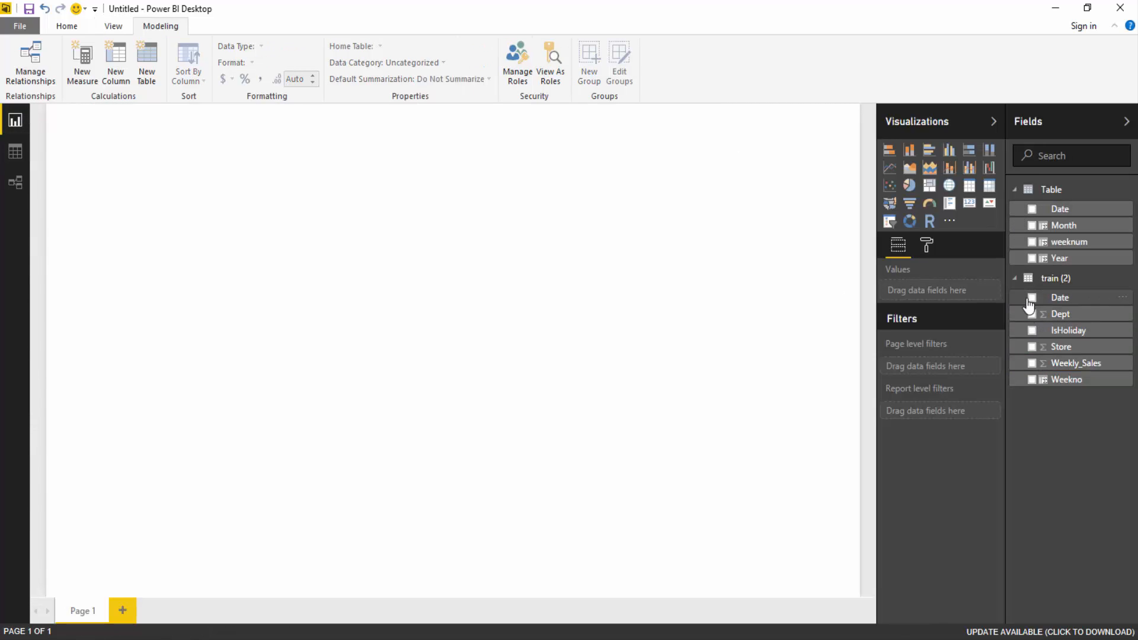
{"action": "left_click", "coordinate": [1032, 298]}
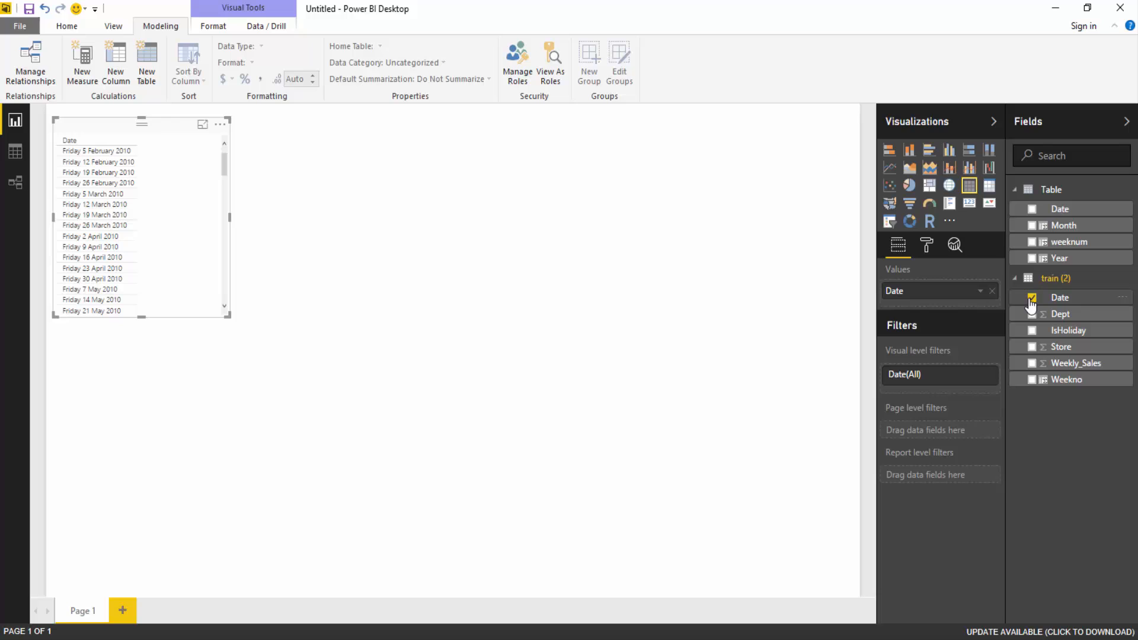
{"action": "left_click", "coordinate": [1032, 297]}
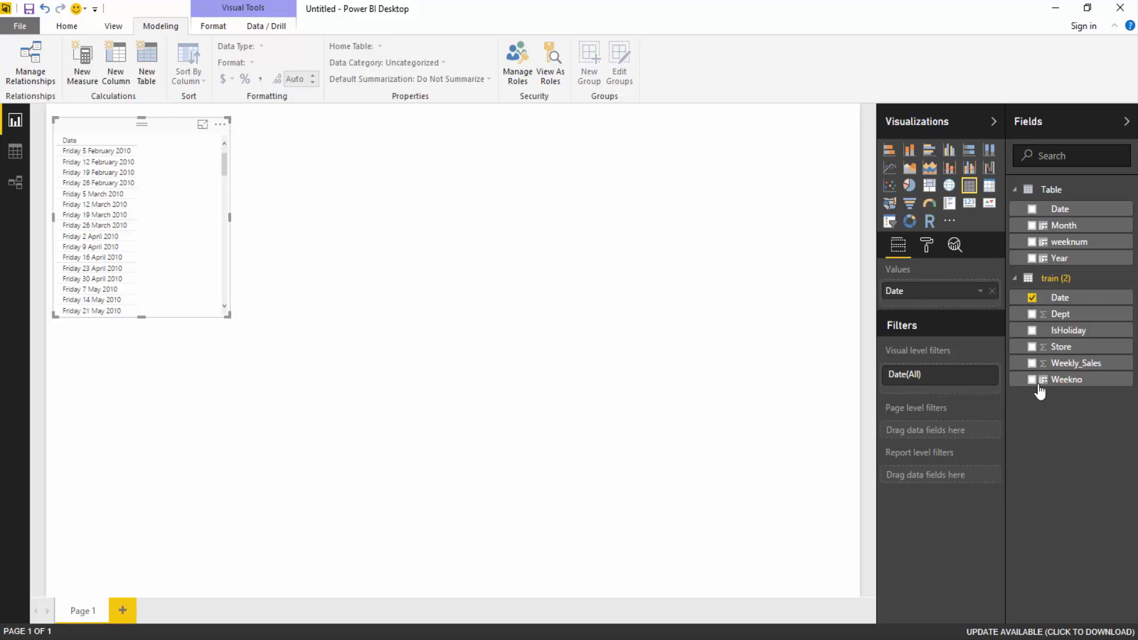
{"action": "left_click", "coordinate": [1033, 363]}
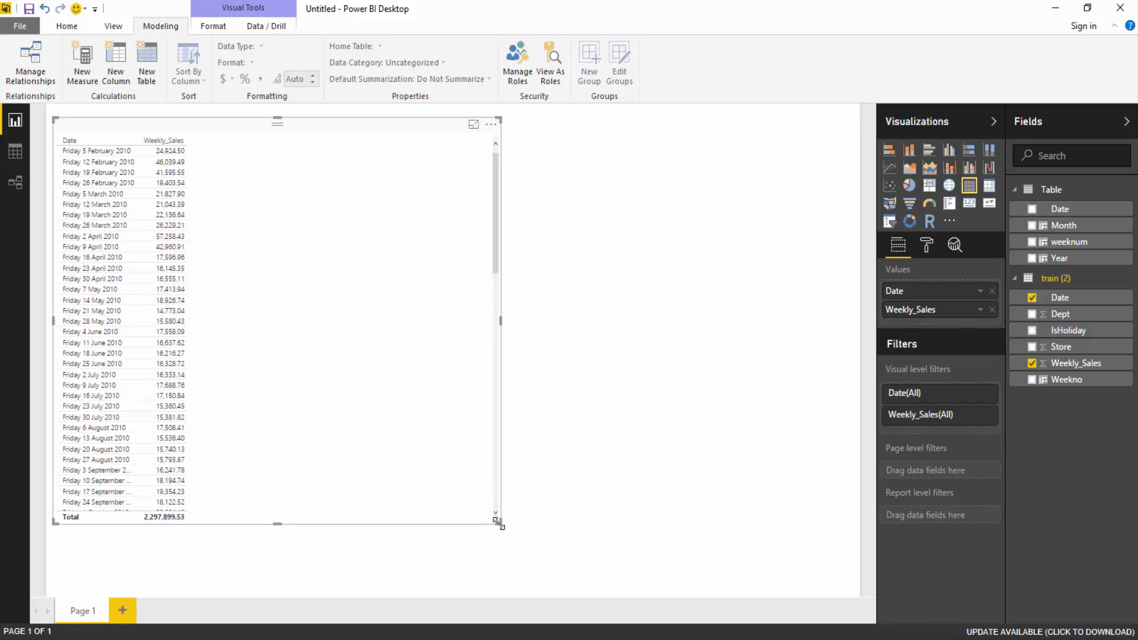
{"action": "left_click", "coordinate": [1060, 297]}
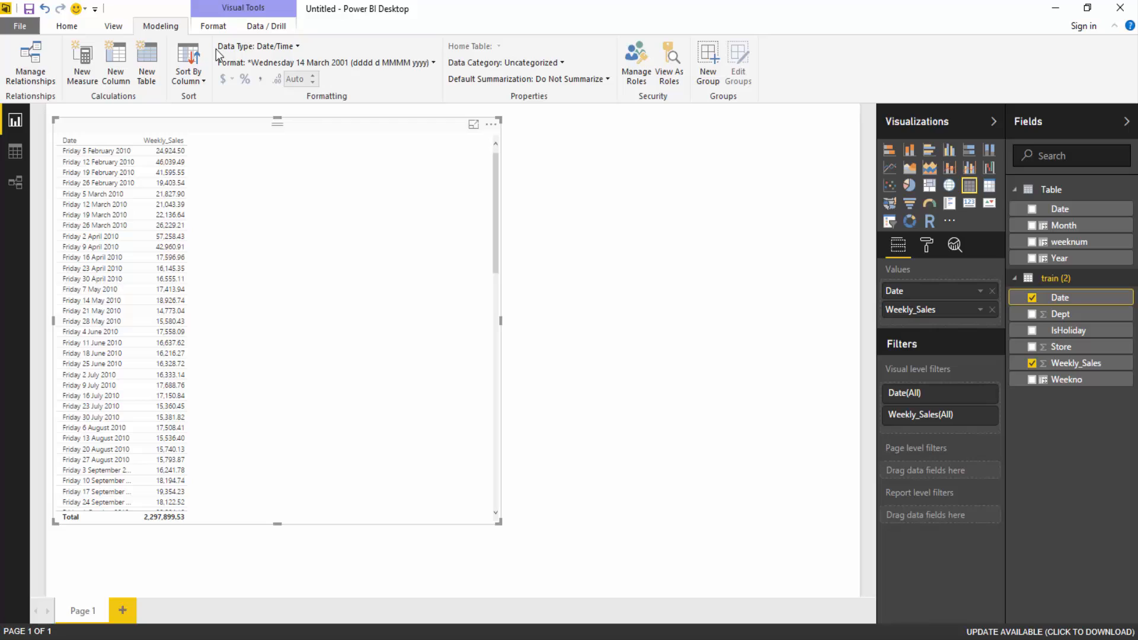
{"action": "mouse_move", "coordinate": [257, 46]}
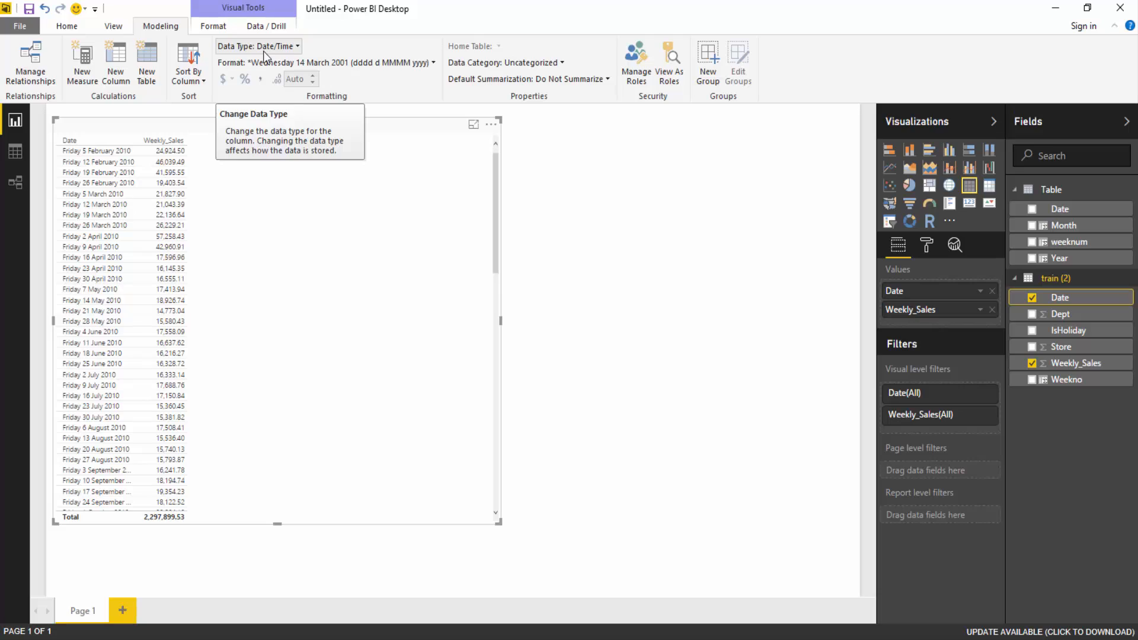
{"action": "mouse_move", "coordinate": [869, 185]}
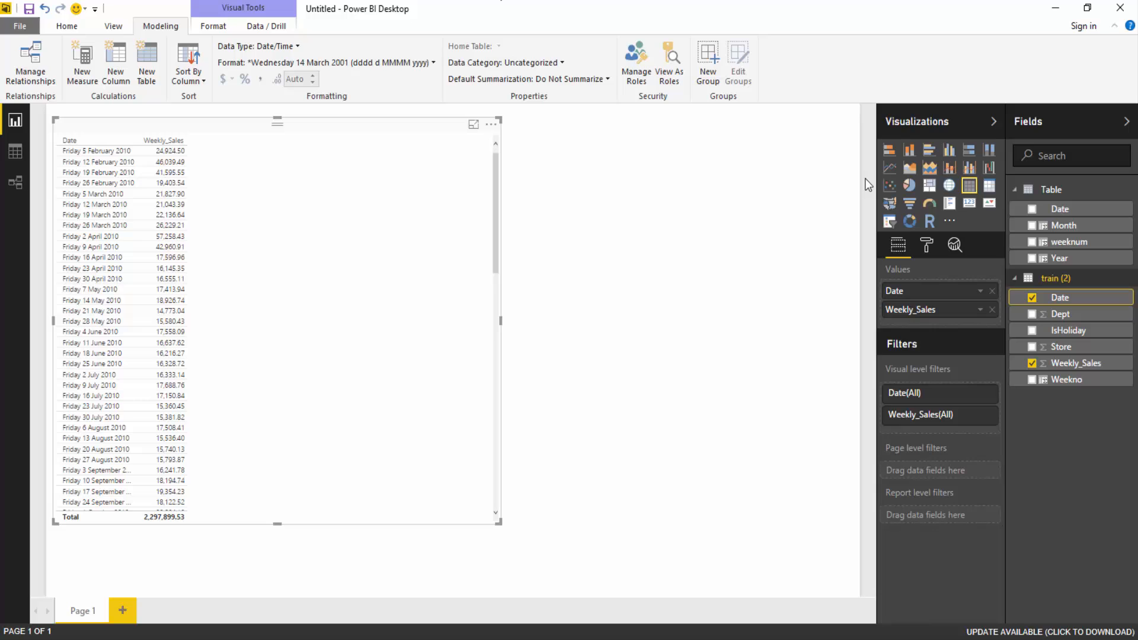
Convert the Date and Weekly_Sales table into a Weekly_Sales by Date line chart
{"action": "left_click", "coordinate": [888, 167]}
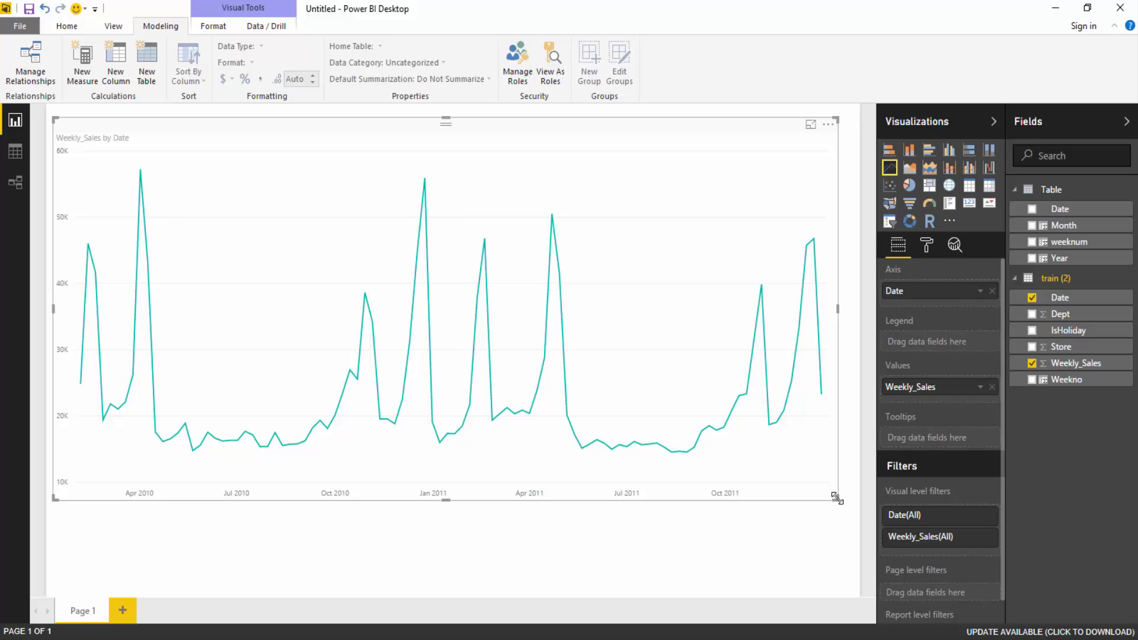
{"action": "mouse_move", "coordinate": [225, 366]}
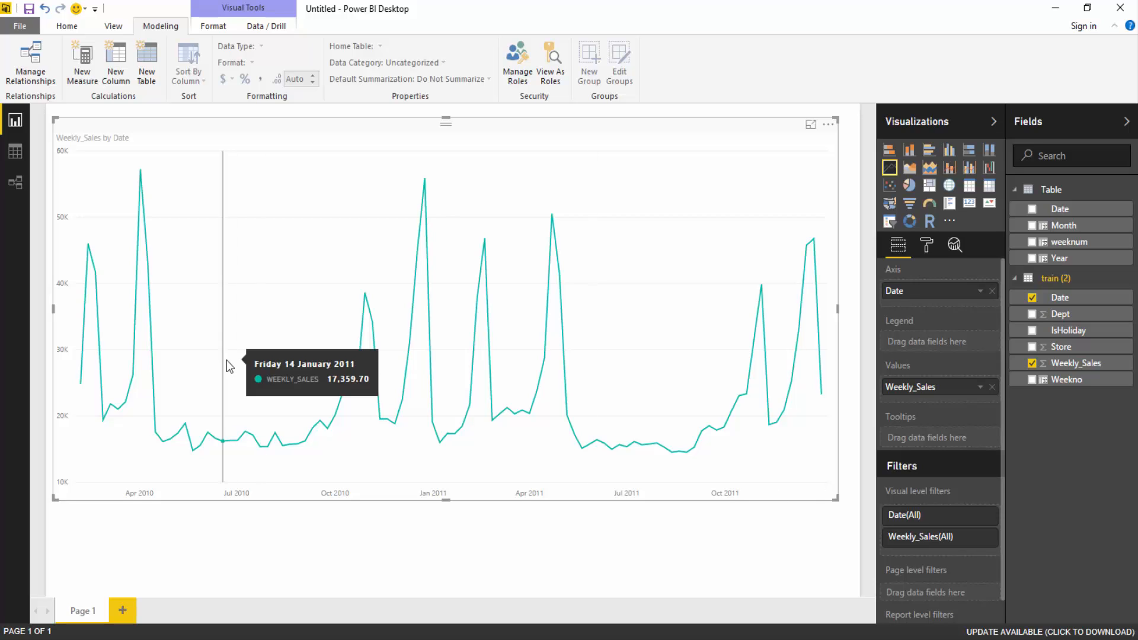
{"action": "mouse_move", "coordinate": [141, 229]}
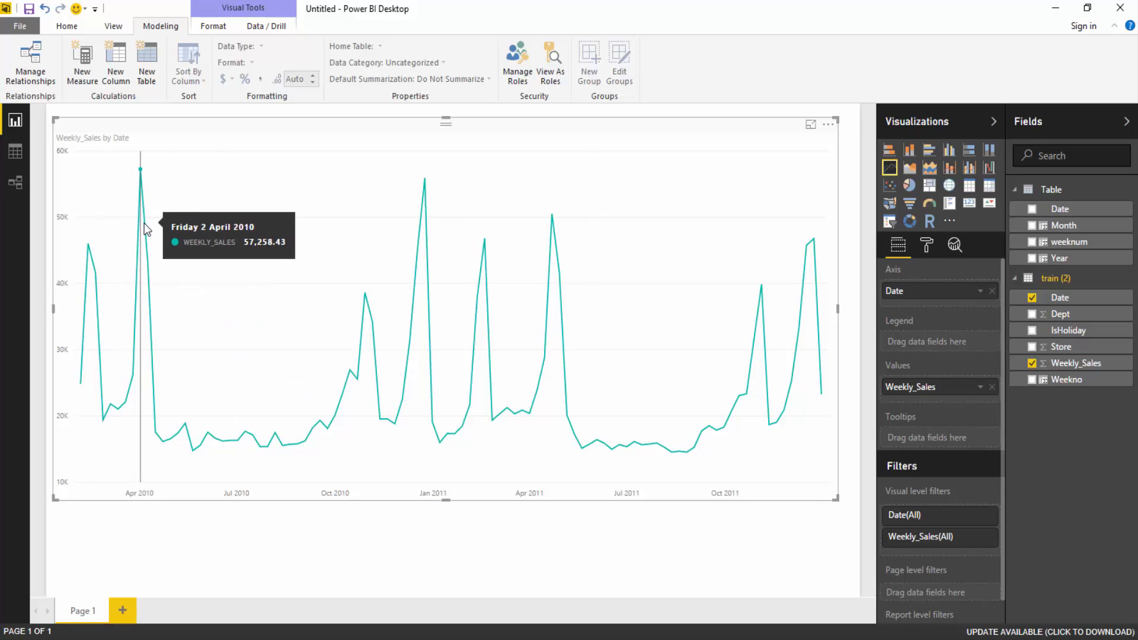
{"action": "mouse_move", "coordinate": [913, 260]}
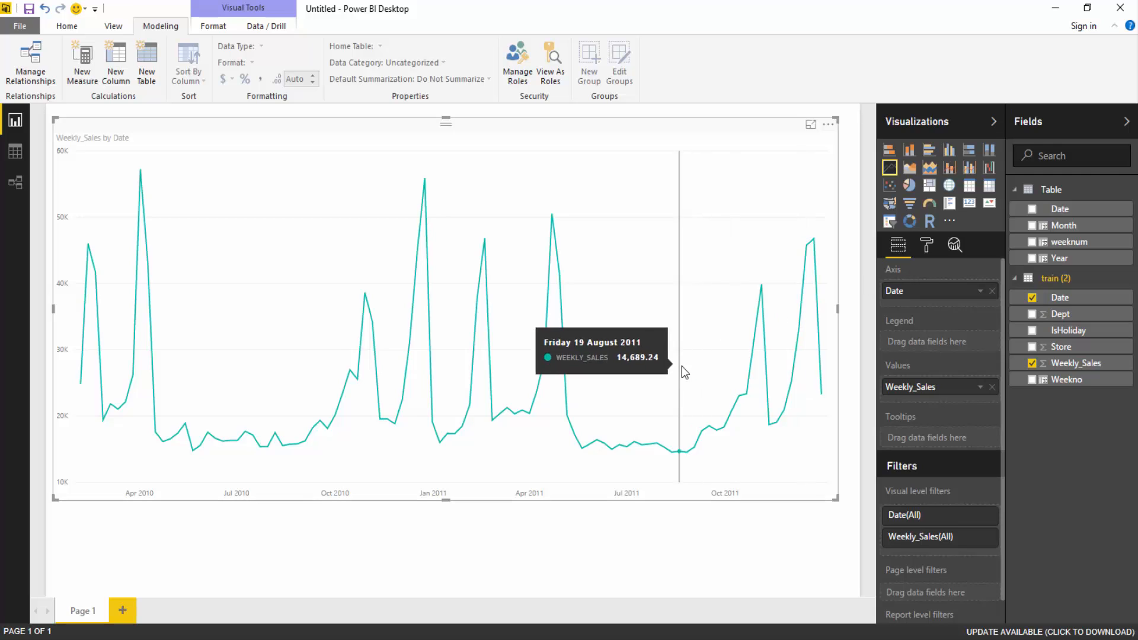
{"action": "mouse_move", "coordinate": [206, 450]}
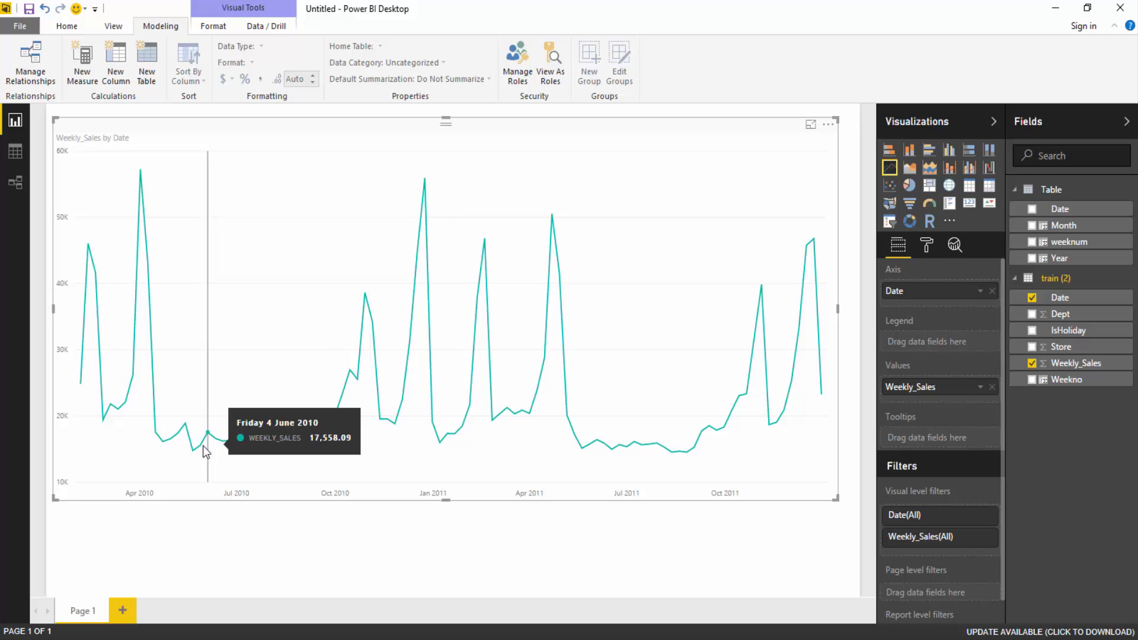
{"action": "mouse_move", "coordinate": [800, 430]}
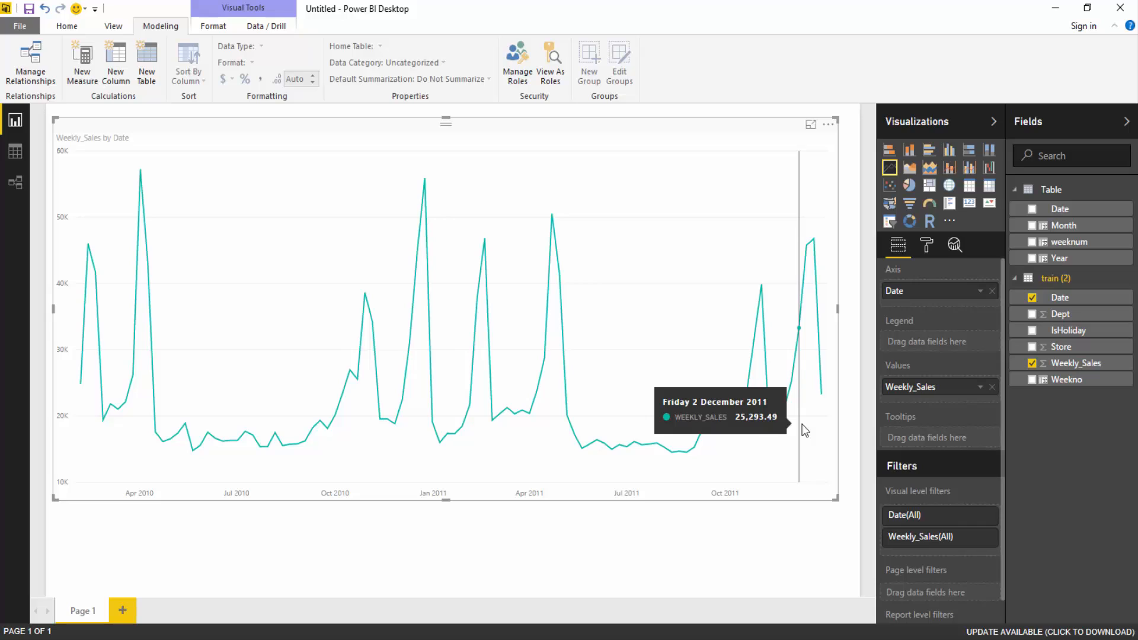
{"action": "mouse_move", "coordinate": [961, 263]}
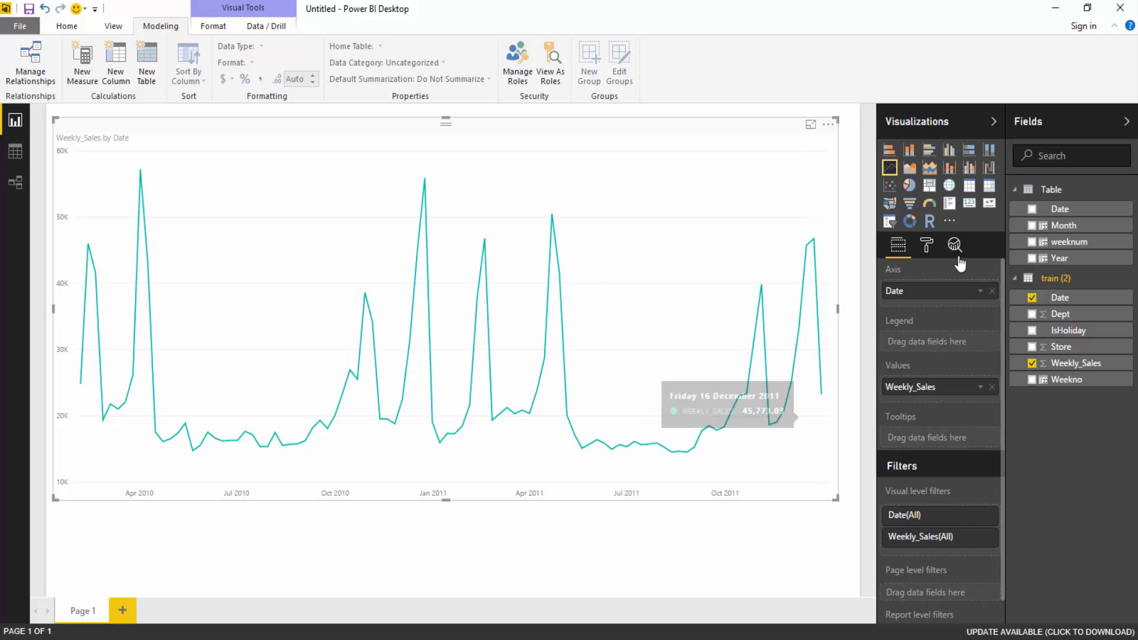
Add Forecast 1 to the line chart from the Analytics pane with default 10 points, 95% confidence
{"action": "left_click", "coordinate": [955, 245]}
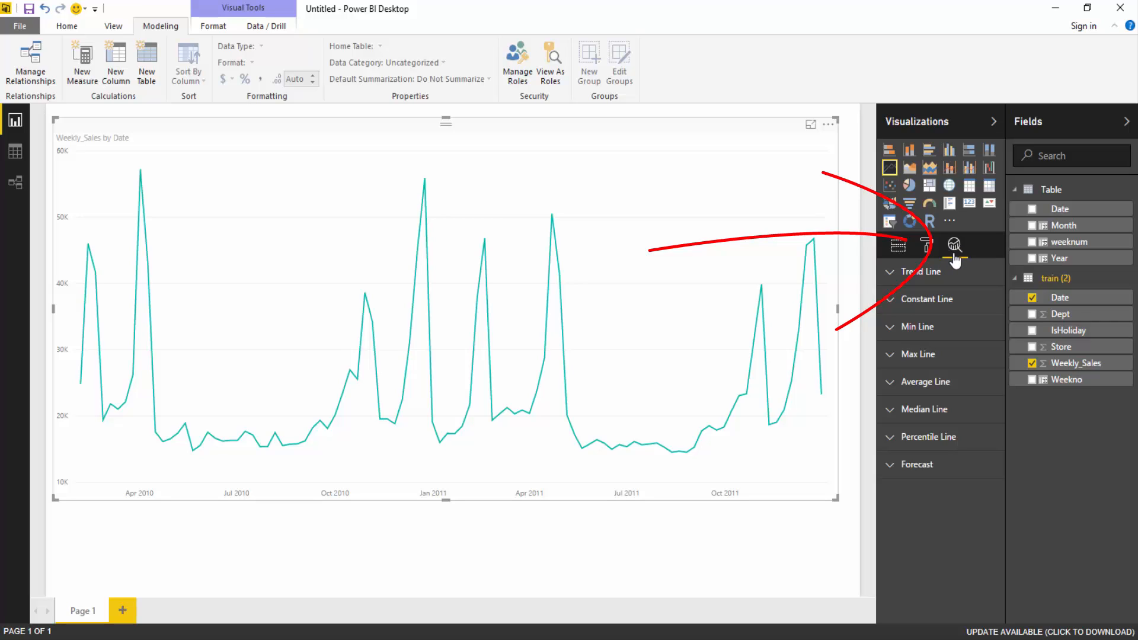
{"action": "left_click", "coordinate": [917, 464]}
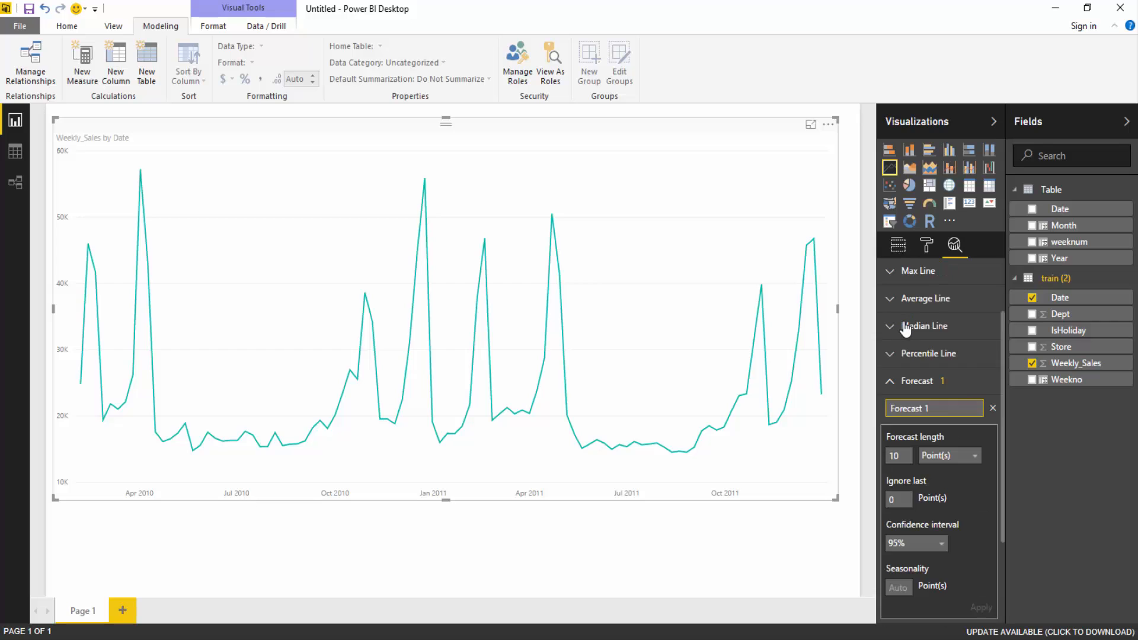
Apply the forecast so it extends past January 2012 with a grey confidence band
{"action": "left_click", "coordinate": [981, 607]}
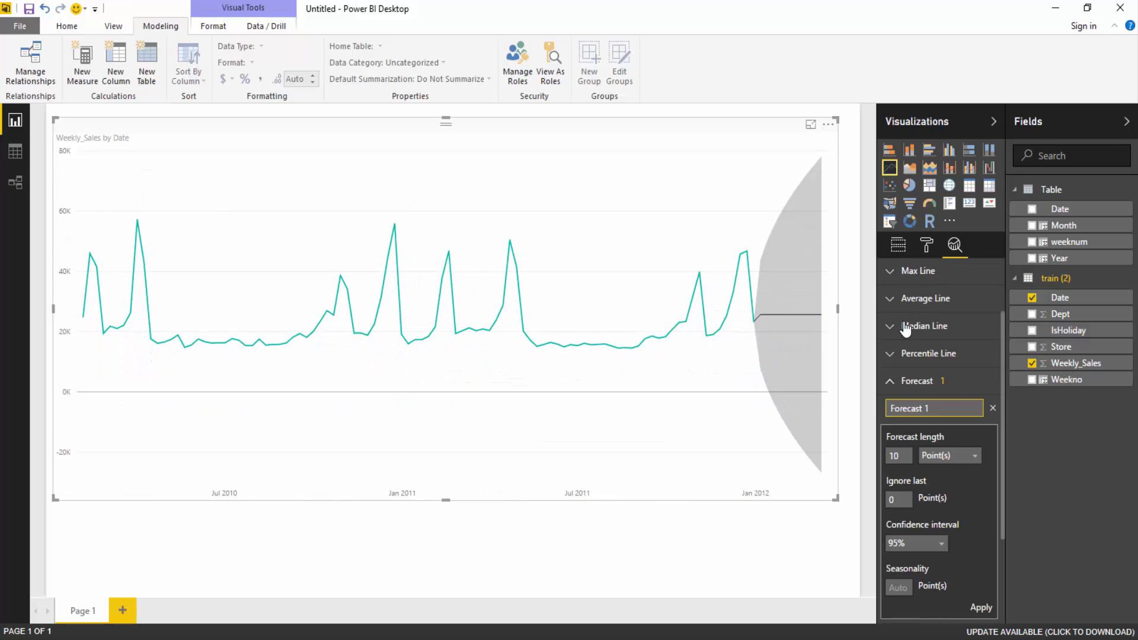
{"action": "mouse_move", "coordinate": [882, 338]}
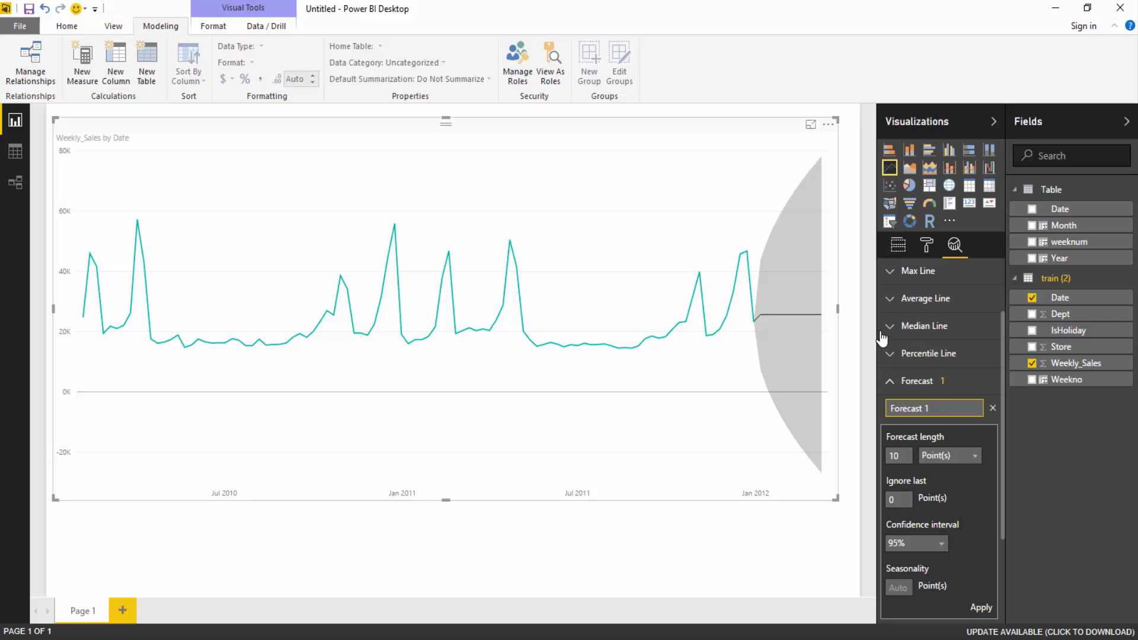
{"action": "mouse_move", "coordinate": [815, 313]}
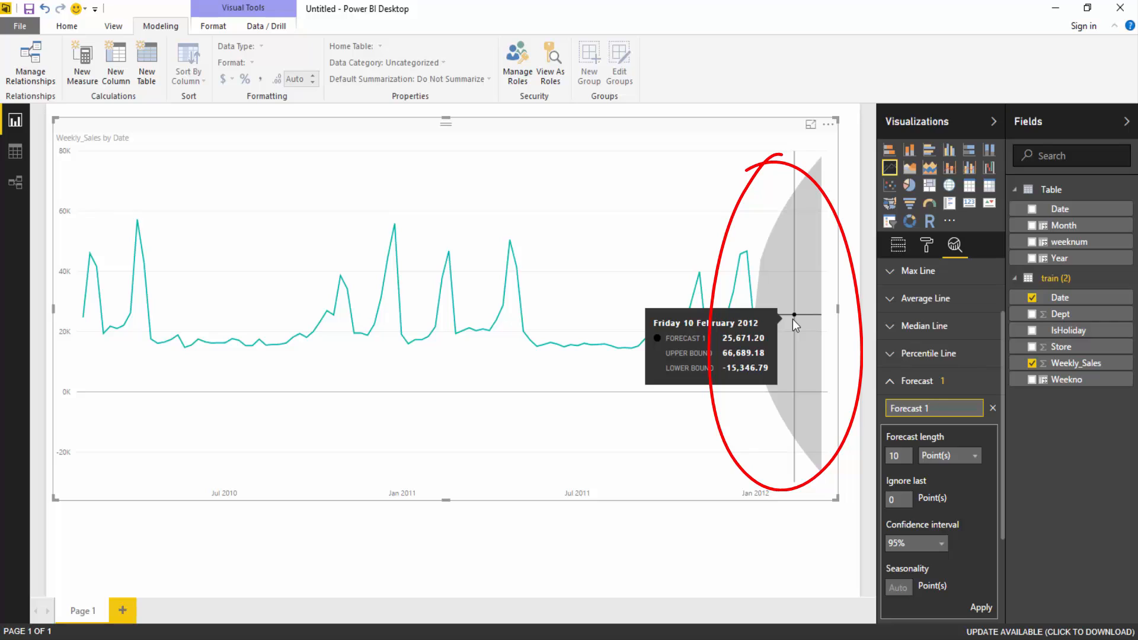
{"action": "mouse_move", "coordinate": [768, 322]}
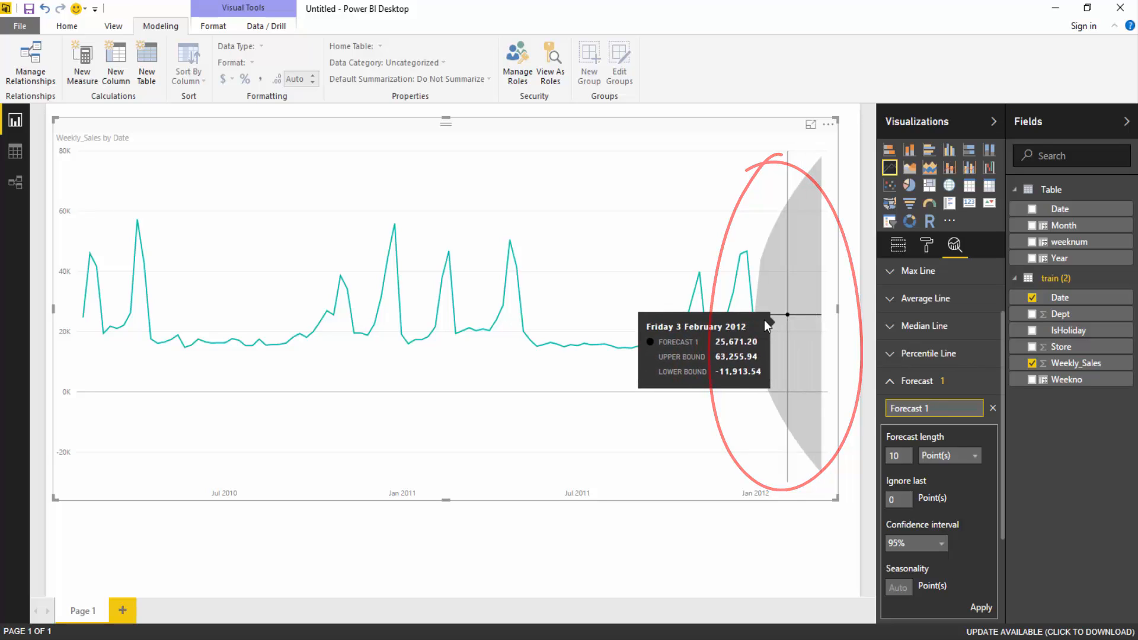
{"action": "mouse_move", "coordinate": [775, 314]}
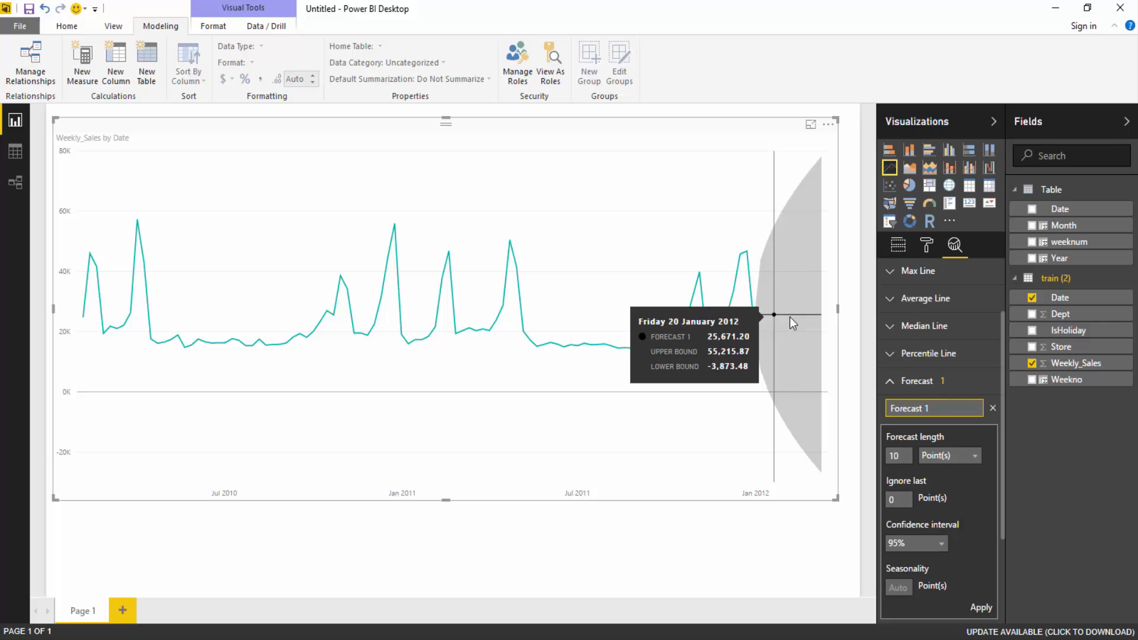
{"action": "mouse_move", "coordinate": [753, 323]}
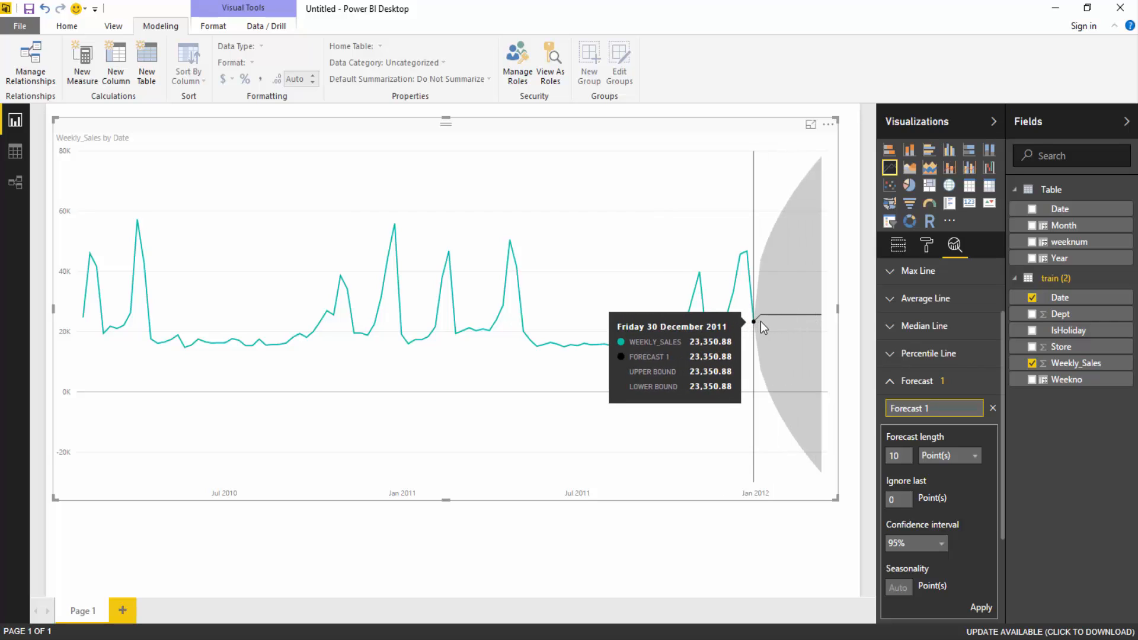
{"action": "mouse_move", "coordinate": [761, 333]}
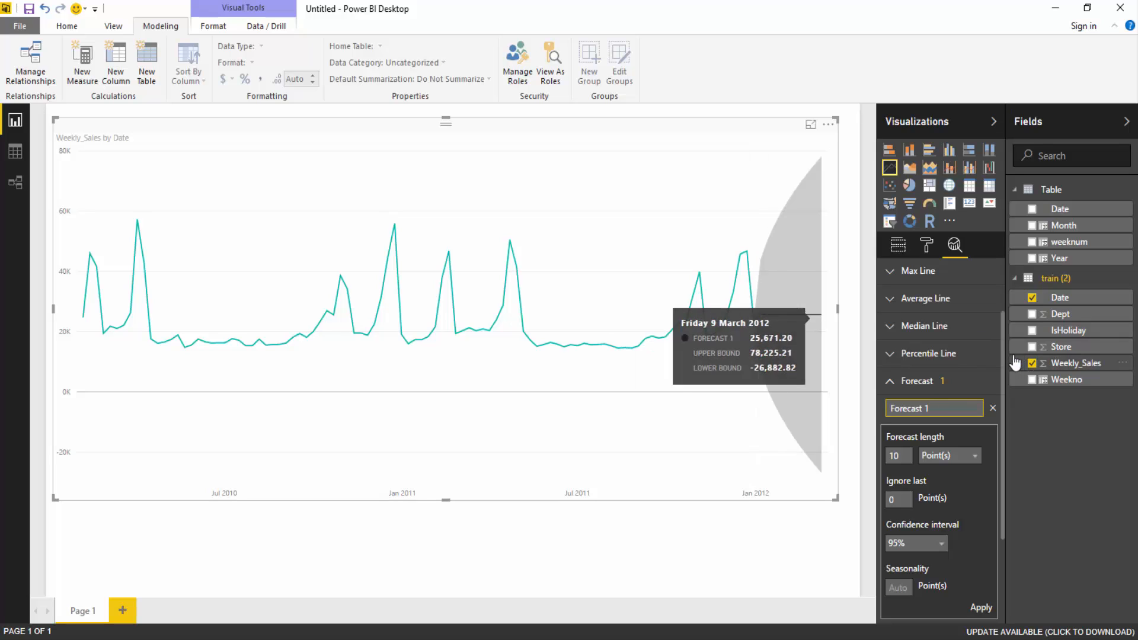
{"action": "scroll", "scroll_direction": "down", "scroll_amount": 3}
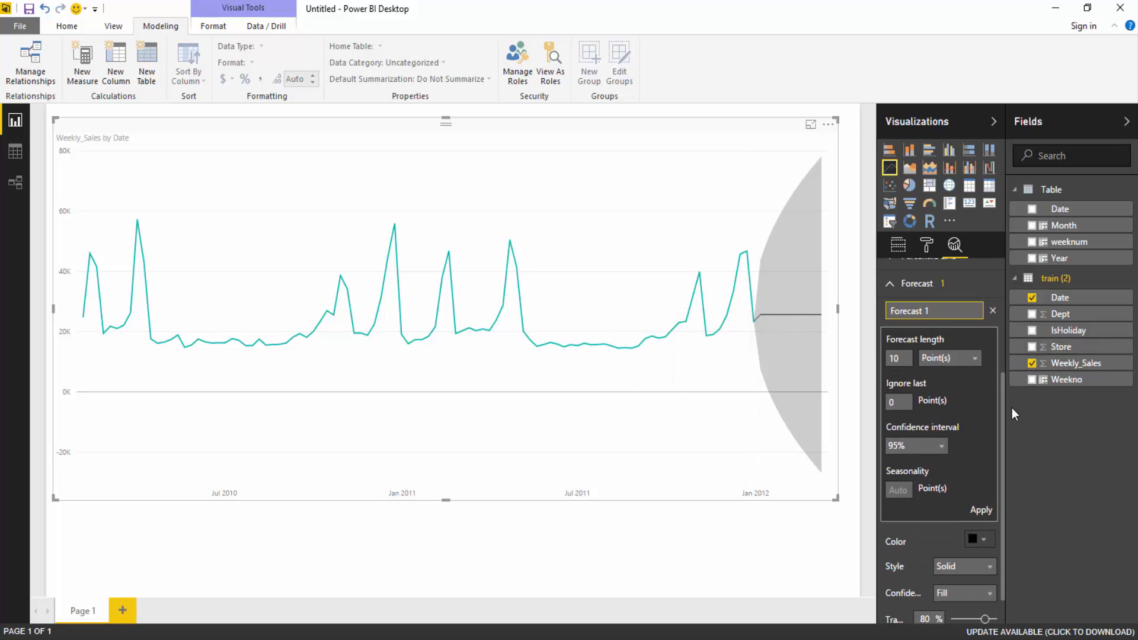
{"action": "scroll", "scroll_direction": "down", "scroll_amount": 3}
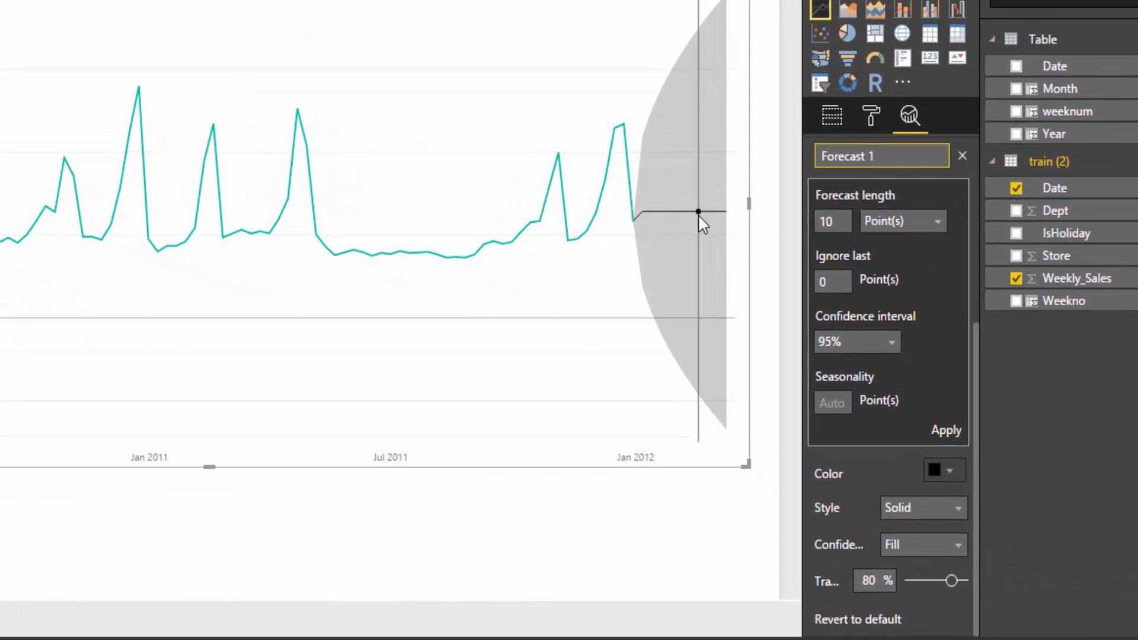
{"action": "mouse_move", "coordinate": [715, 219]}
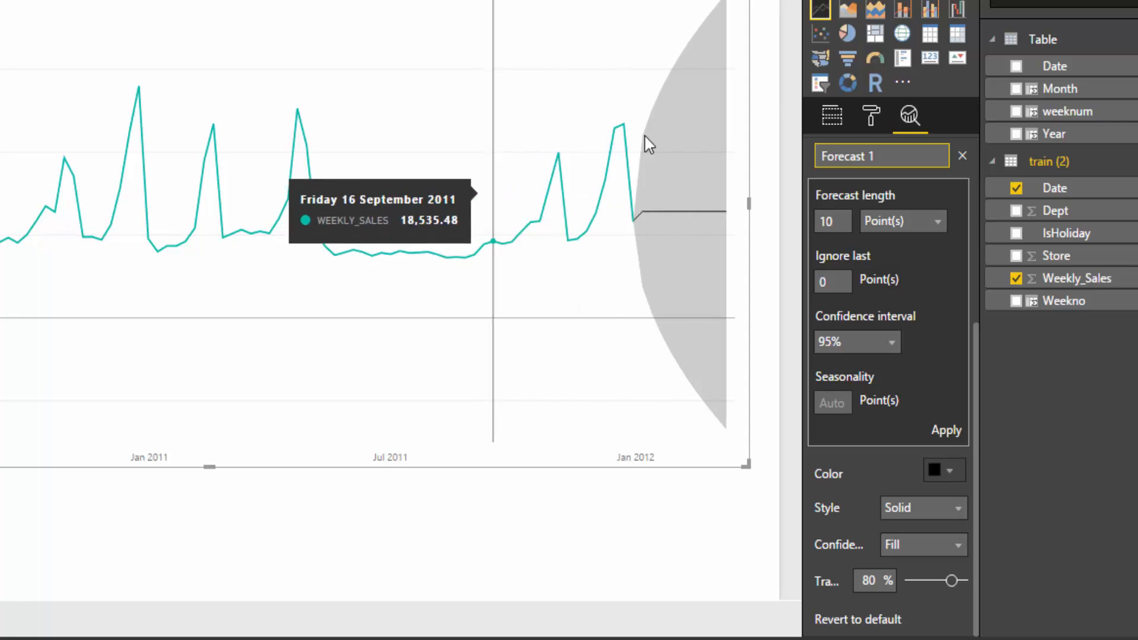
{"action": "mouse_move", "coordinate": [861, 205]}
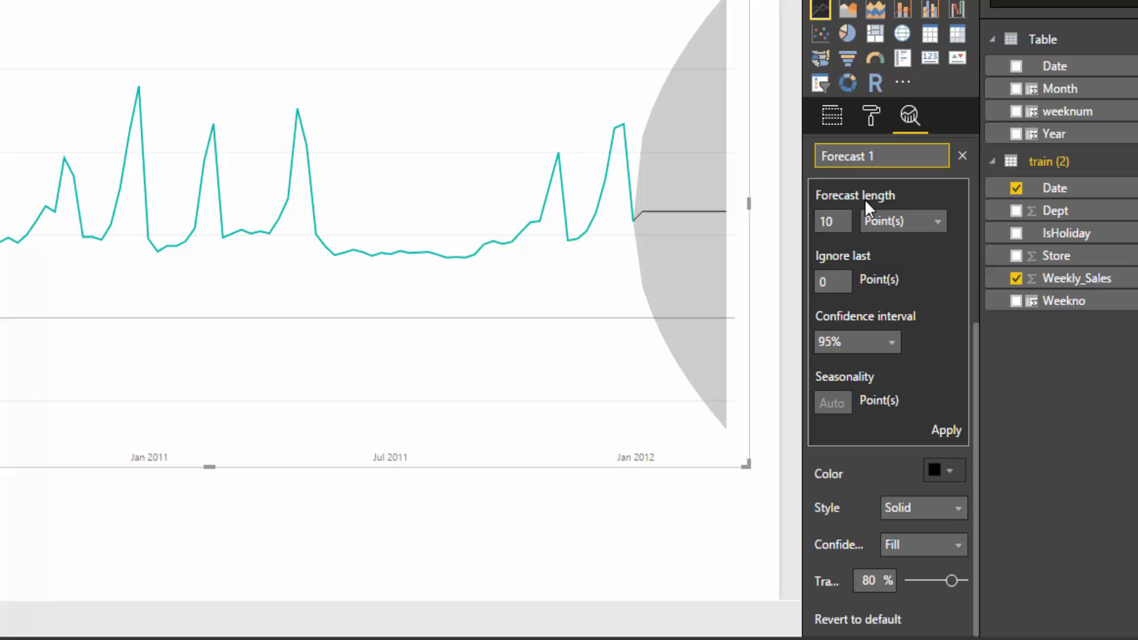
{"action": "mouse_move", "coordinate": [903, 232]}
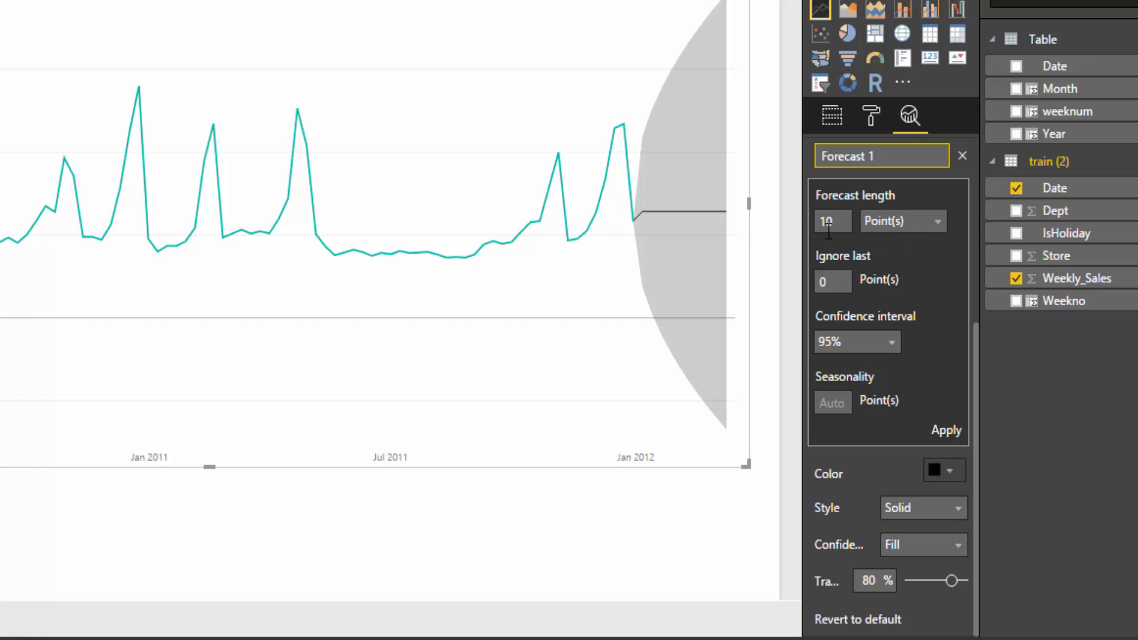
Set the forecast length to 12 Month(s) rather than 10 points
{"action": "left_click", "coordinate": [944, 221]}
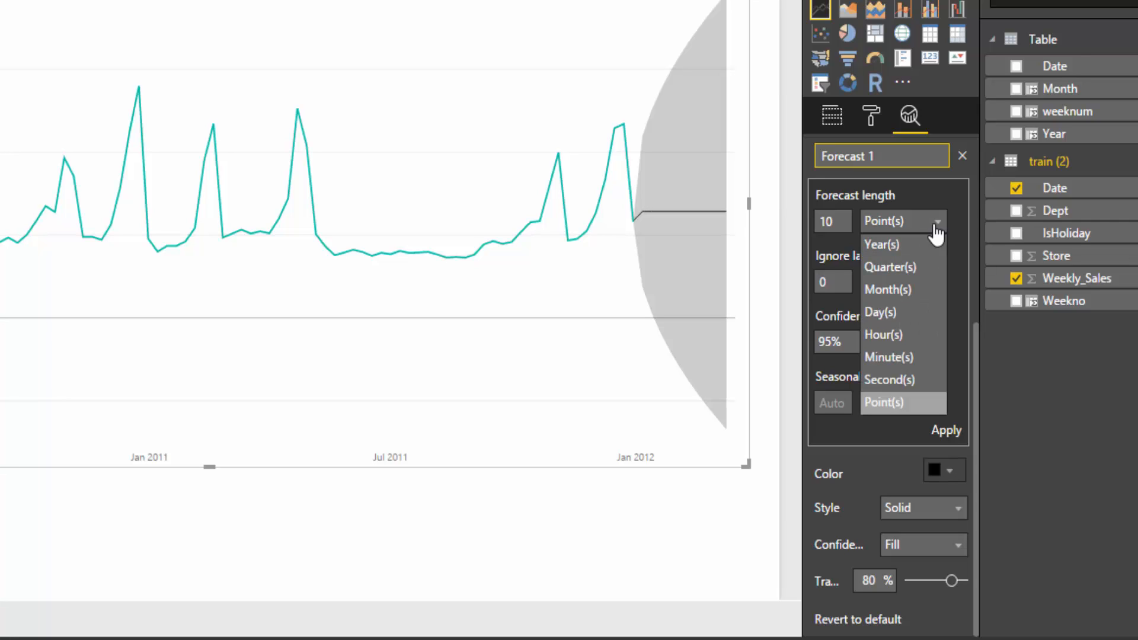
{"action": "mouse_move", "coordinate": [918, 289]}
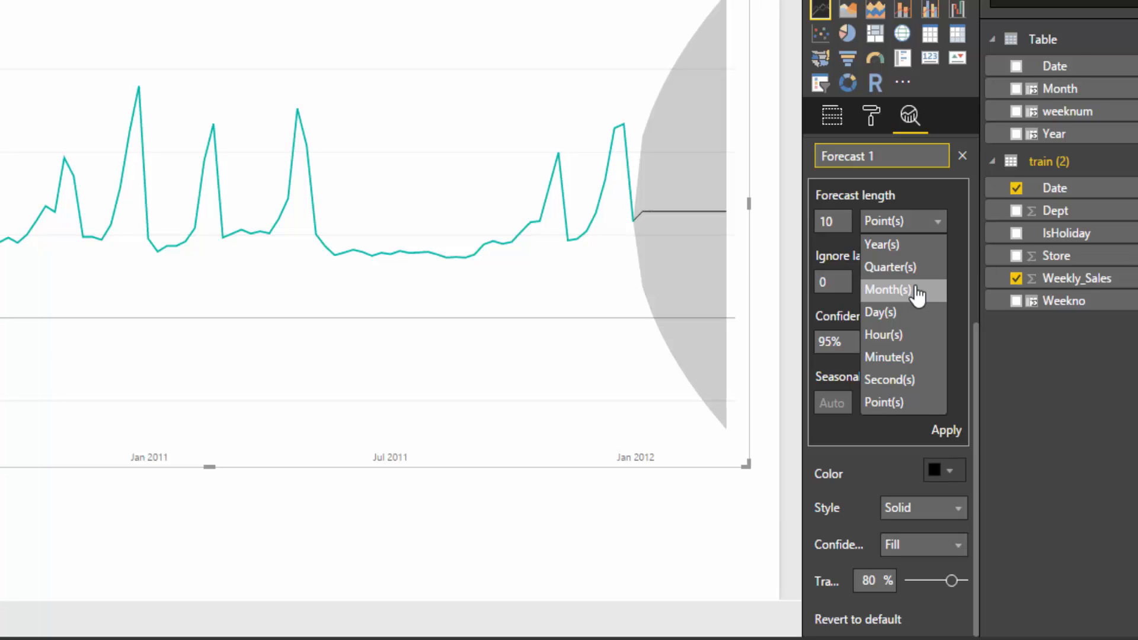
{"action": "left_click", "coordinate": [888, 289]}
{"action": "type", "text": "12"}
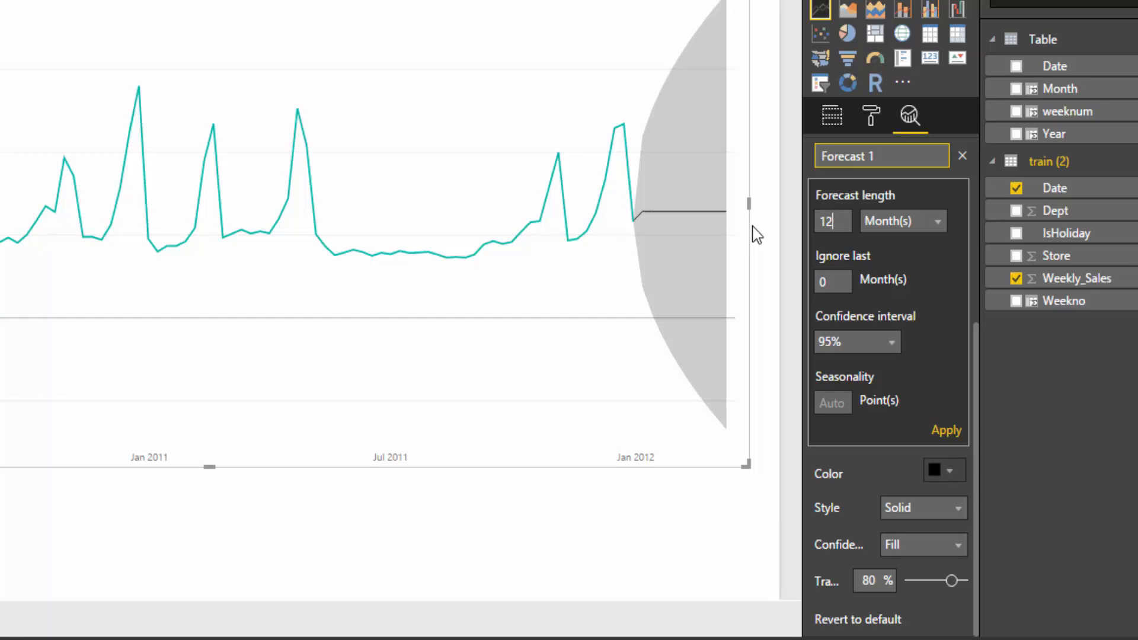
{"action": "mouse_move", "coordinate": [864, 254]}
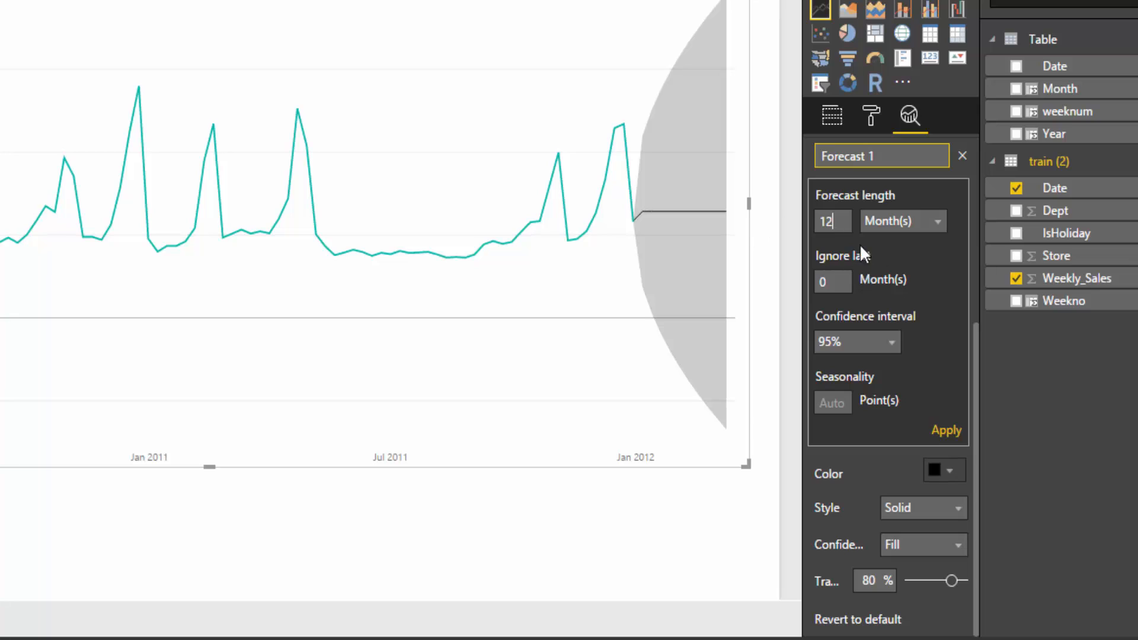
{"action": "mouse_move", "coordinate": [868, 276]}
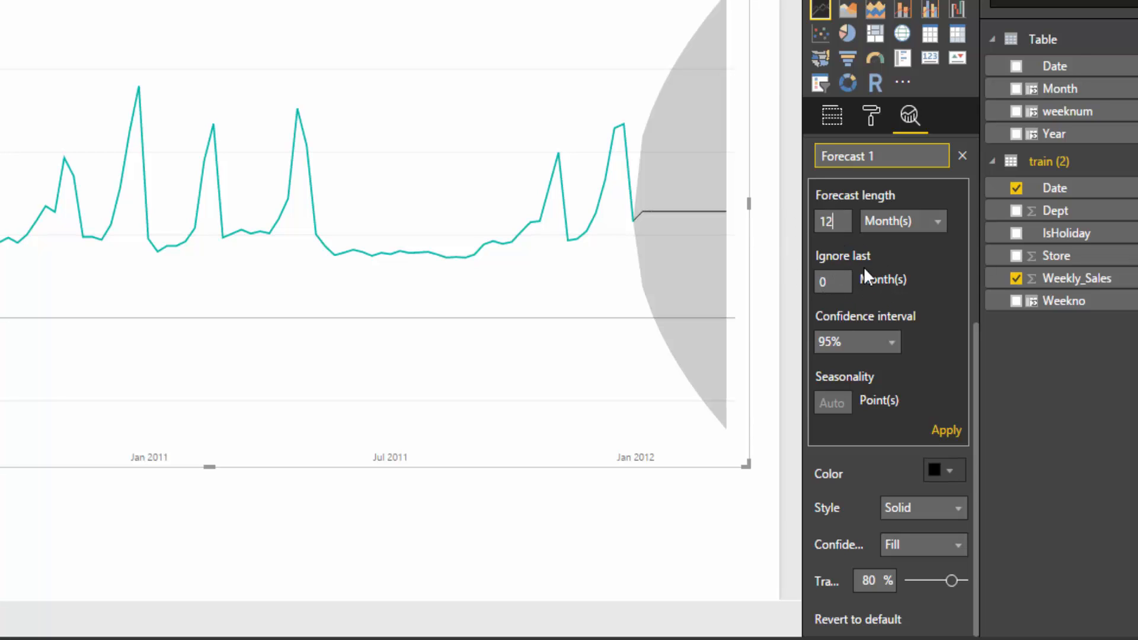
{"action": "left_click", "coordinate": [832, 282]}
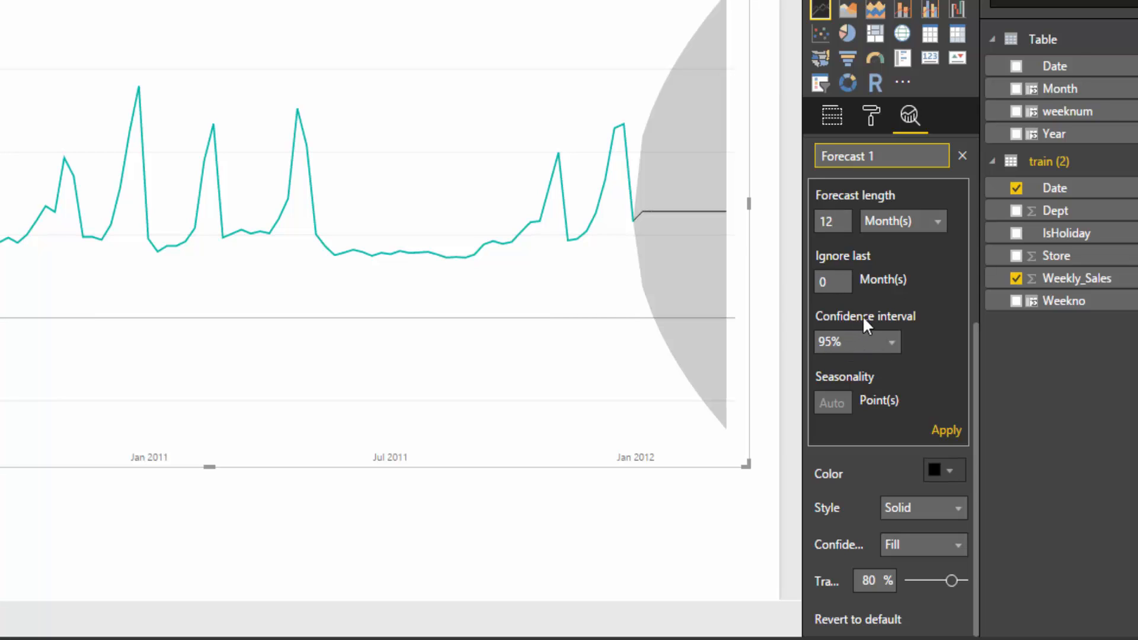
{"action": "mouse_move", "coordinate": [866, 323]}
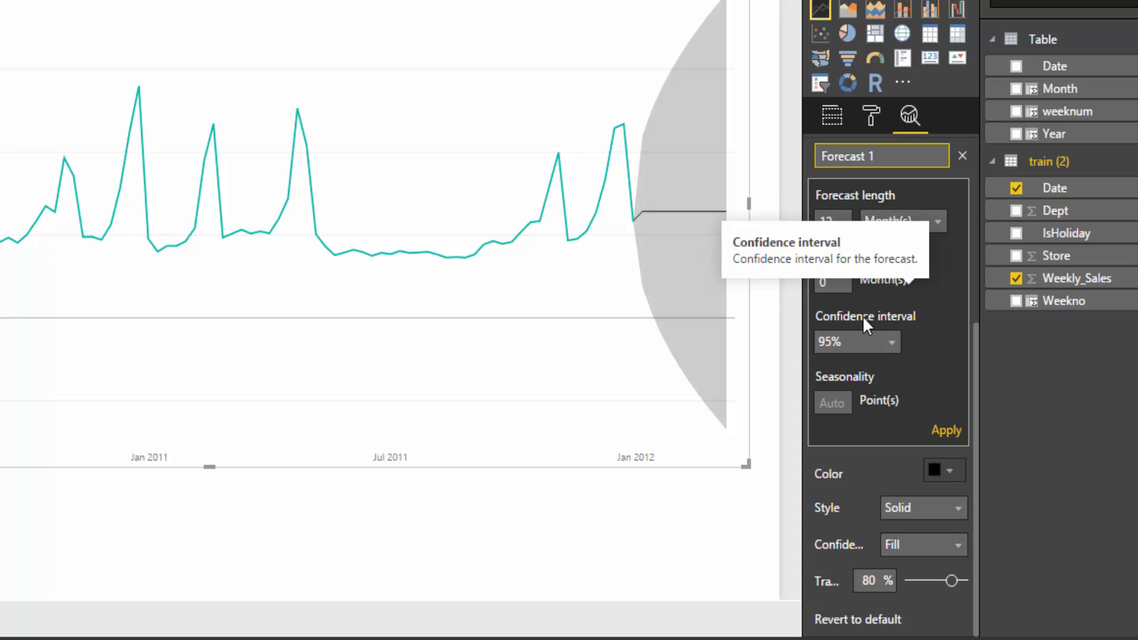
{"action": "mouse_move", "coordinate": [872, 328]}
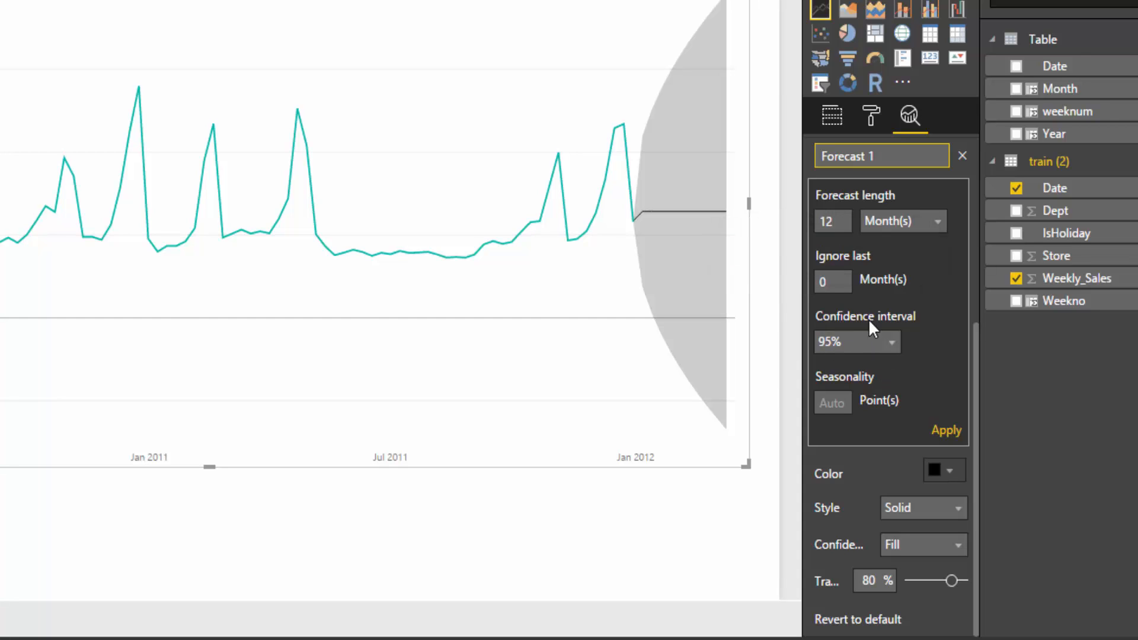
{"action": "mouse_move", "coordinate": [891, 334]}
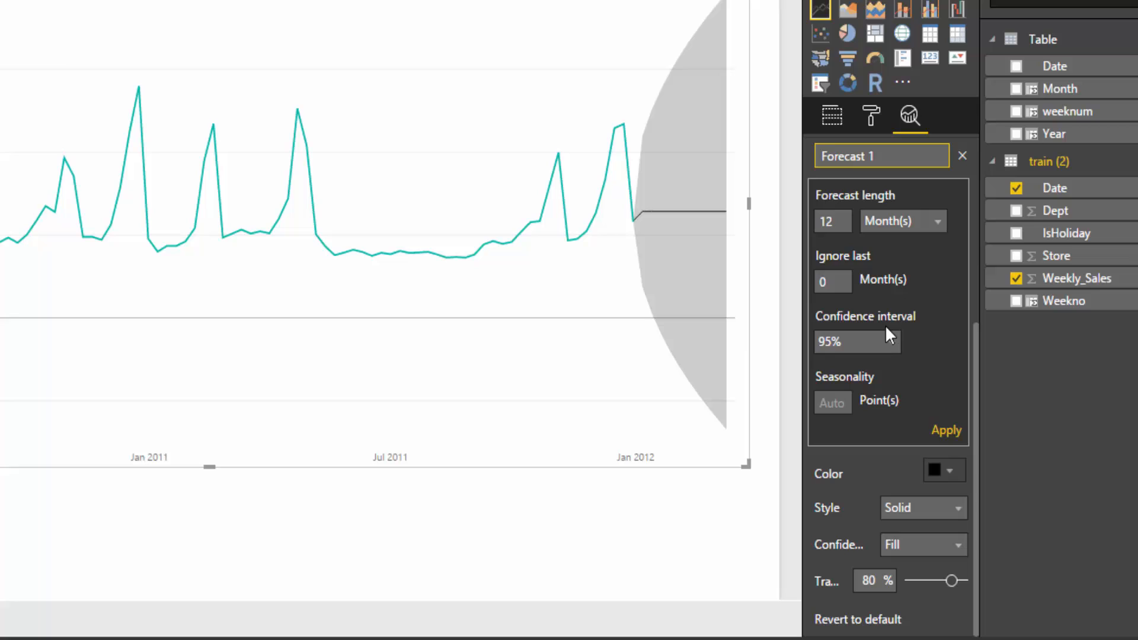
{"action": "left_click", "coordinate": [831, 220]}
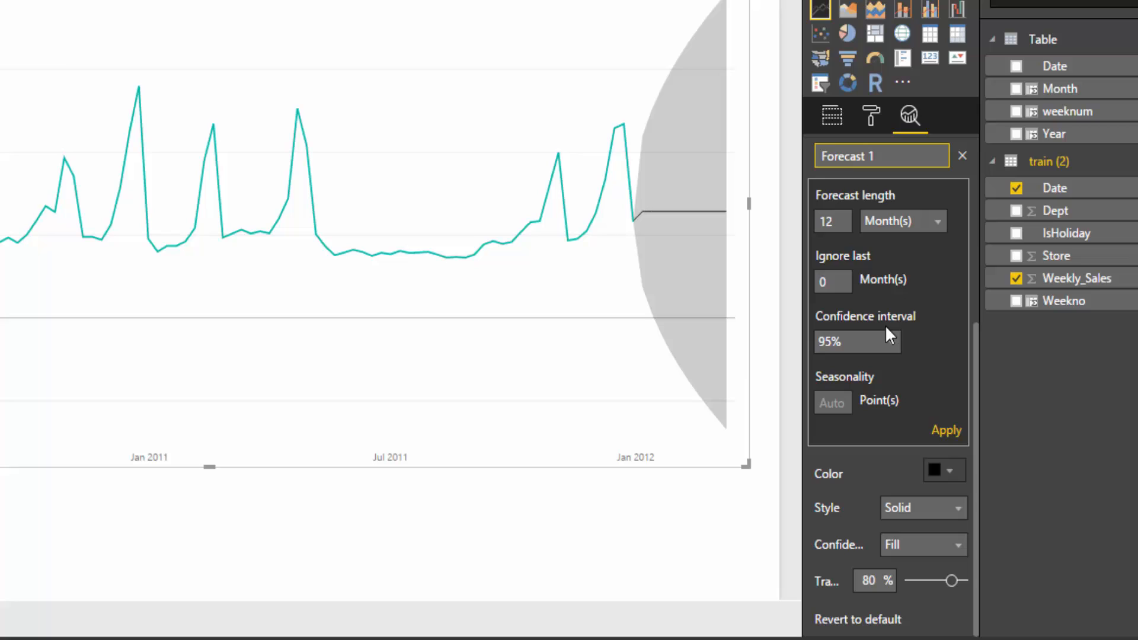
{"action": "left_click", "coordinate": [832, 220]}
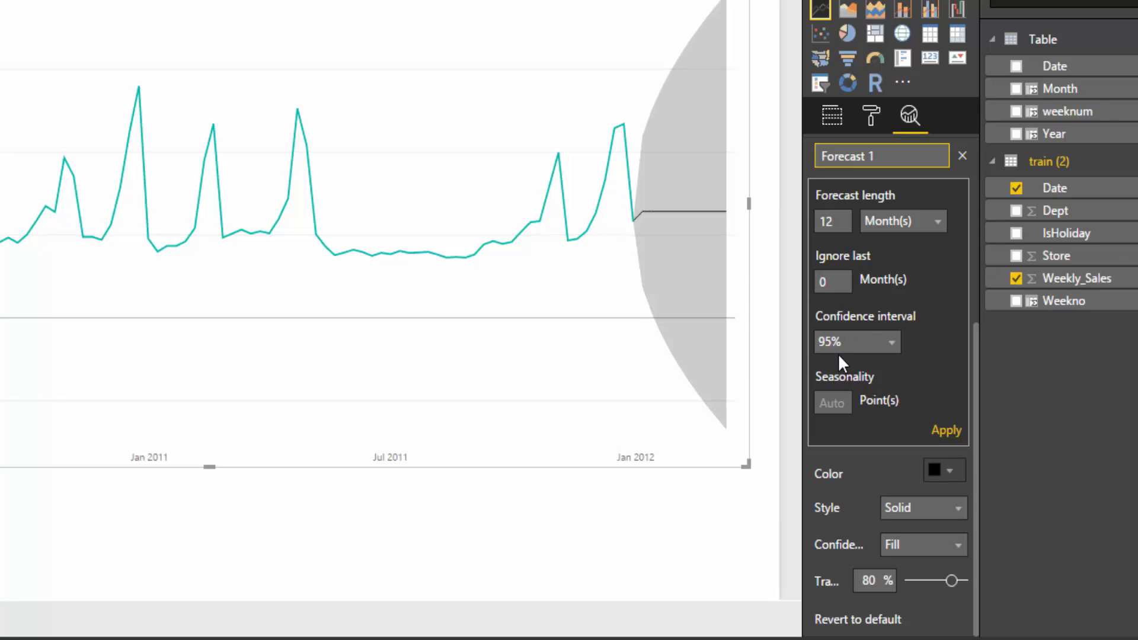
{"action": "mouse_move", "coordinate": [798, 389]}
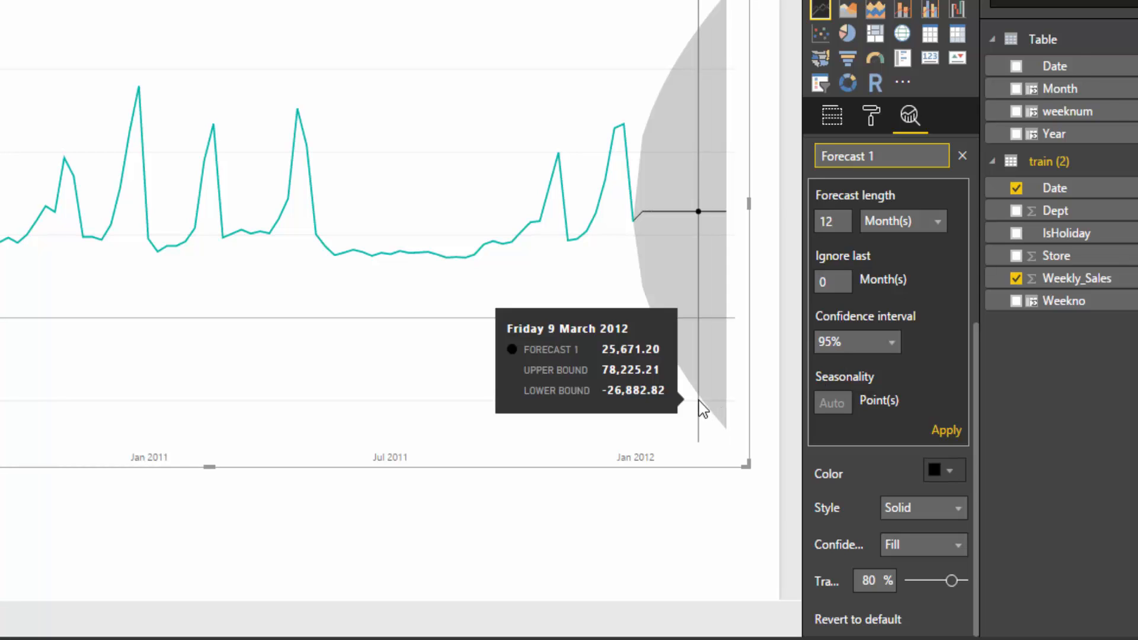
{"action": "left_click", "coordinate": [832, 221]}
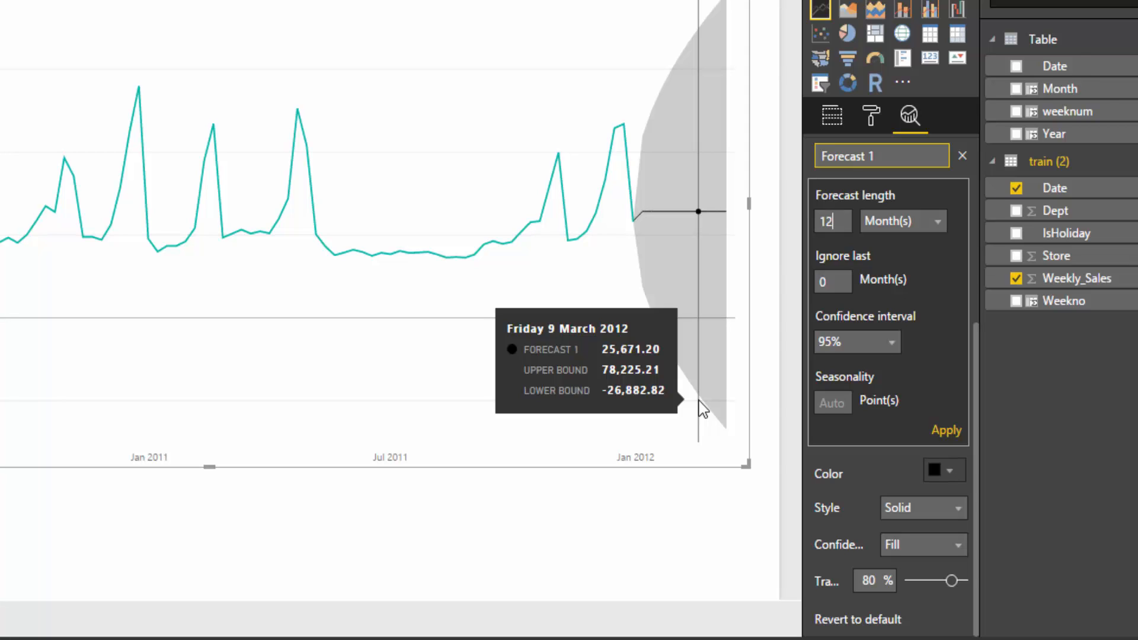
{"action": "mouse_move", "coordinate": [615, 259]}
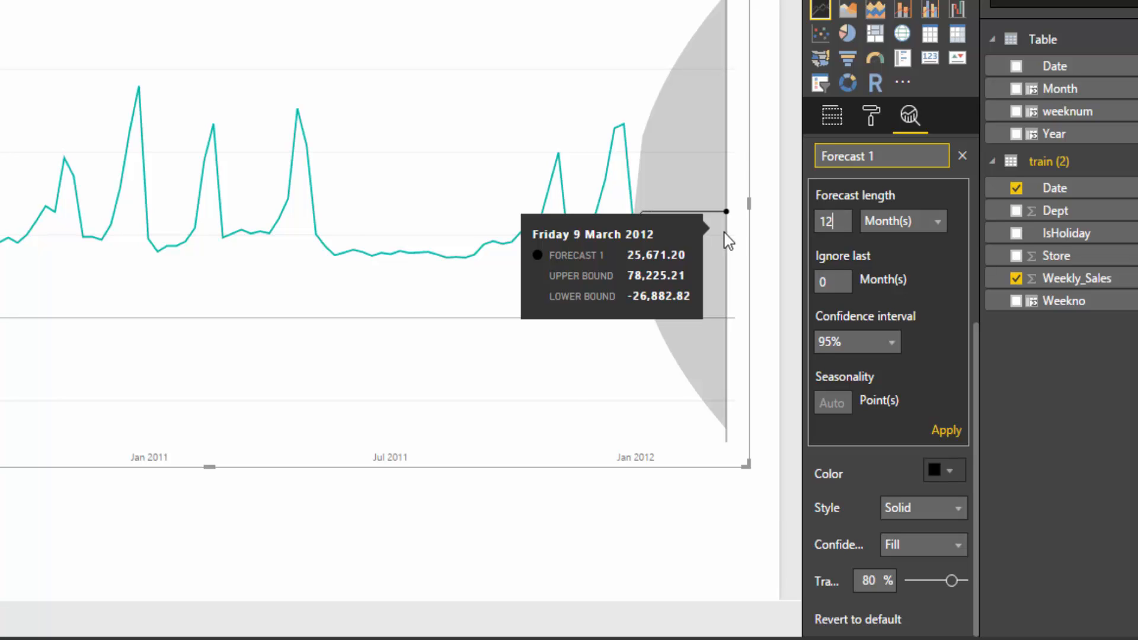
{"action": "mouse_move", "coordinate": [752, 208]}
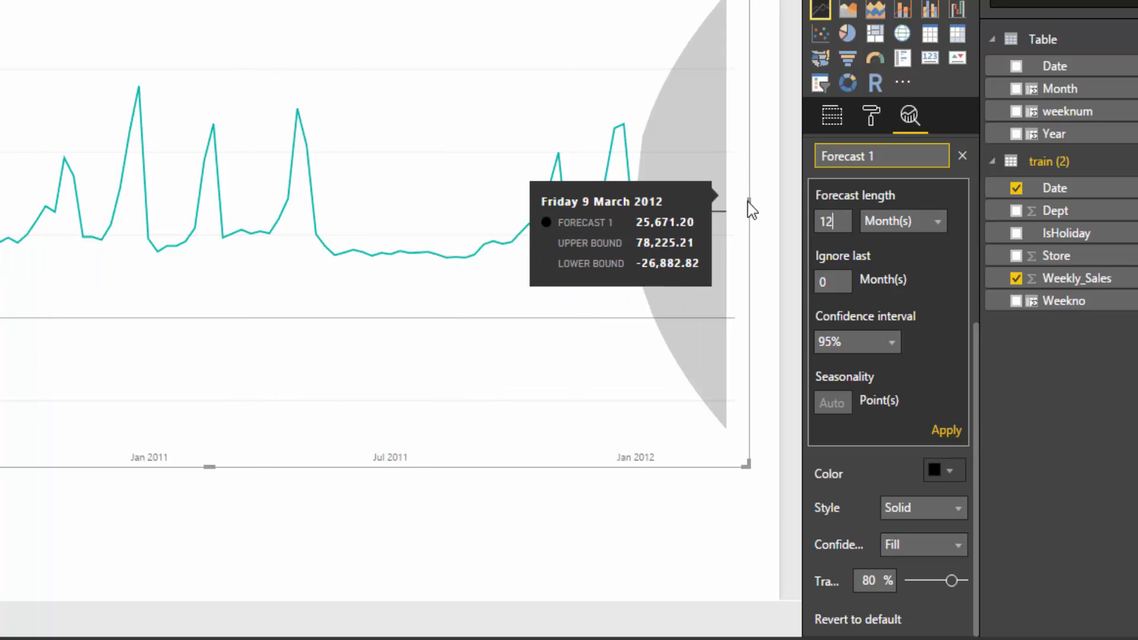
{"action": "mouse_move", "coordinate": [728, 219]}
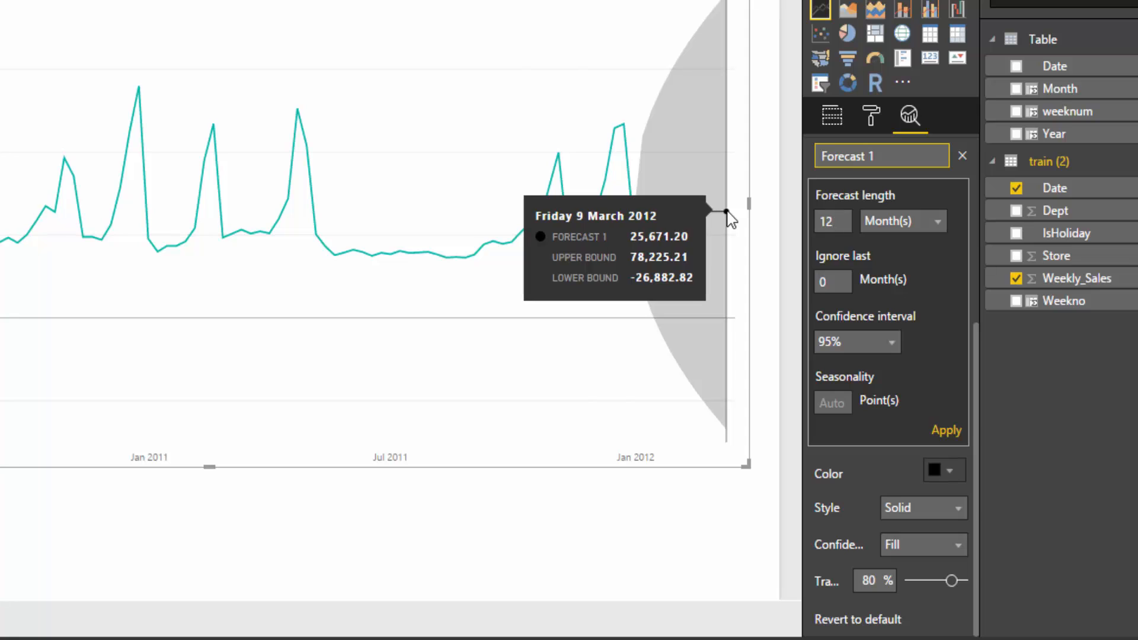
{"action": "mouse_move", "coordinate": [708, 212]}
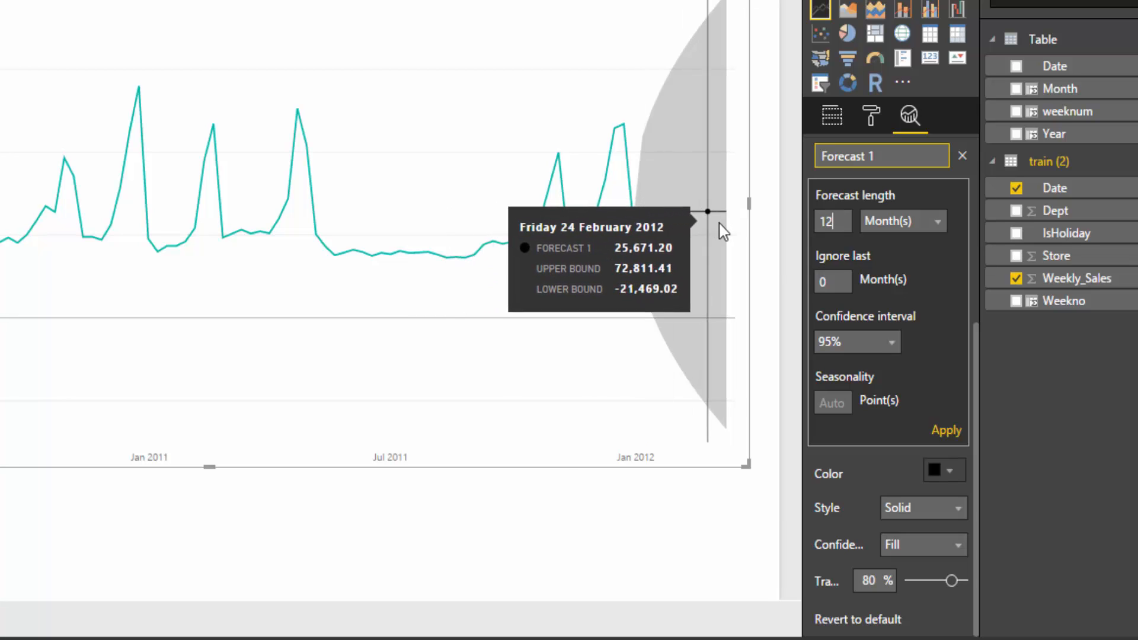
{"action": "mouse_move", "coordinate": [725, 219]}
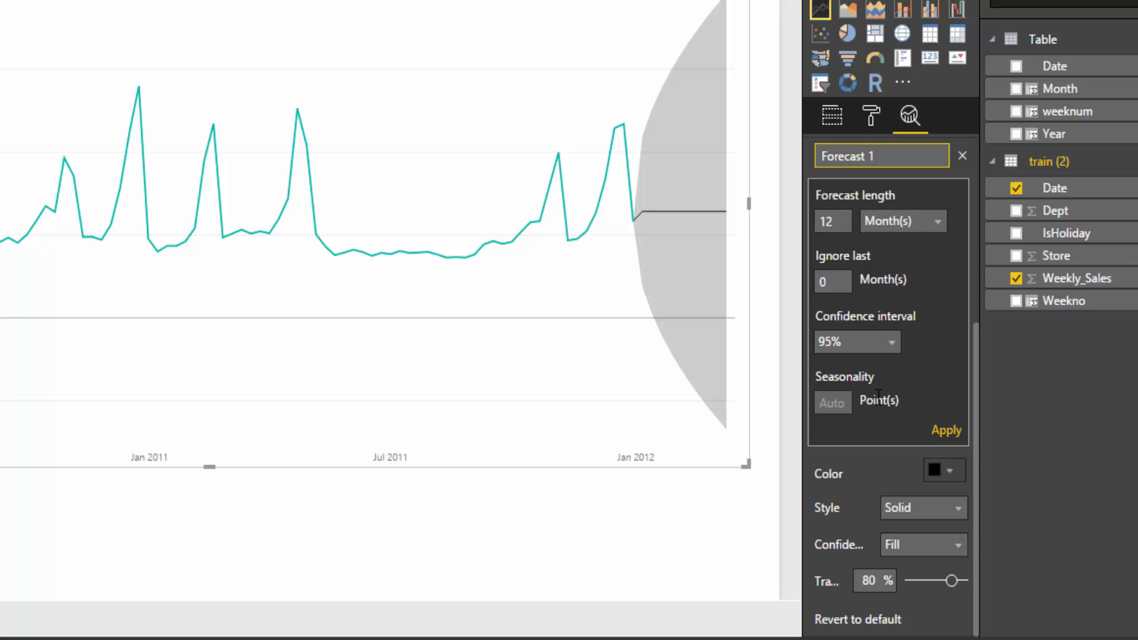
{"action": "mouse_move", "coordinate": [887, 420]}
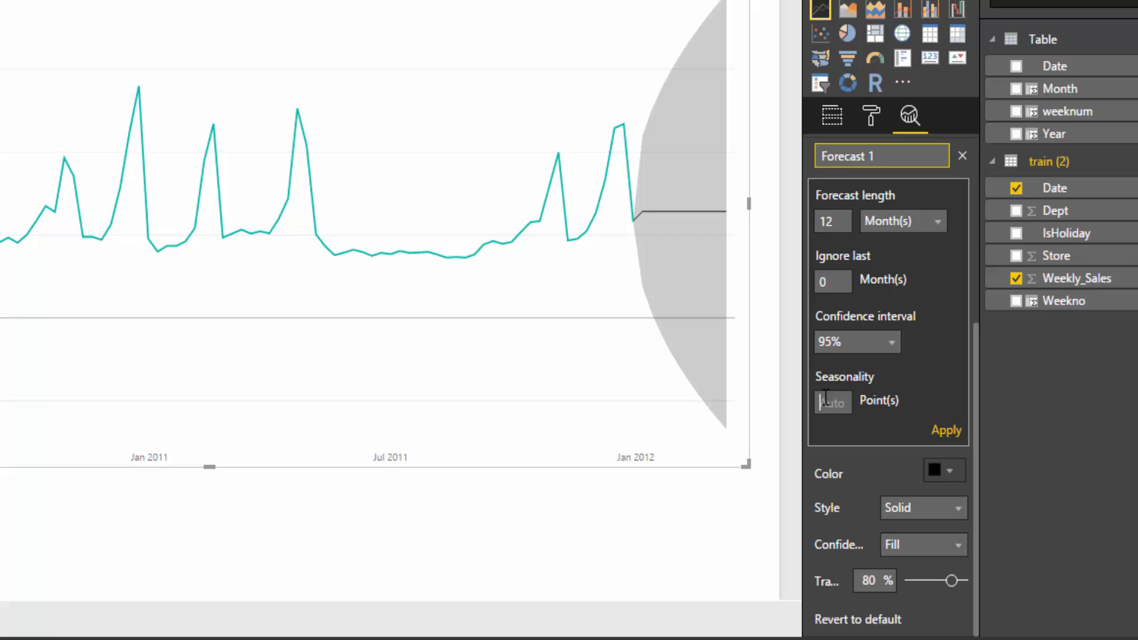
{"action": "mouse_move", "coordinate": [213, 283]}
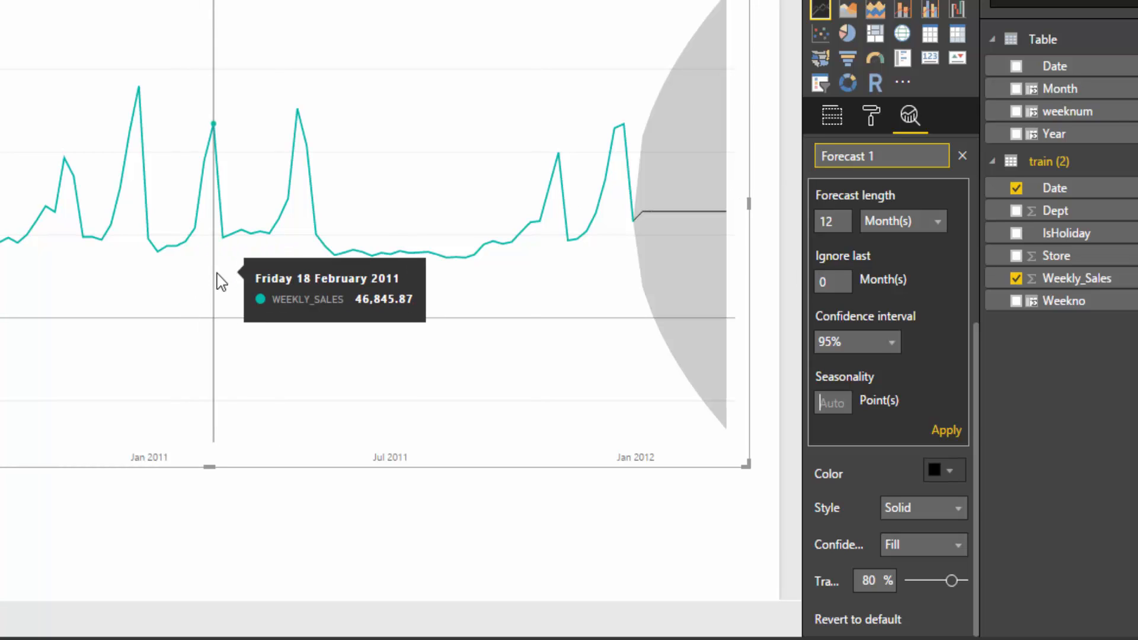
{"action": "mouse_move", "coordinate": [926, 251]}
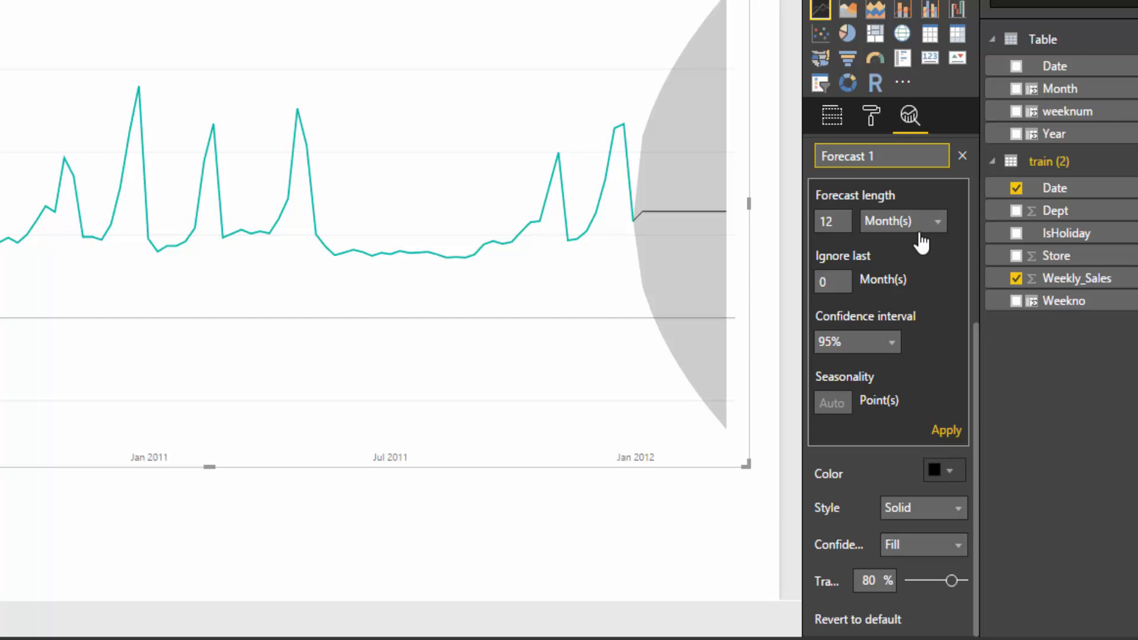
{"action": "mouse_move", "coordinate": [834, 400]}
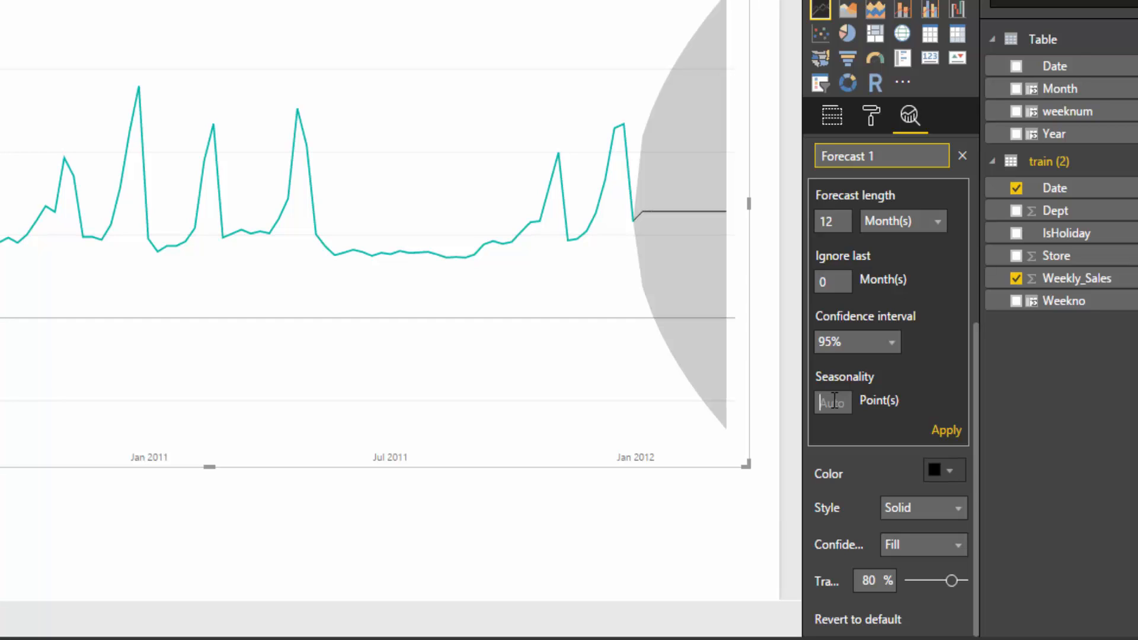
Apply 53-point seasonality so the forecast repeats the yearly sales peaks
{"action": "type", "text": "53"}
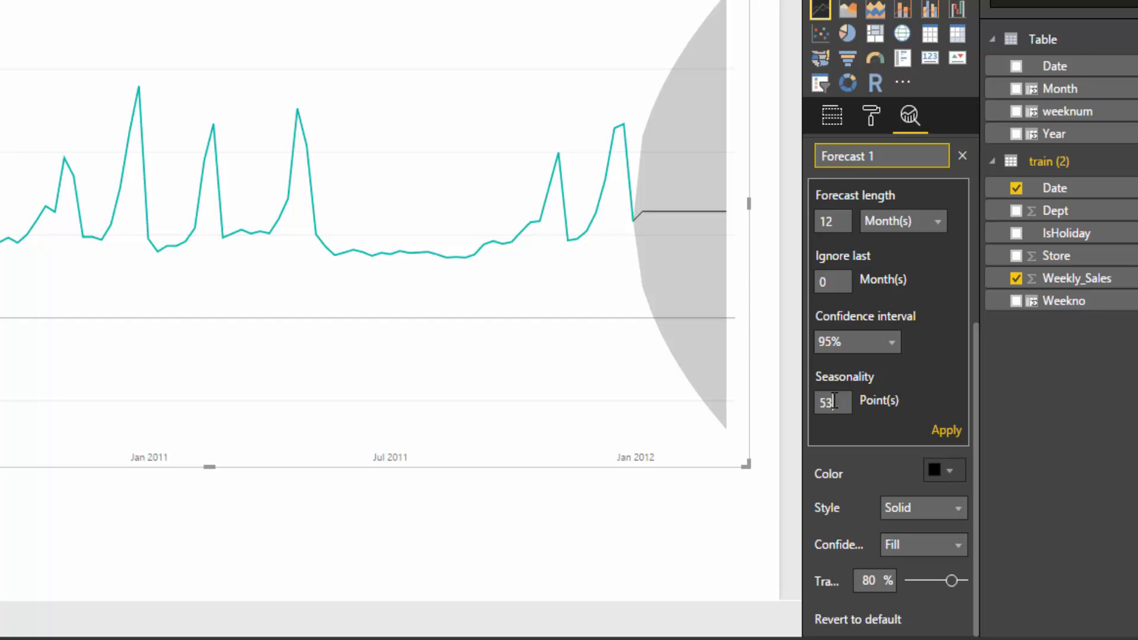
{"action": "mouse_move", "coordinate": [864, 423]}
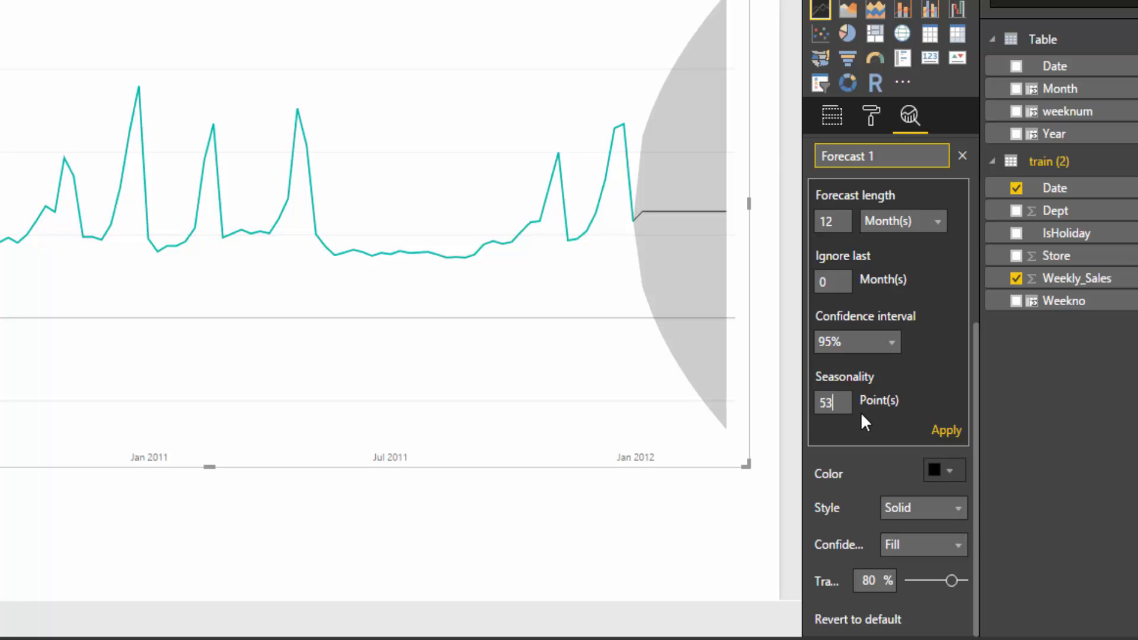
{"action": "mouse_move", "coordinate": [835, 411]}
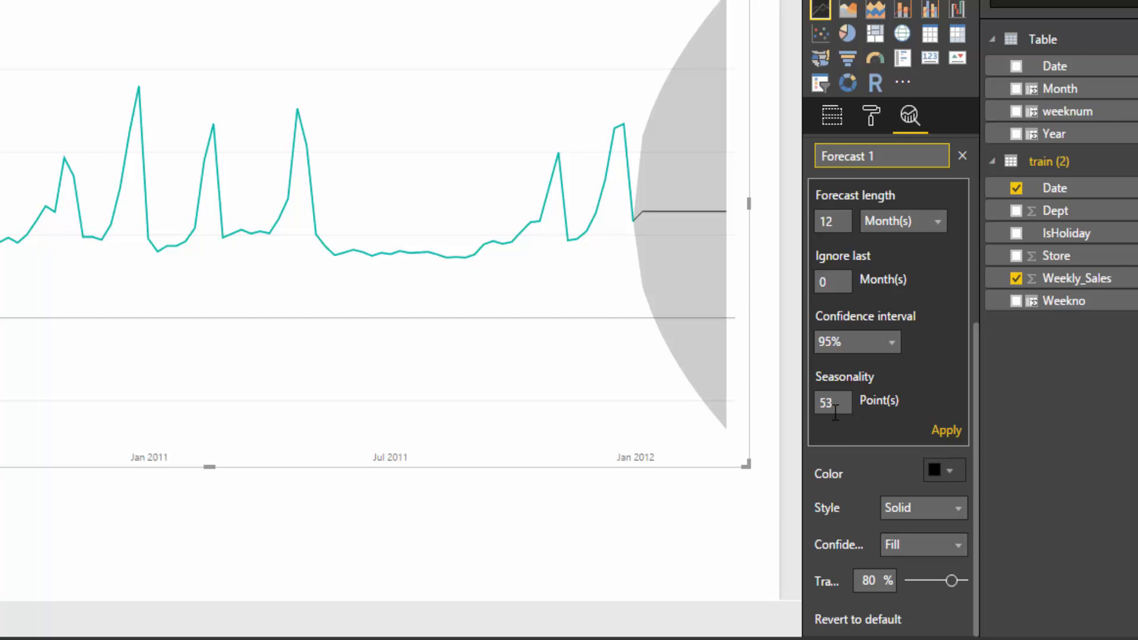
{"action": "mouse_move", "coordinate": [813, 413]}
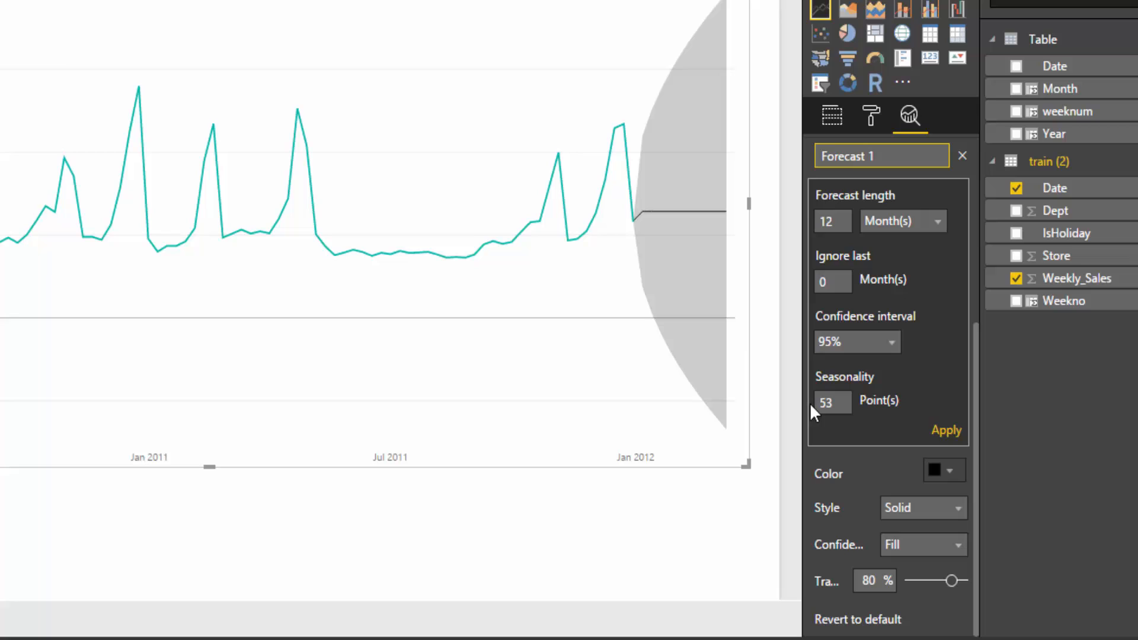
{"action": "mouse_move", "coordinate": [891, 431]}
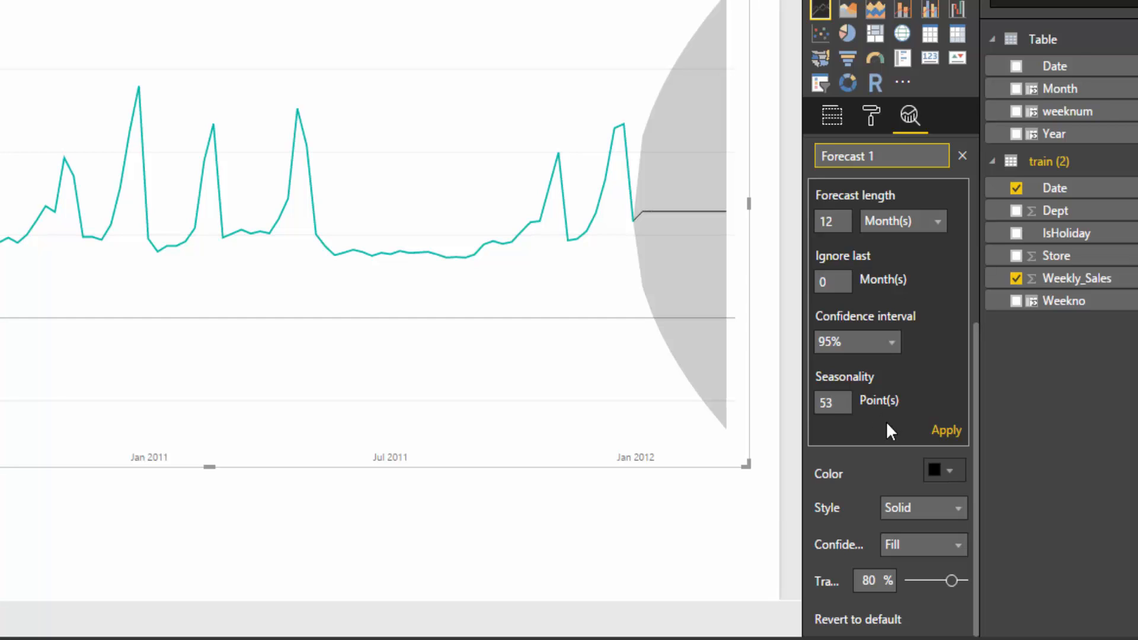
{"action": "mouse_move", "coordinate": [932, 406]}
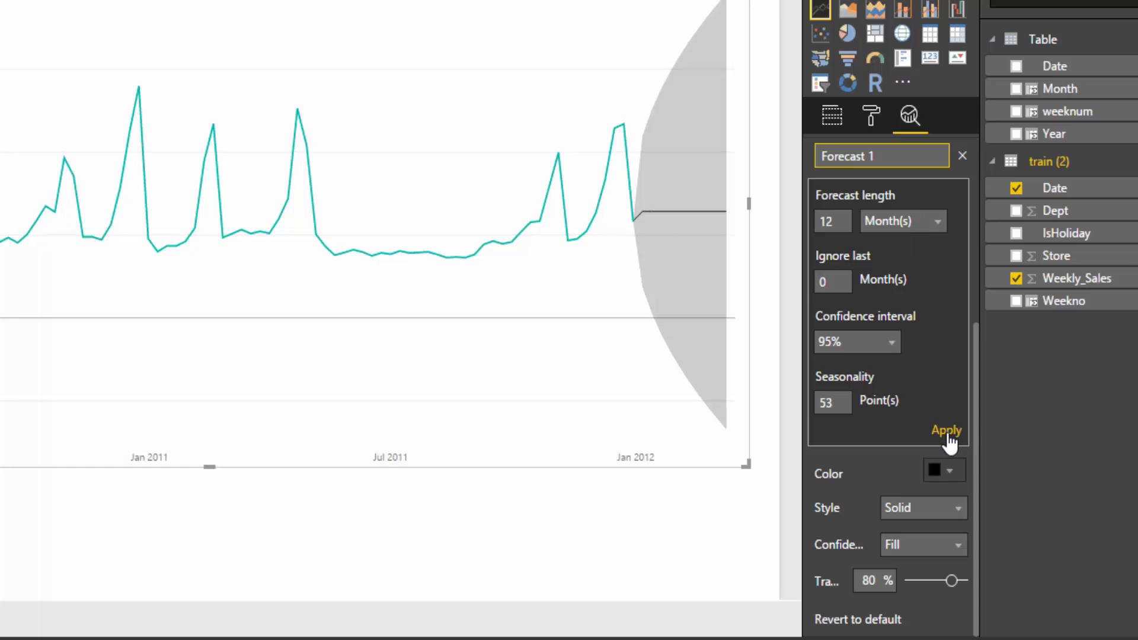
{"action": "left_click", "coordinate": [946, 429]}
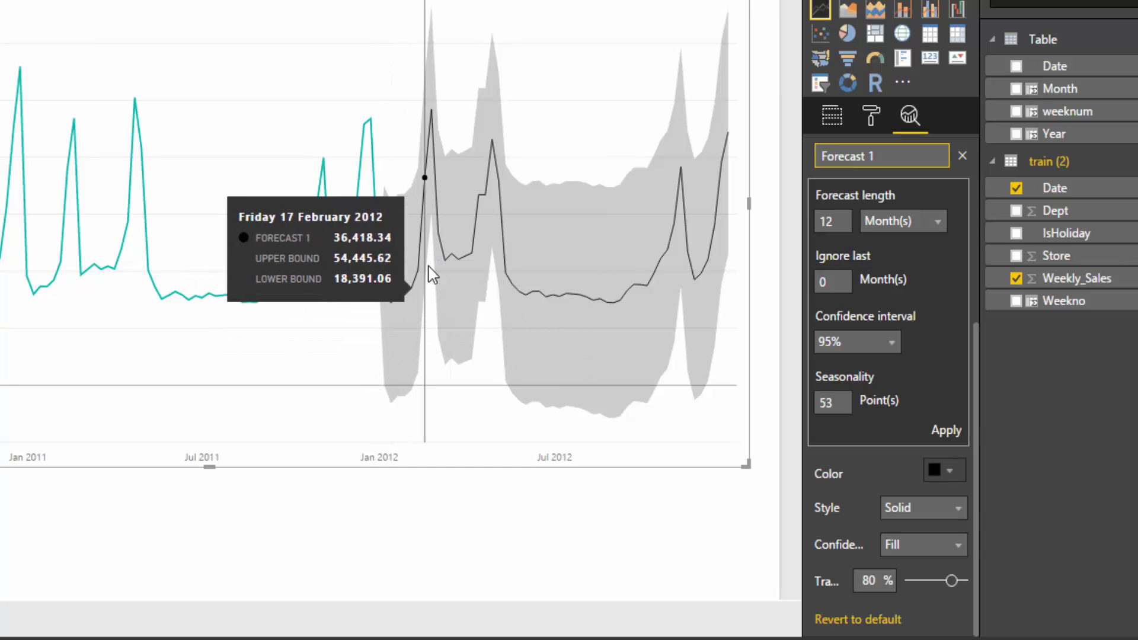
{"action": "mouse_move", "coordinate": [712, 312]}
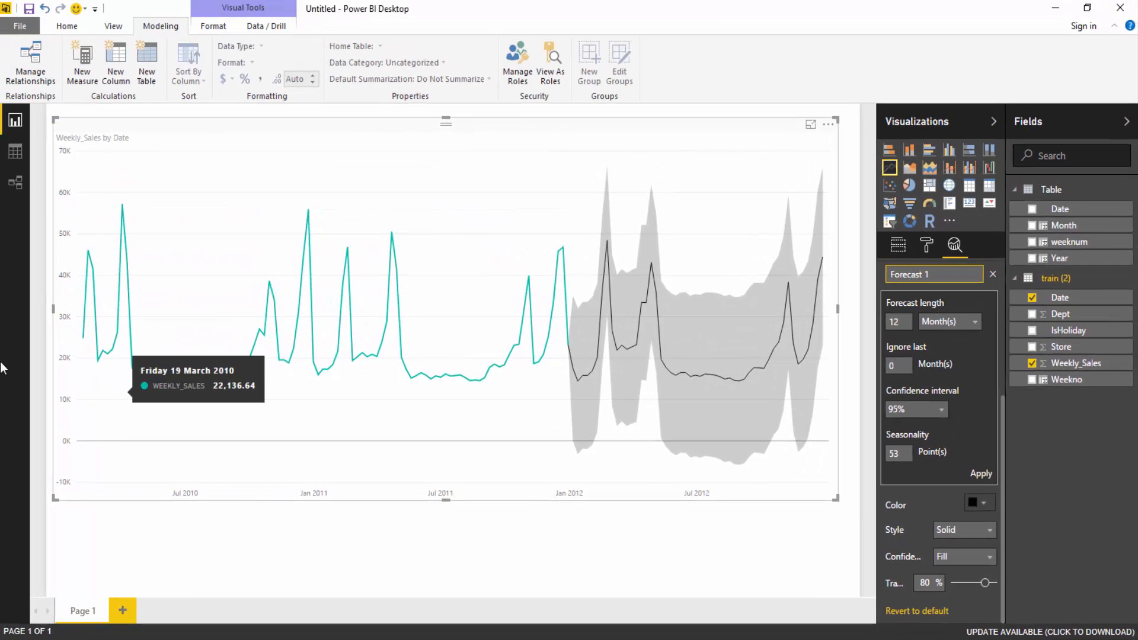
{"action": "mouse_move", "coordinate": [570, 407]}
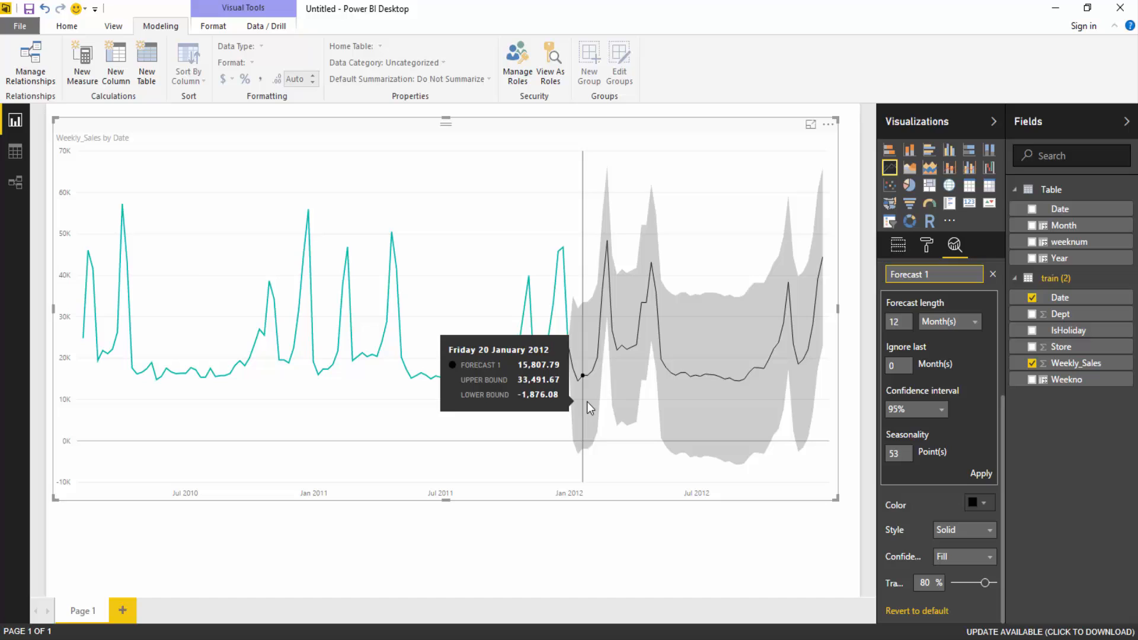
{"action": "mouse_move", "coordinate": [646, 403]}
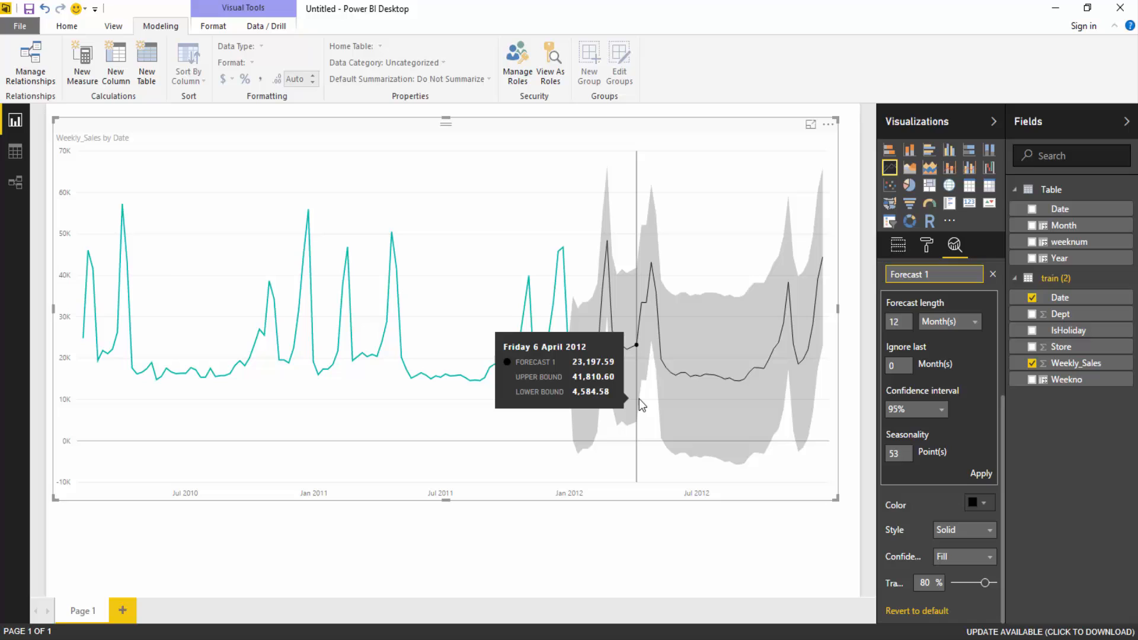
{"action": "mouse_move", "coordinate": [644, 403]}
{"action": "type", "text": "2"}
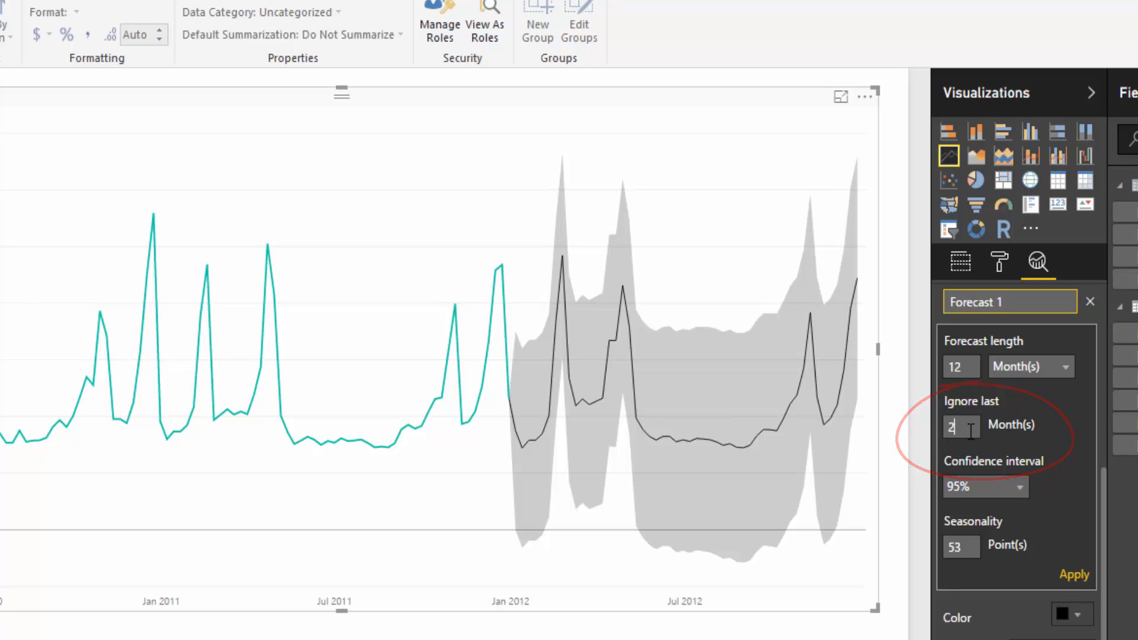
Ignore the last 2 months and run a 14-month forecast overlapping late-2011 actuals
{"action": "left_click", "coordinate": [960, 366]}
{"action": "type", "text": "14"}
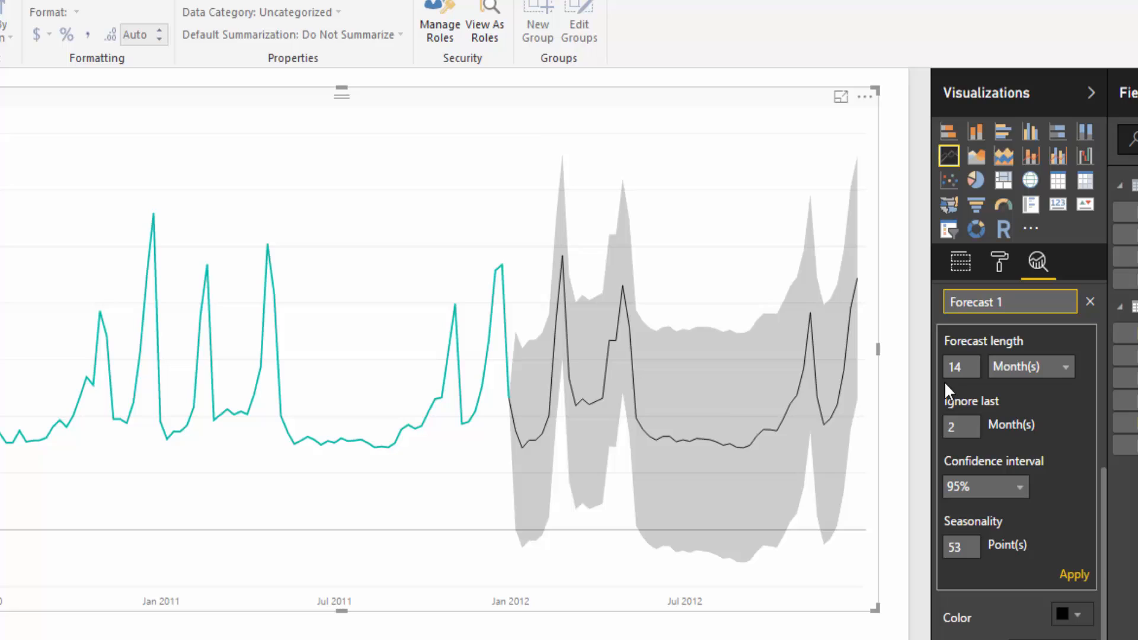
{"action": "mouse_move", "coordinate": [980, 393]}
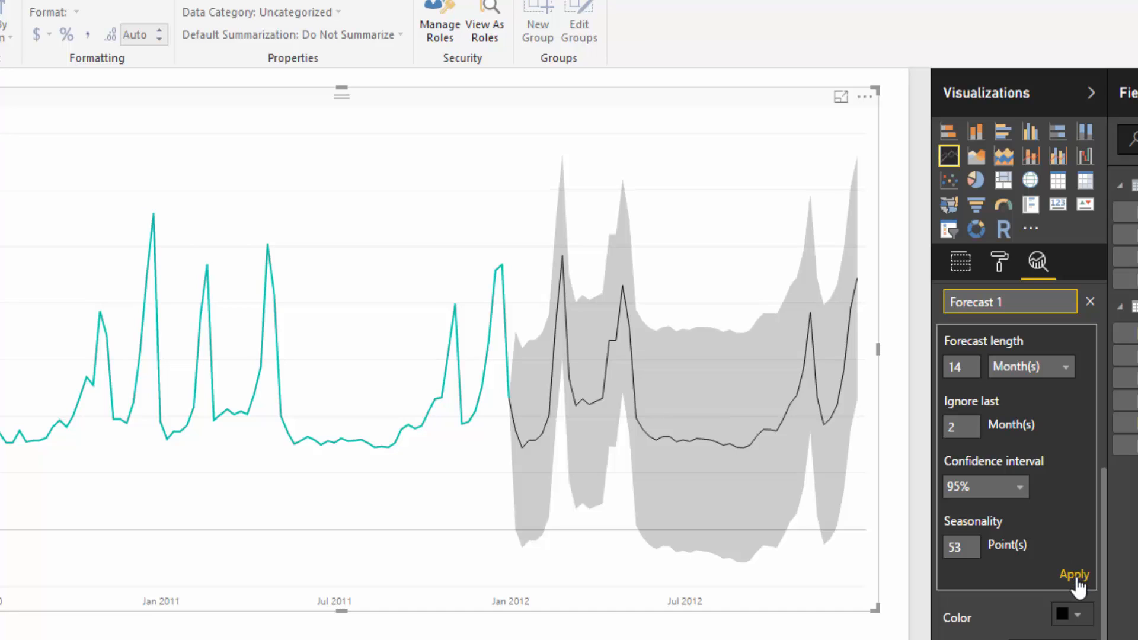
{"action": "left_click", "coordinate": [1075, 574]}
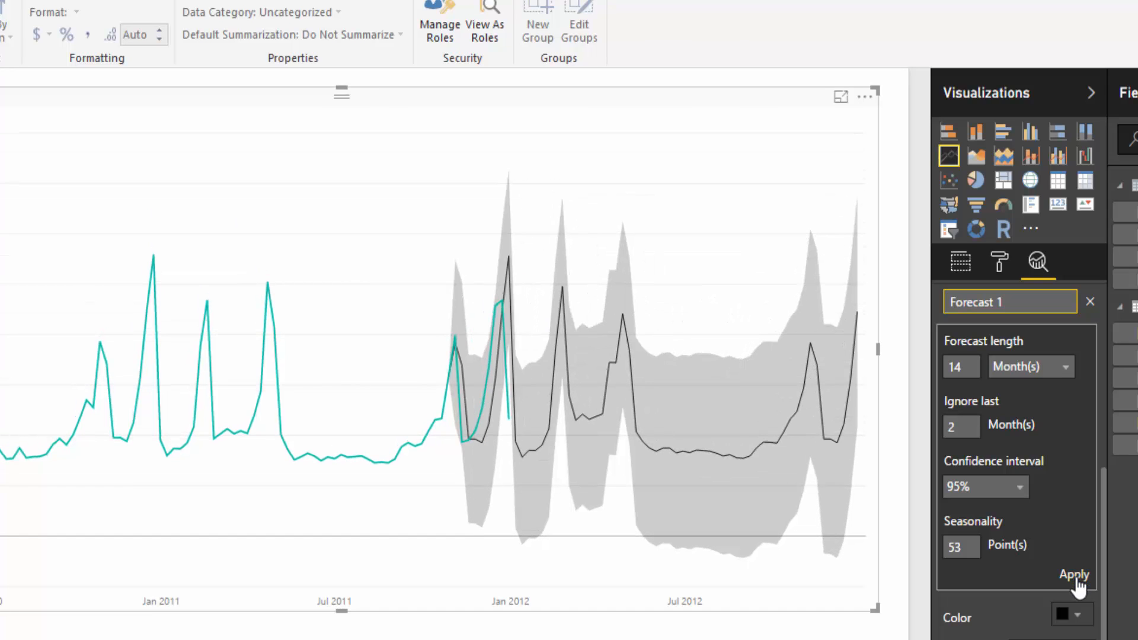
{"action": "mouse_move", "coordinate": [376, 434]}
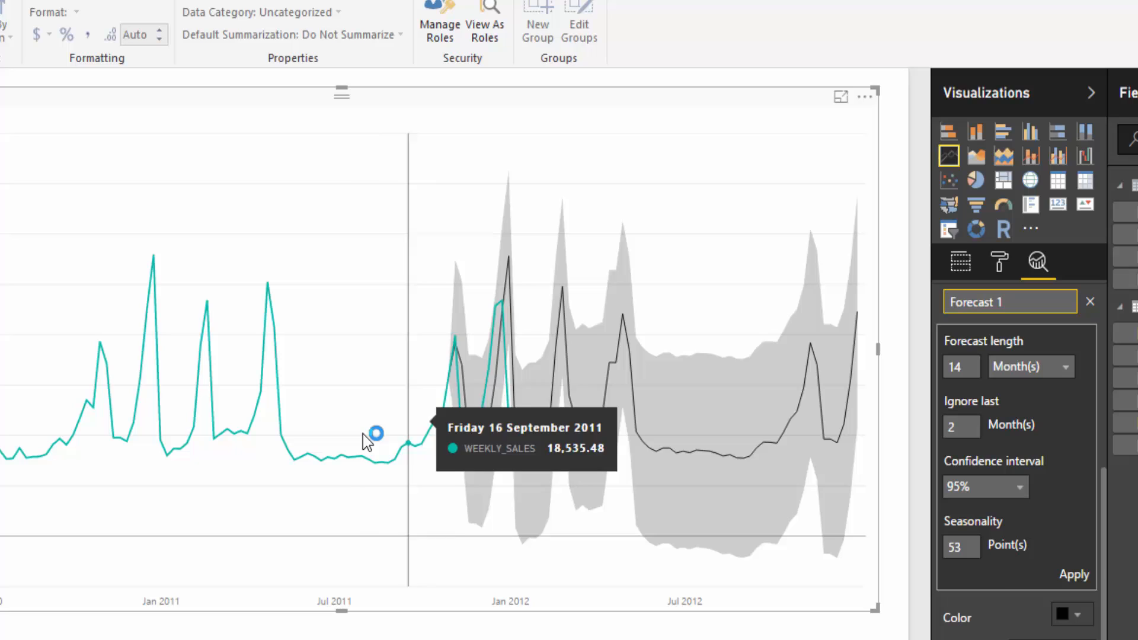
{"action": "mouse_move", "coordinate": [461, 584]}
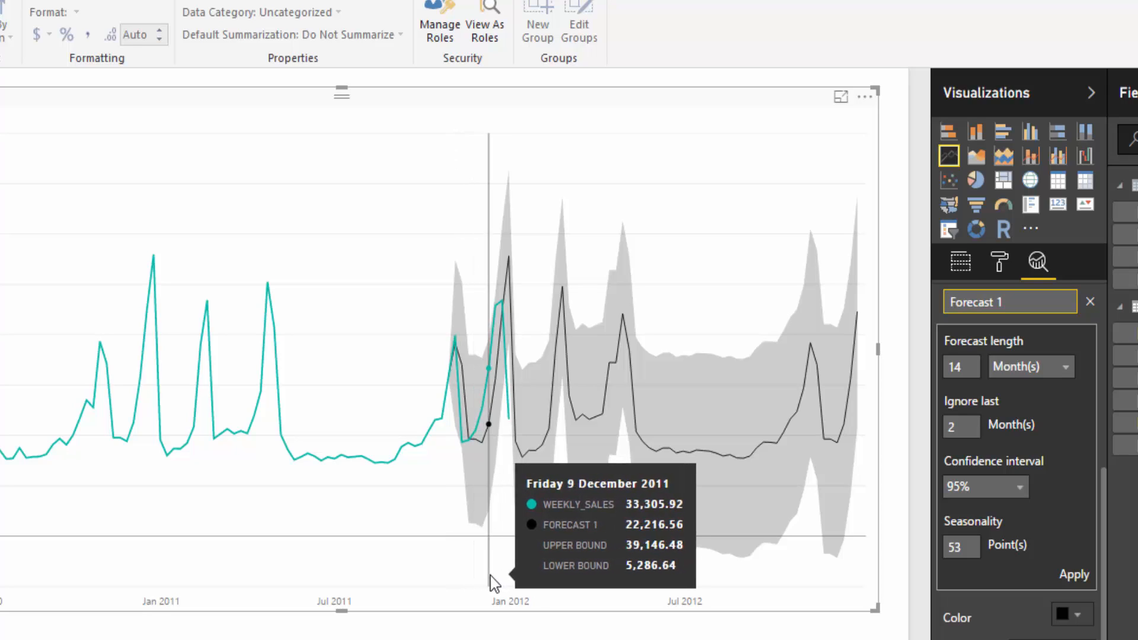
{"action": "mouse_move", "coordinate": [501, 585]}
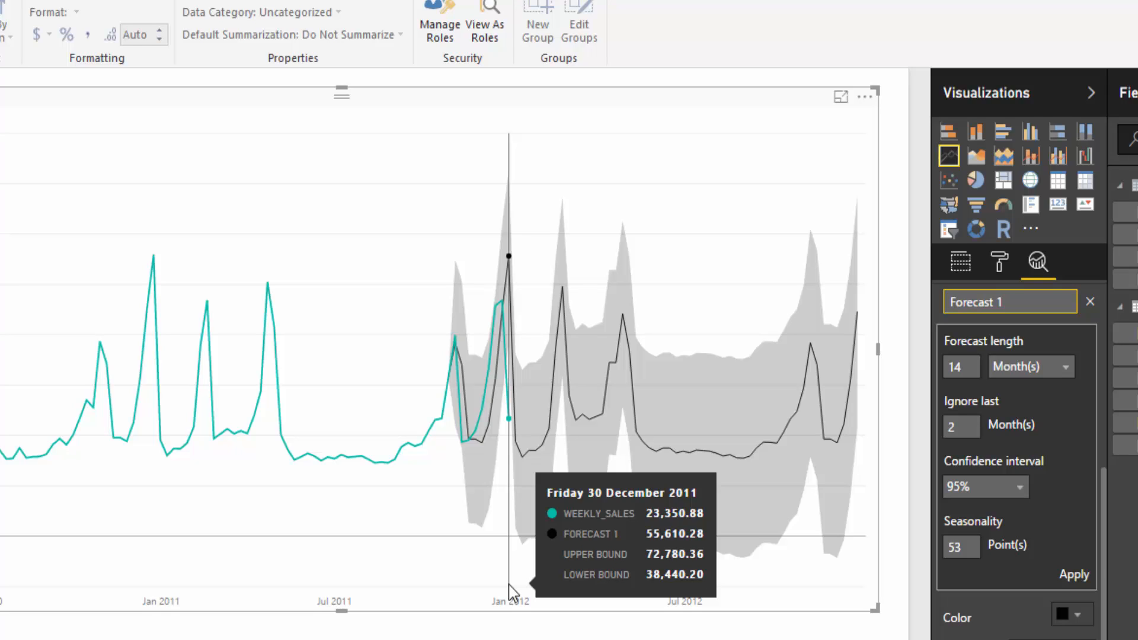
{"action": "mouse_move", "coordinate": [465, 606]}
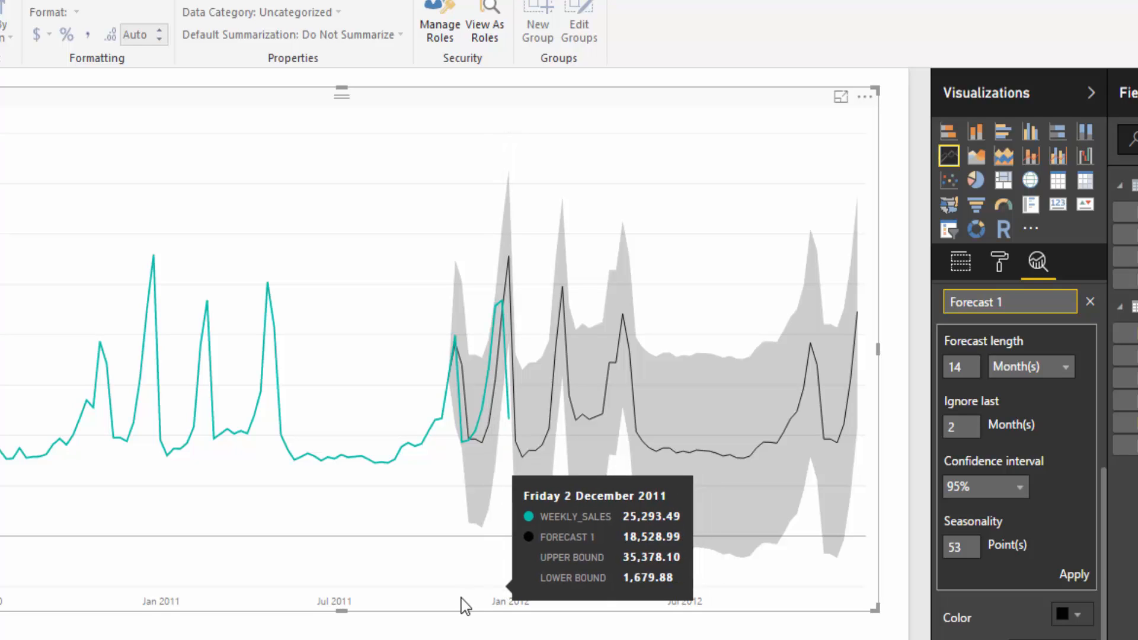
{"action": "mouse_move", "coordinate": [486, 592]}
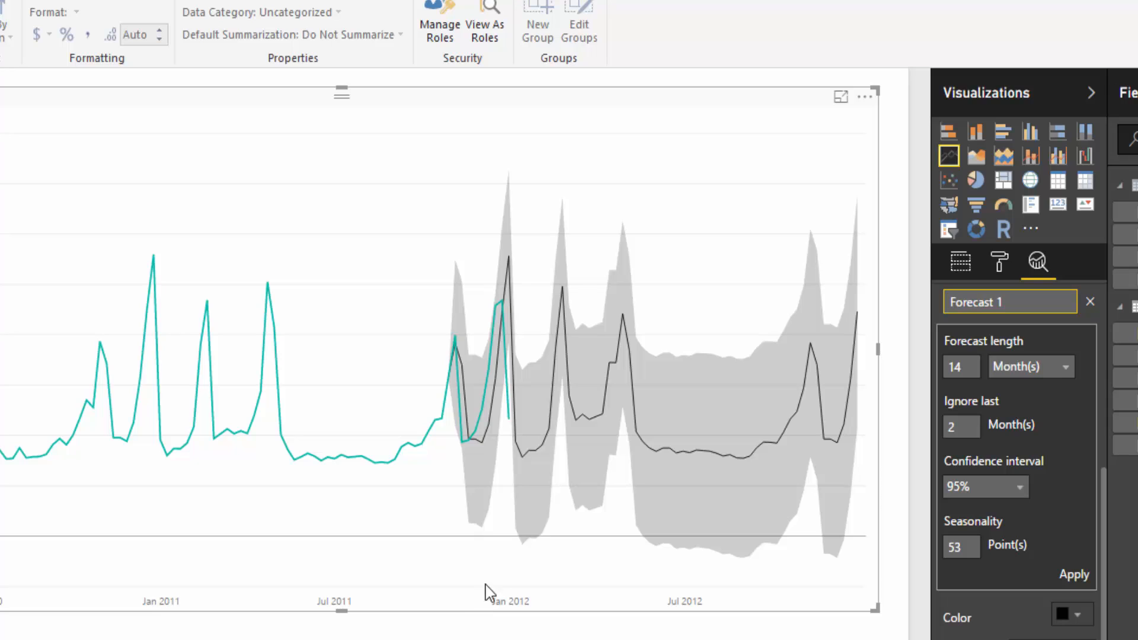
{"action": "mouse_move", "coordinate": [824, 501]}
{"action": "type", "text": "4"}
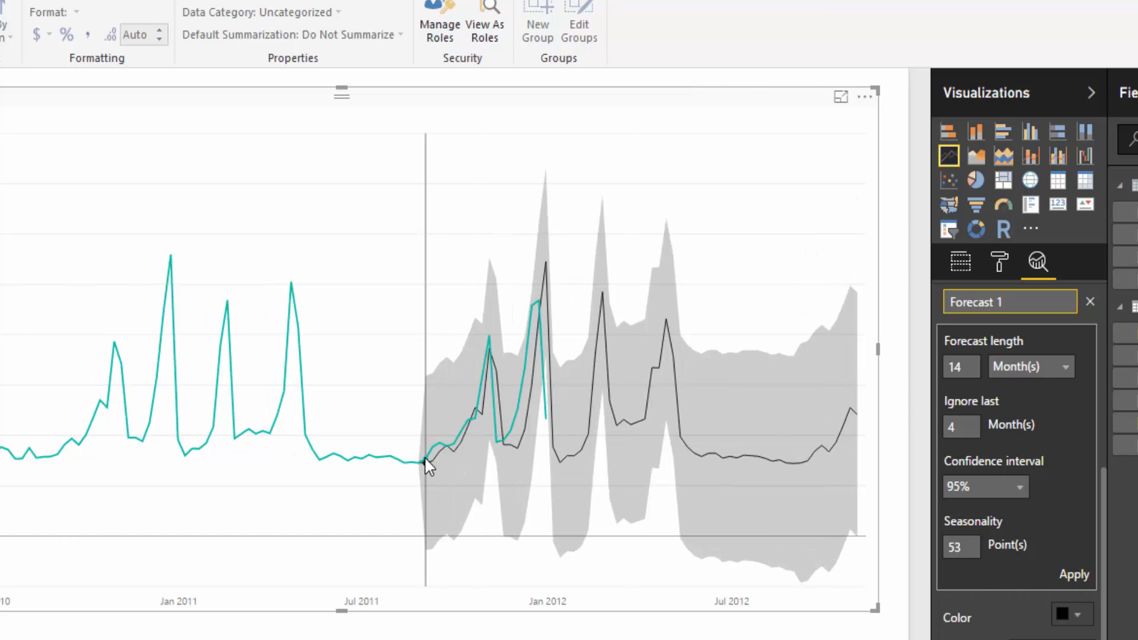
{"action": "mouse_move", "coordinate": [503, 439]}
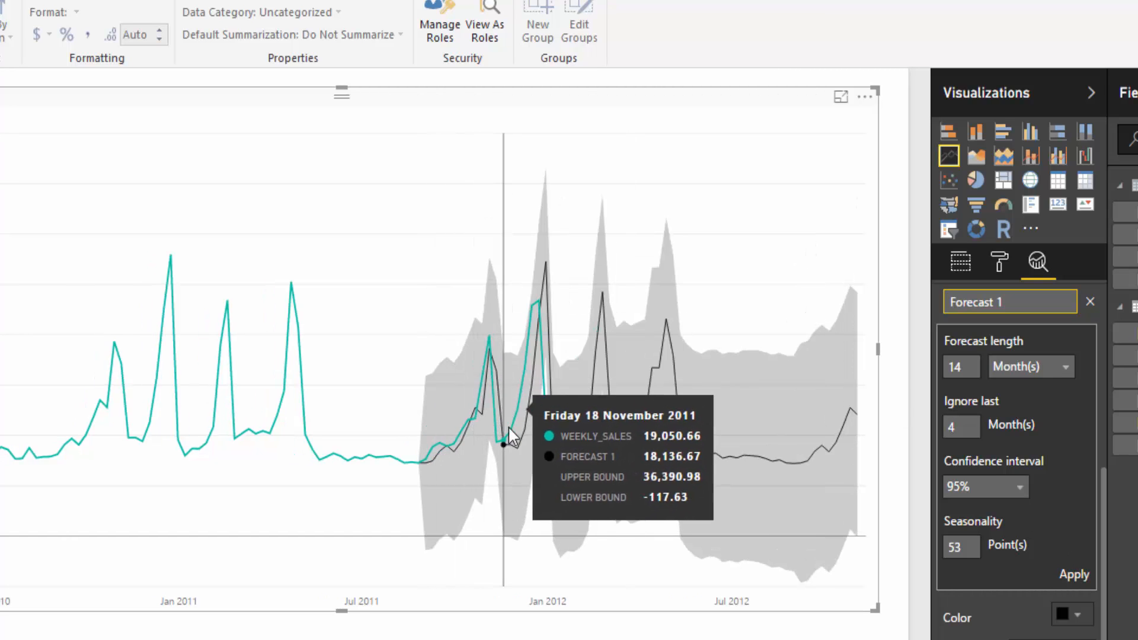
{"action": "mouse_move", "coordinate": [552, 436]}
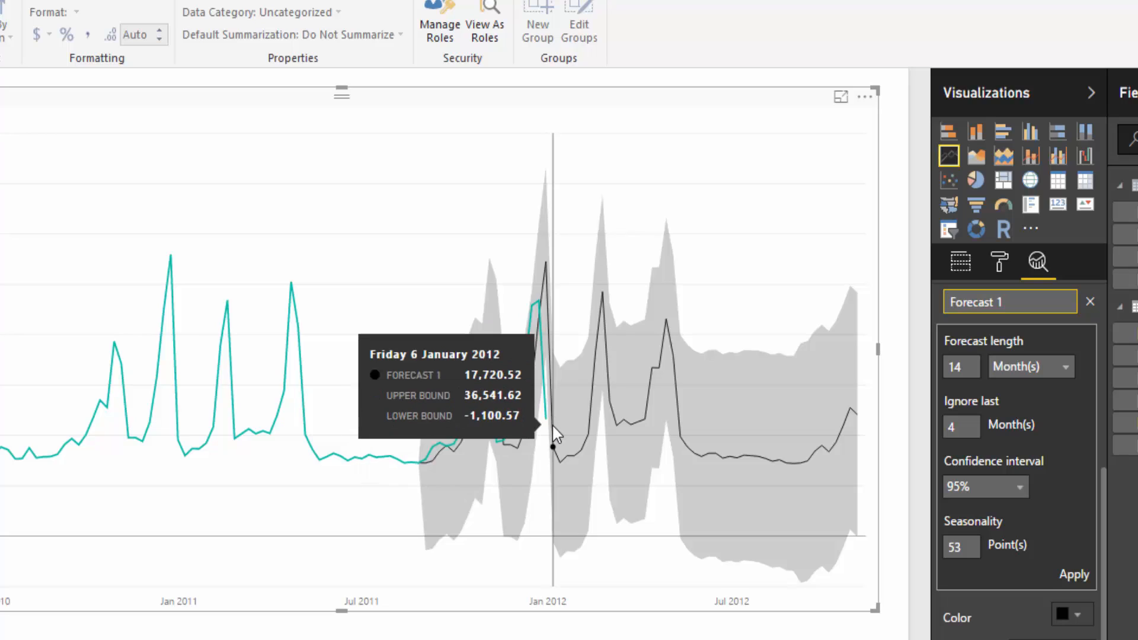
{"action": "mouse_move", "coordinate": [545, 419]}
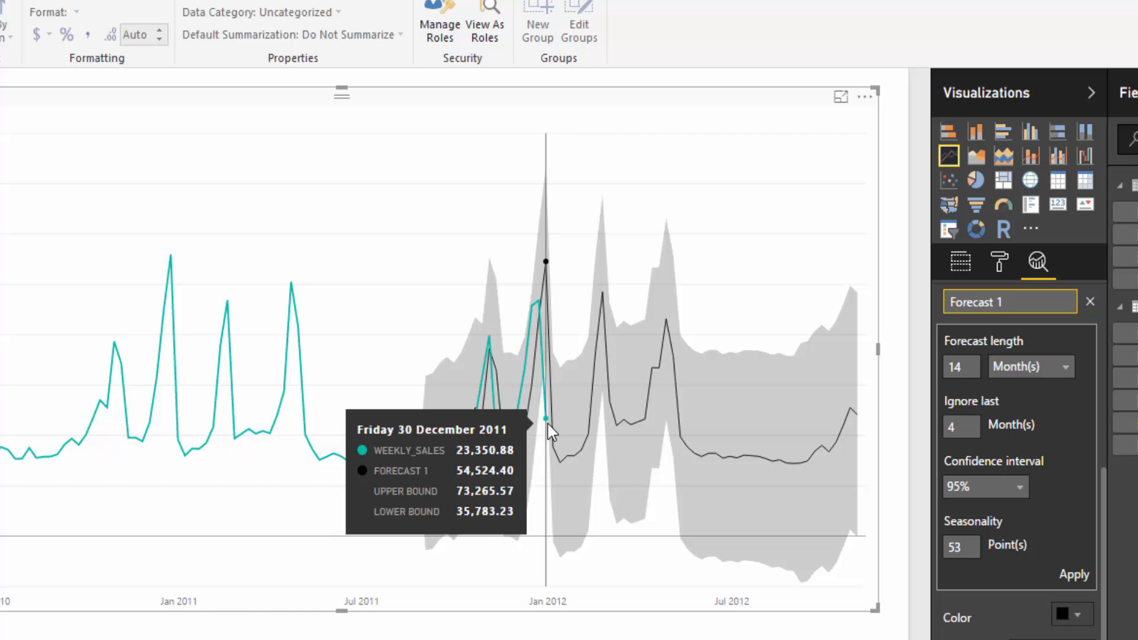
{"action": "mouse_move", "coordinate": [650, 425]}
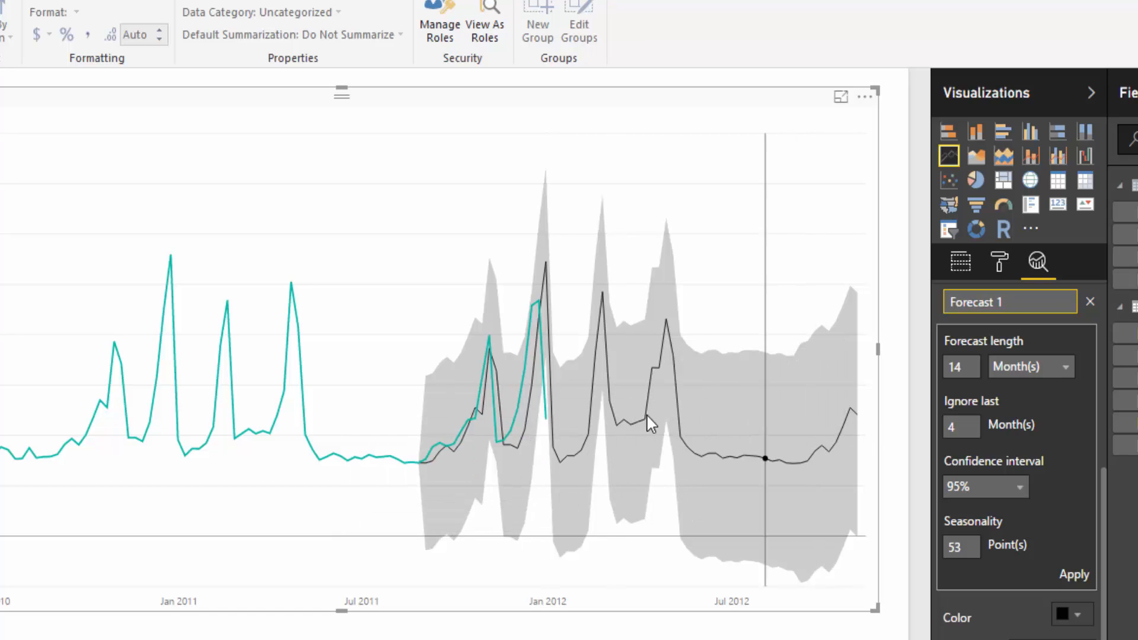
{"action": "mouse_move", "coordinate": [620, 426]}
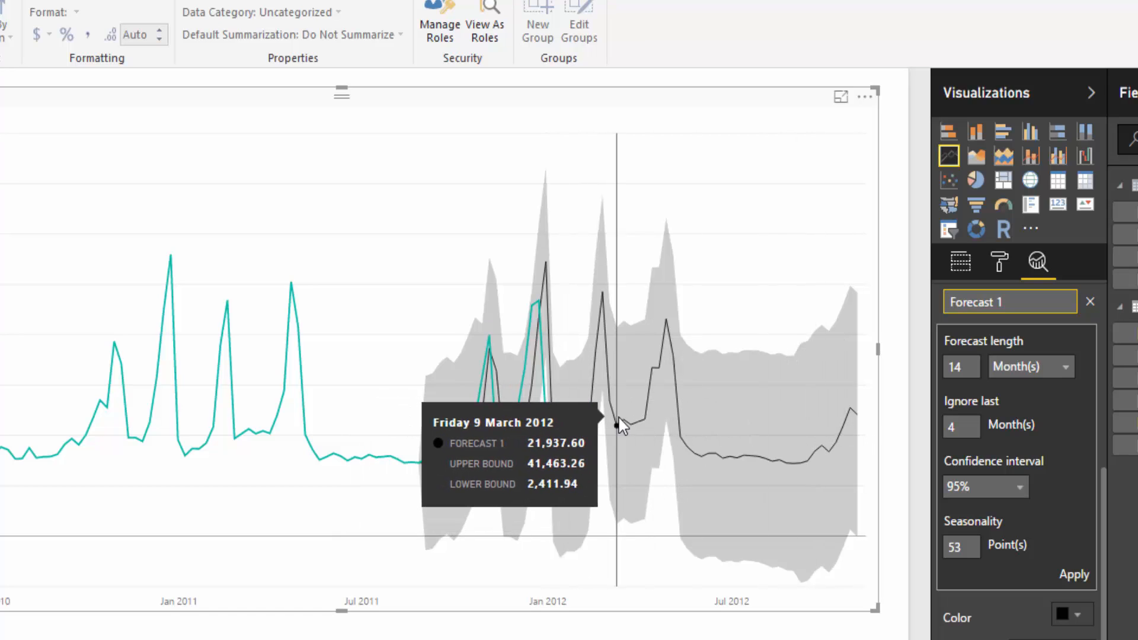
{"action": "mouse_move", "coordinate": [1104, 505]}
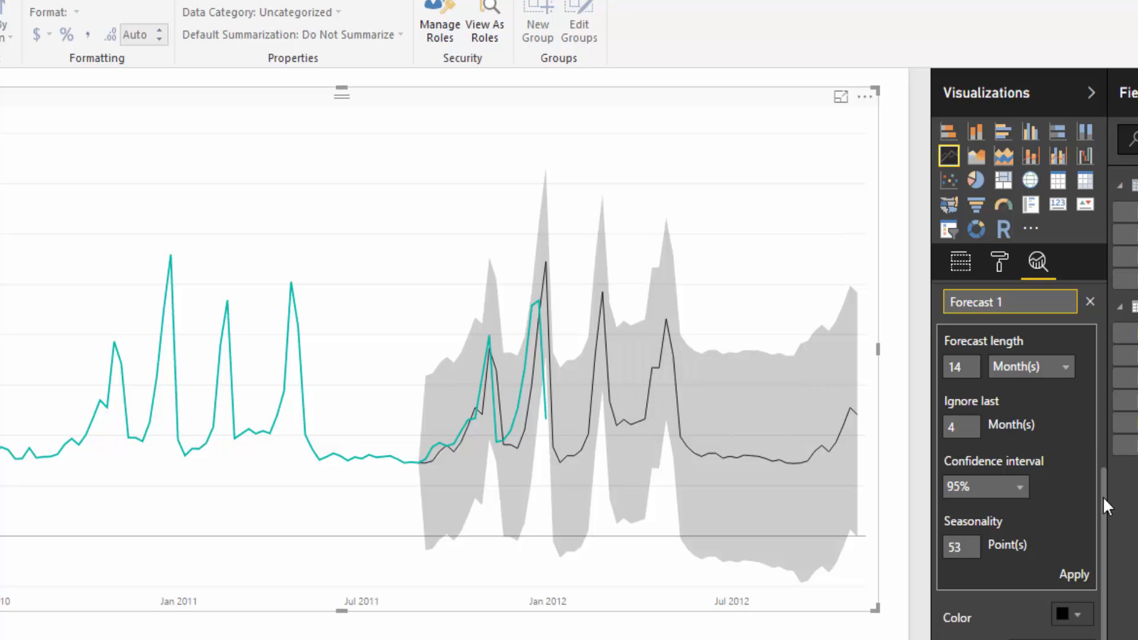
{"action": "mouse_move", "coordinate": [1106, 354]}
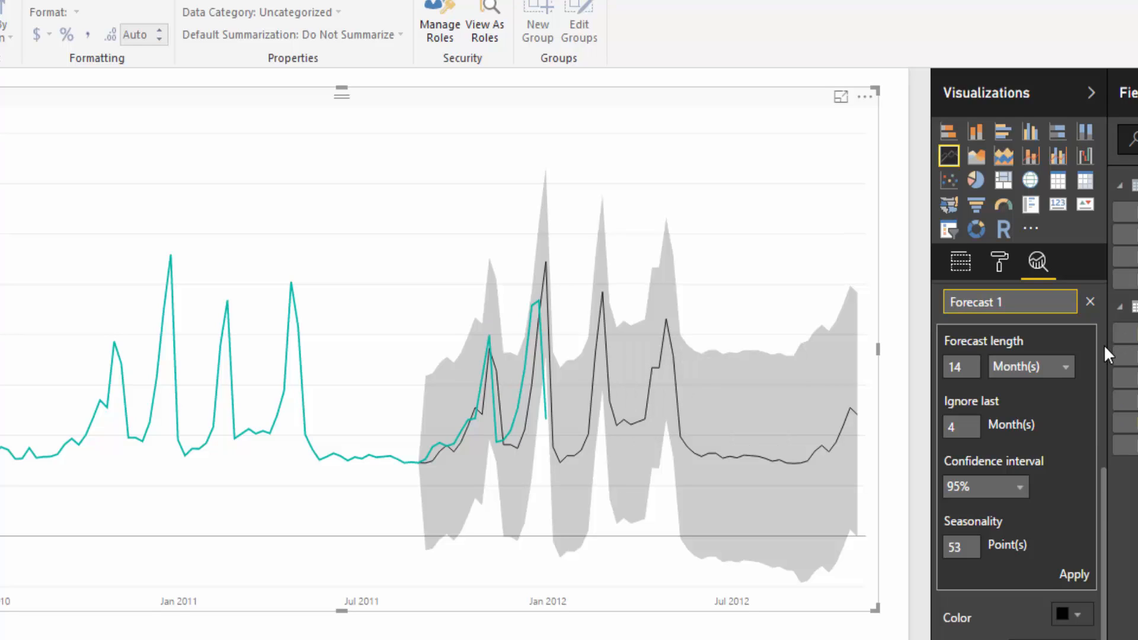
{"action": "mouse_move", "coordinate": [1117, 557]}
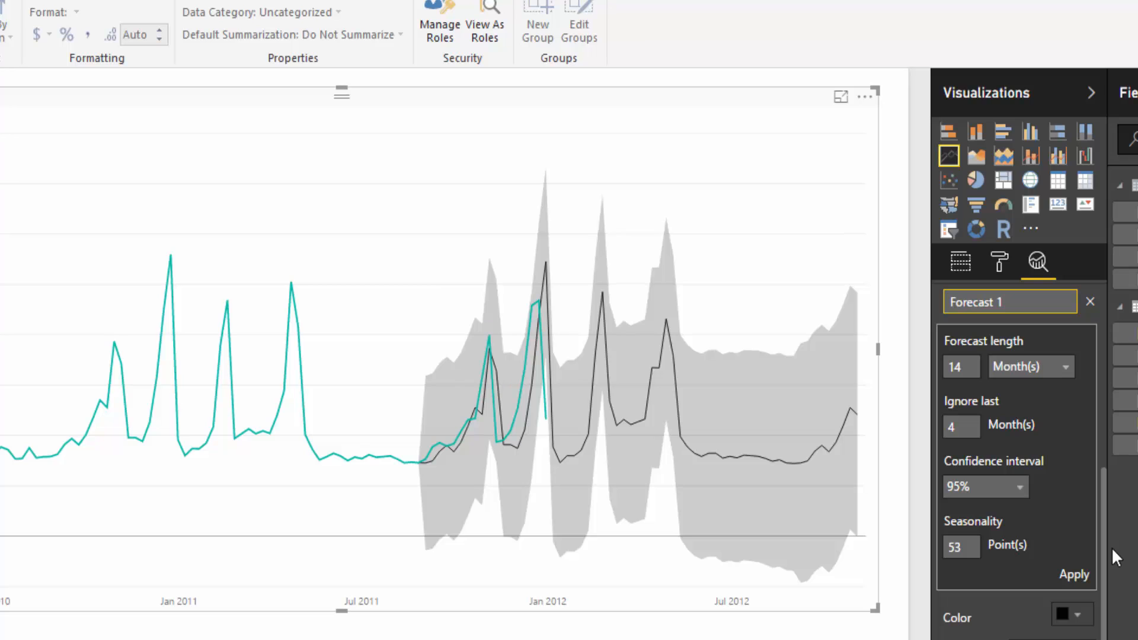
{"action": "mouse_move", "coordinate": [661, 402]}
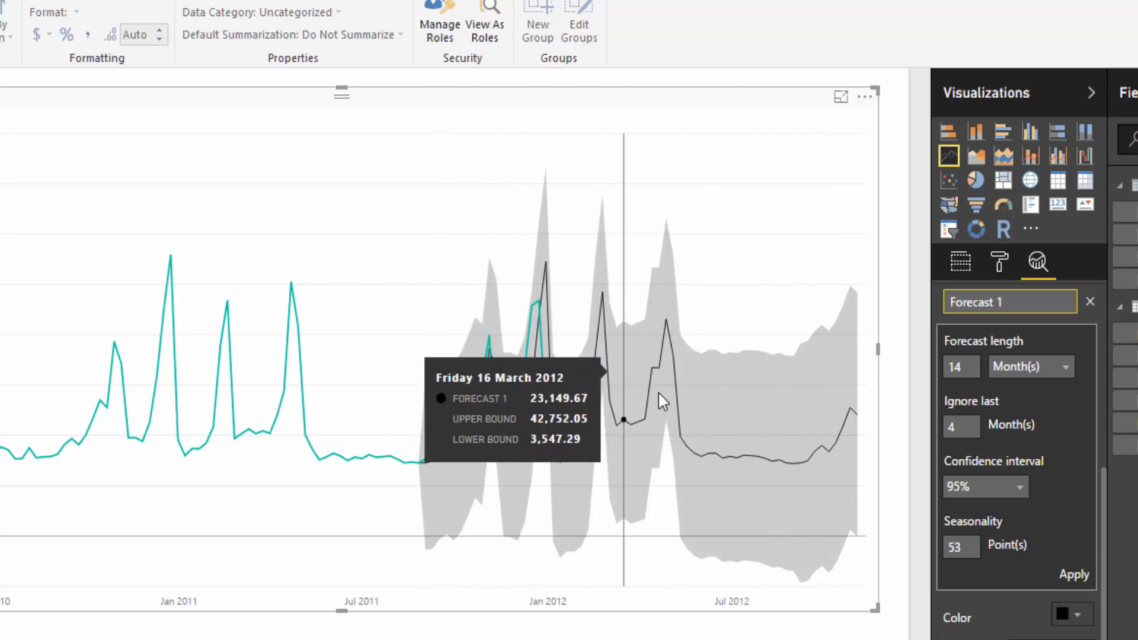
{"action": "mouse_move", "coordinate": [715, 510]}
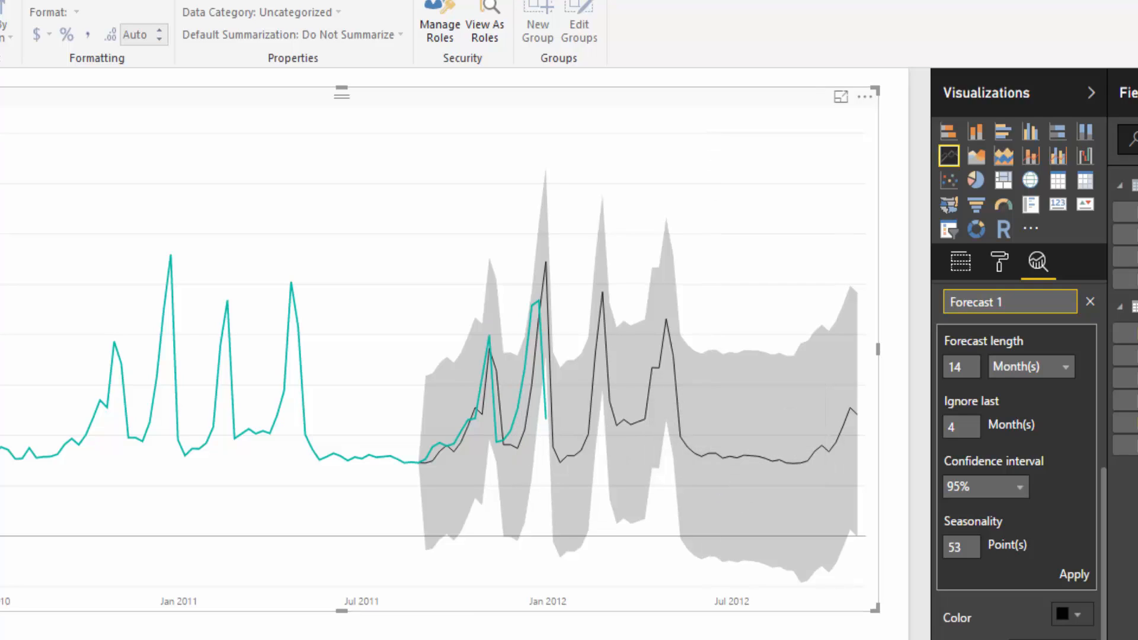
Recolour the forecast line and confidence band to a dark red swatch
{"action": "left_click", "coordinate": [1066, 618]}
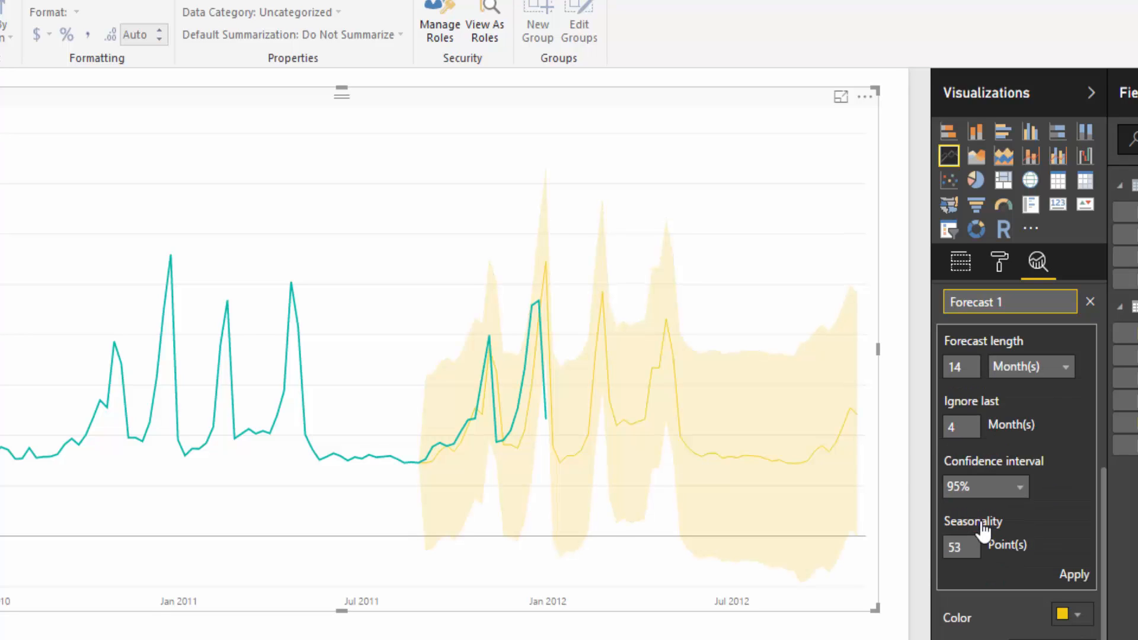
{"action": "left_click", "coordinate": [1078, 618]}
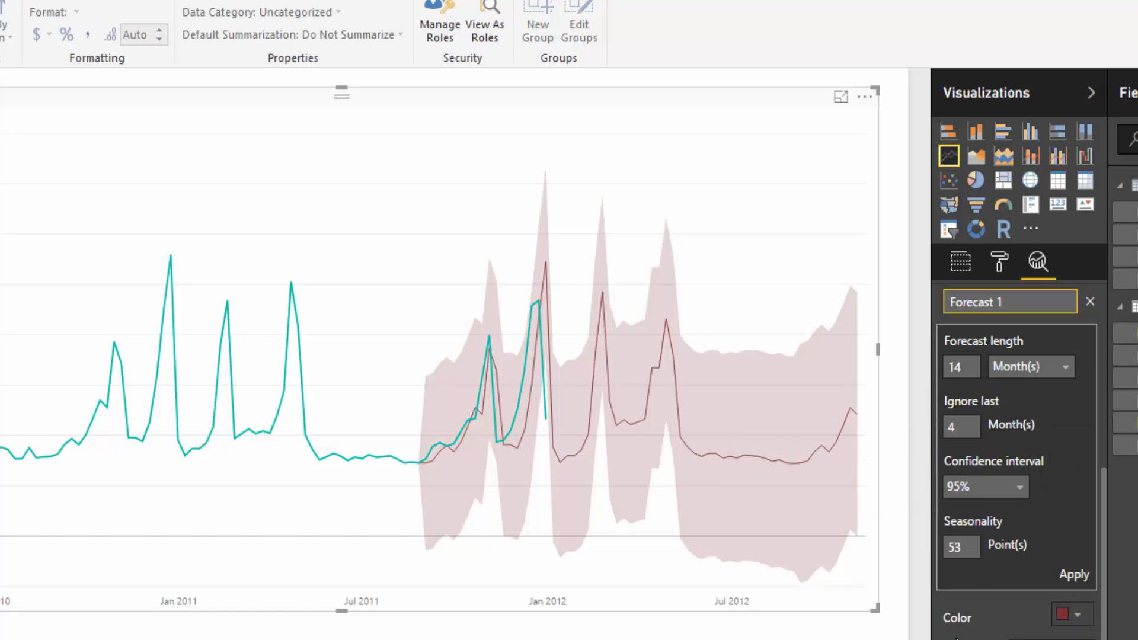
Try the Dashed forecast line style, then return it to Solid
{"action": "left_click", "coordinate": [1051, 563]}
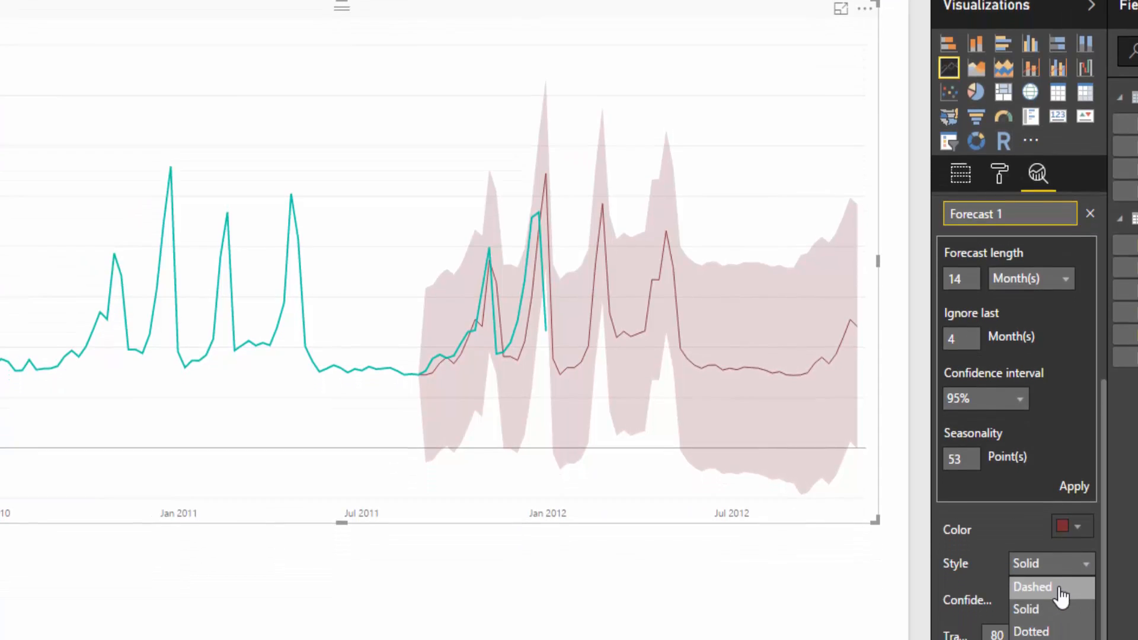
{"action": "left_click", "coordinate": [1033, 587]}
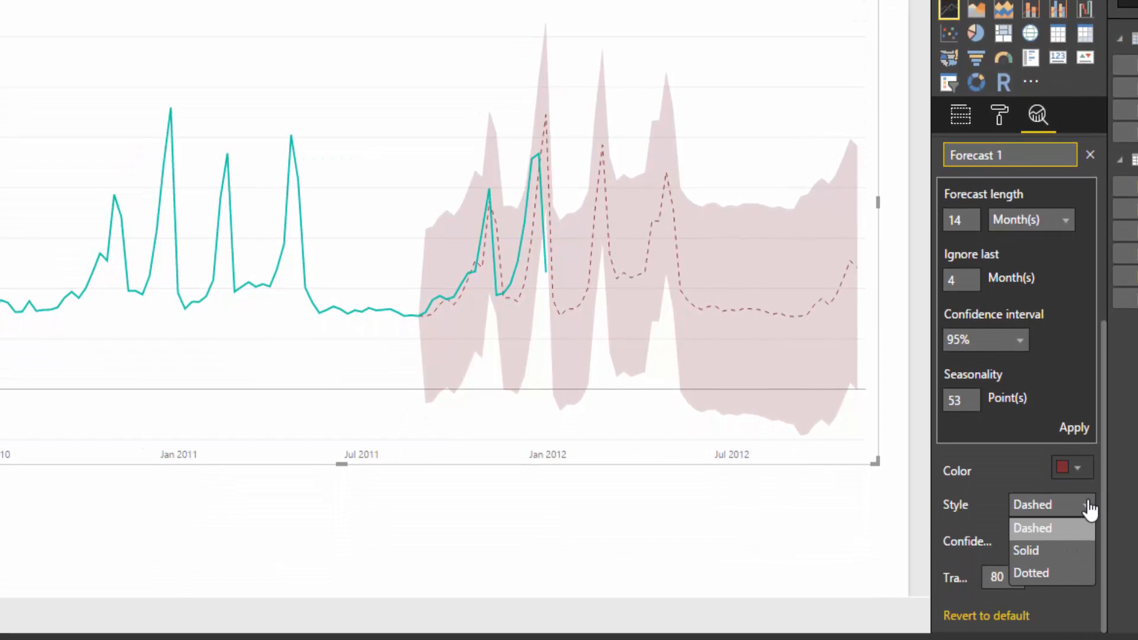
{"action": "left_click", "coordinate": [1030, 573]}
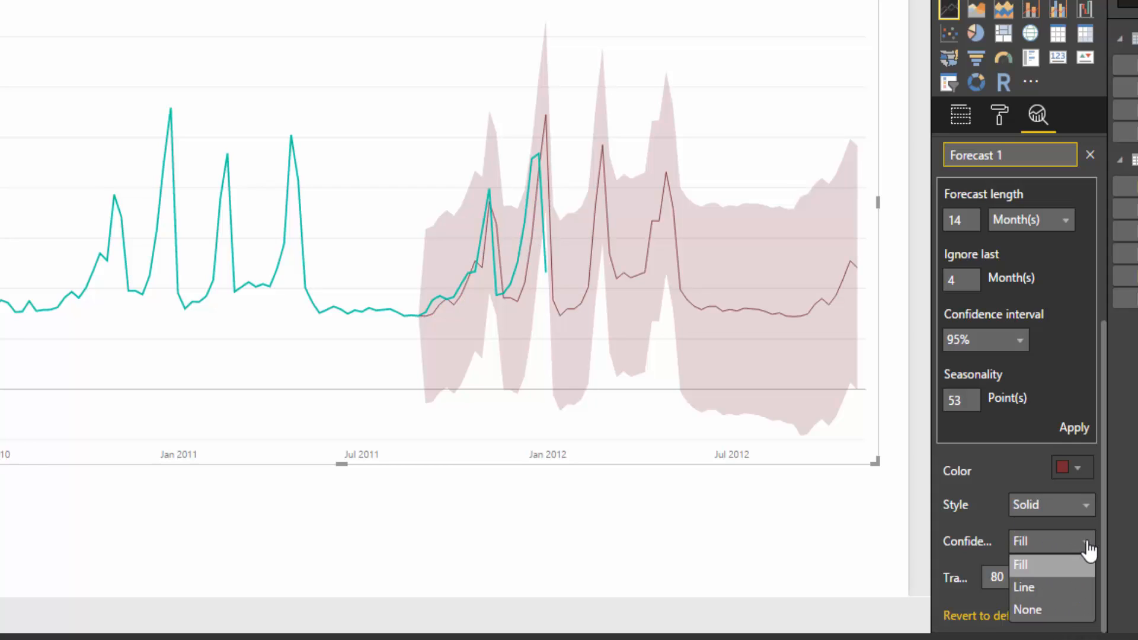
{"action": "mouse_move", "coordinate": [1043, 587]}
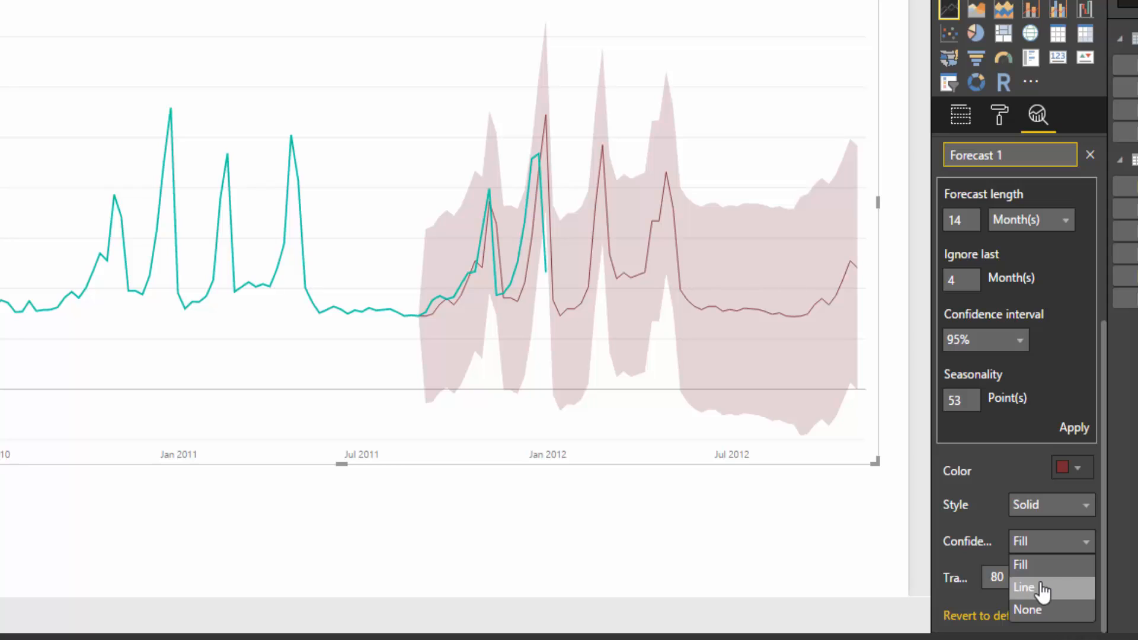
{"action": "left_click", "coordinate": [1023, 587]}
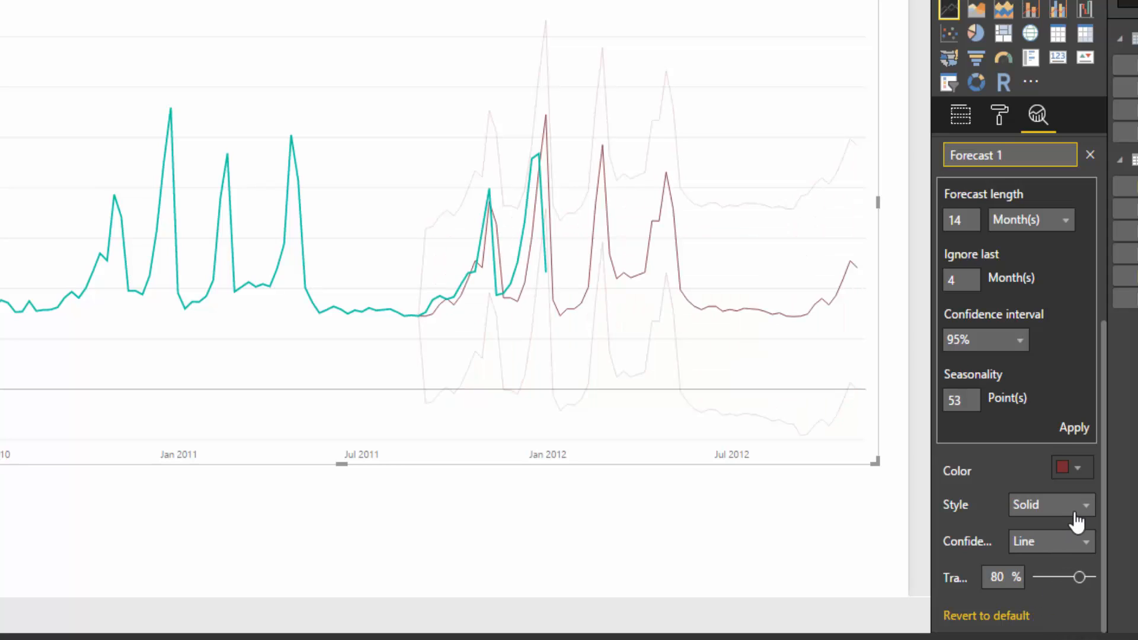
{"action": "left_click", "coordinate": [1050, 541]}
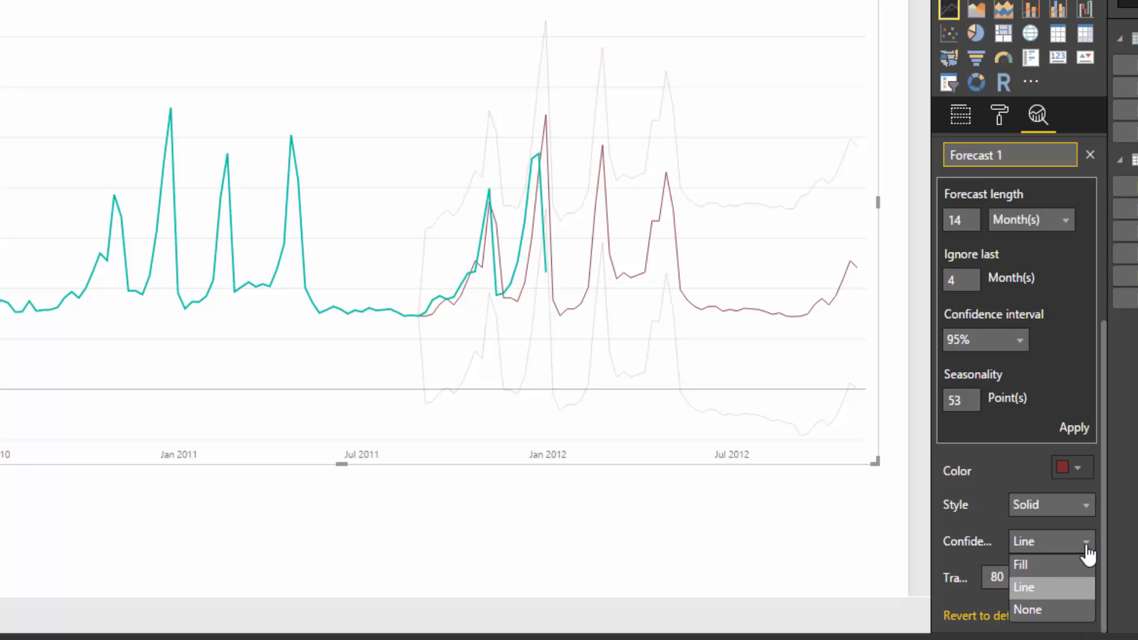
{"action": "left_click", "coordinate": [1021, 564]}
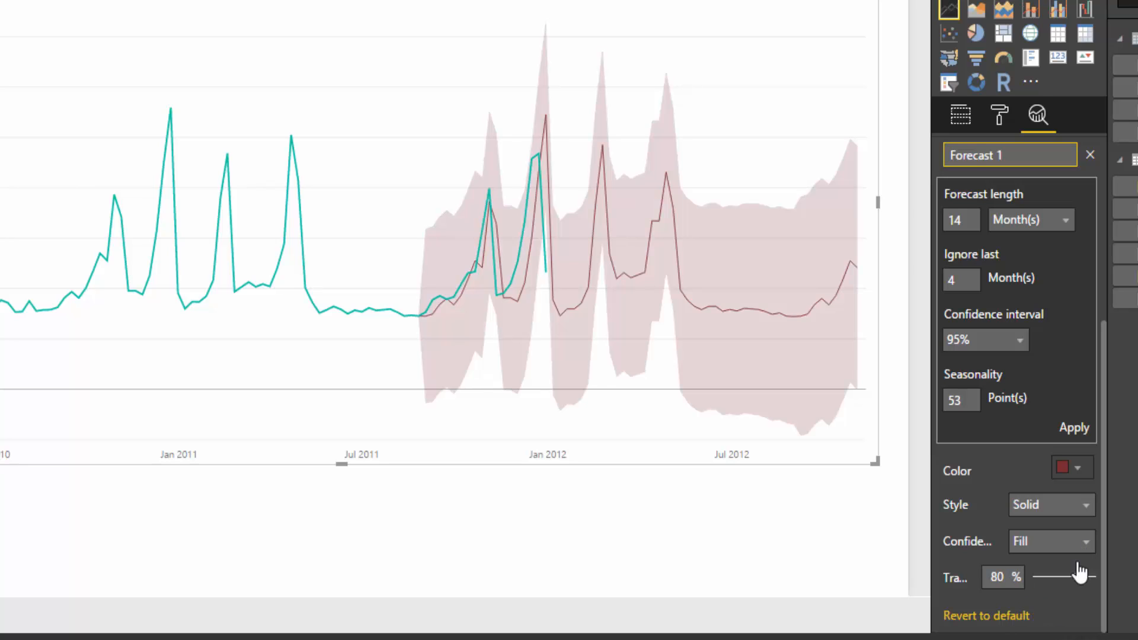